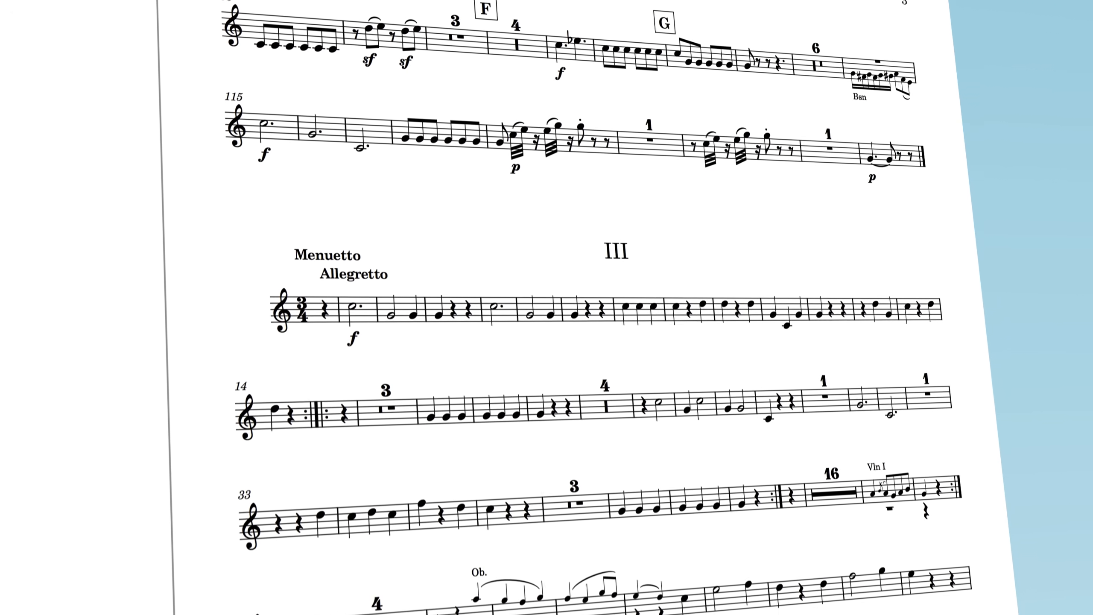
Scroll the flow heading editor to view the area beneath the flow title frame
scroll(down, 3)
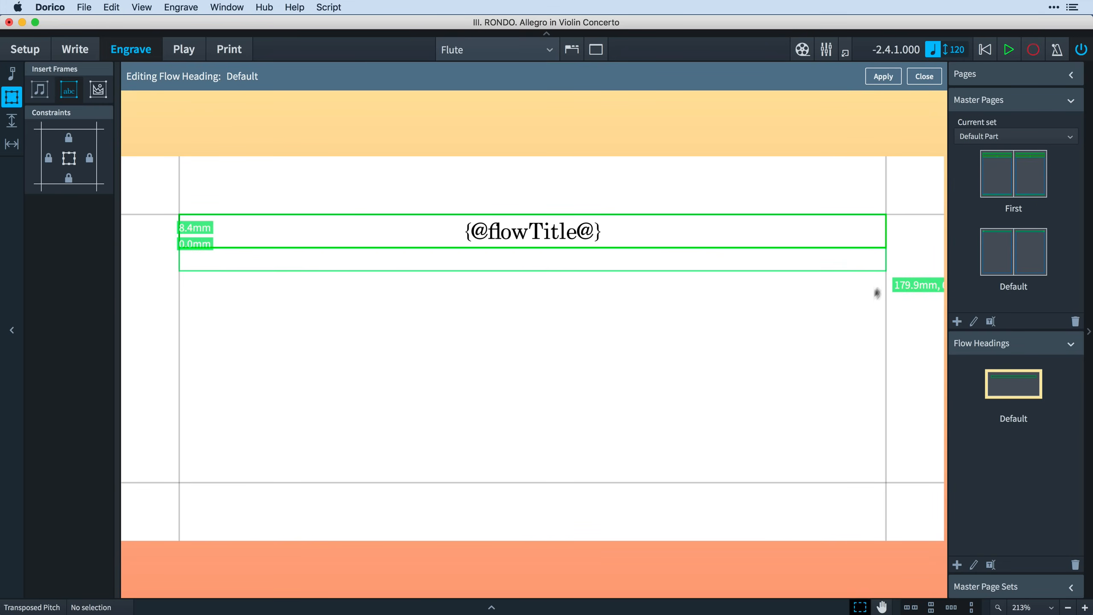
Apply a paragraph style to the new subtitle frame and finish editing it
click(225, 223)
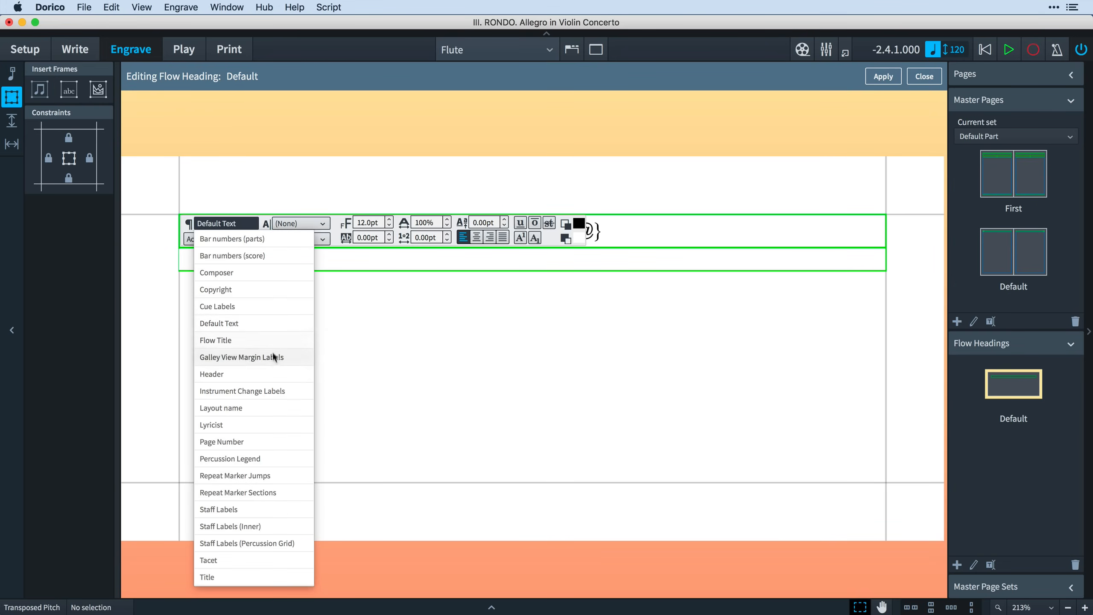
click(211, 373)
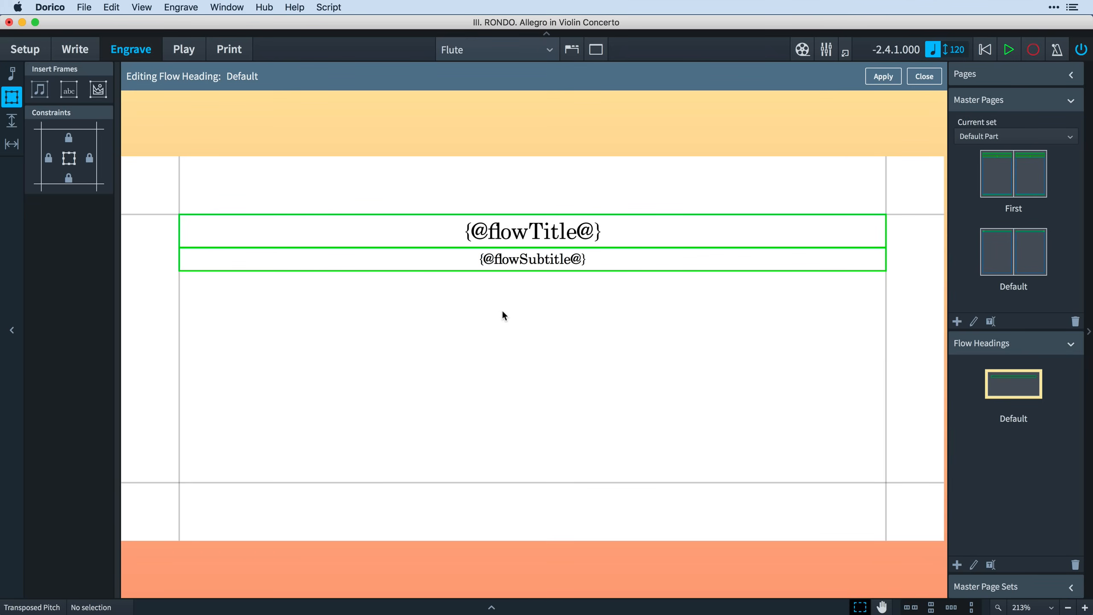
click(925, 76)
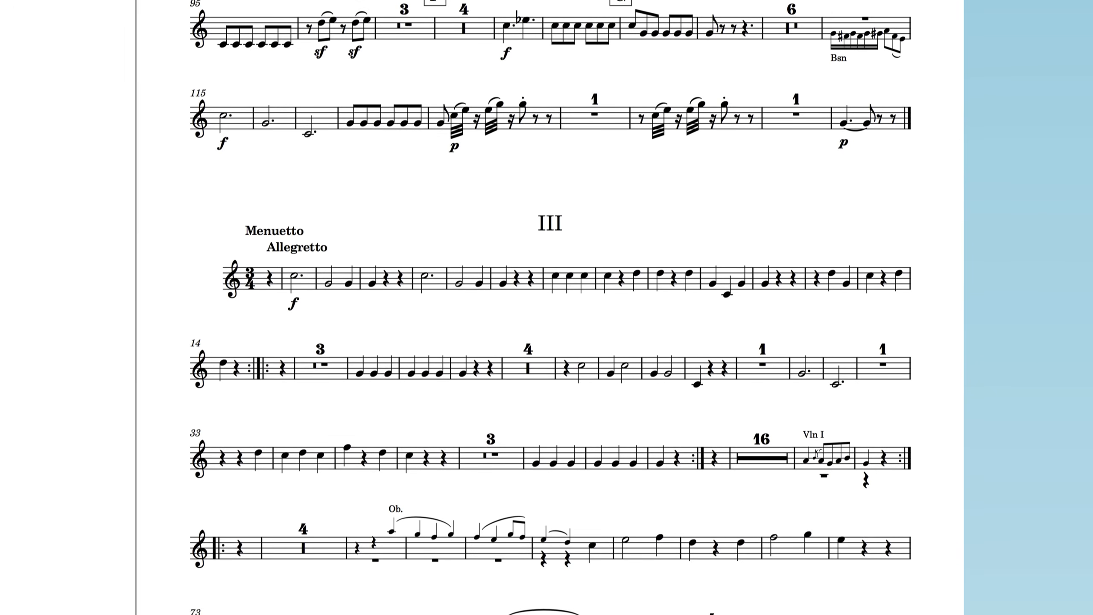
Place another text frame at the right below the subtitle frame
scroll(down, 3)
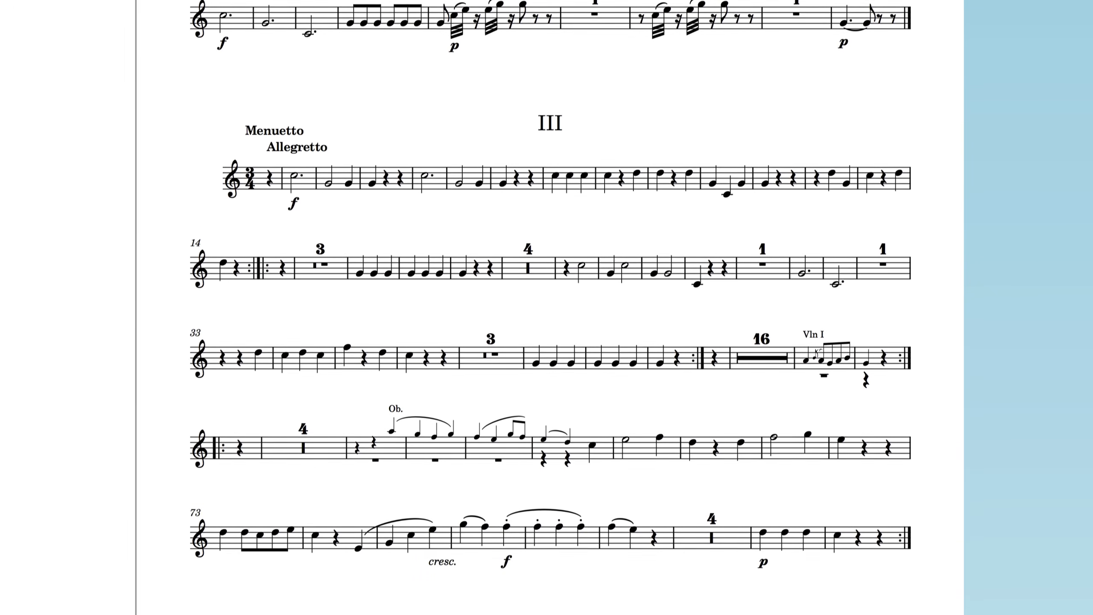
scroll(down, 3)
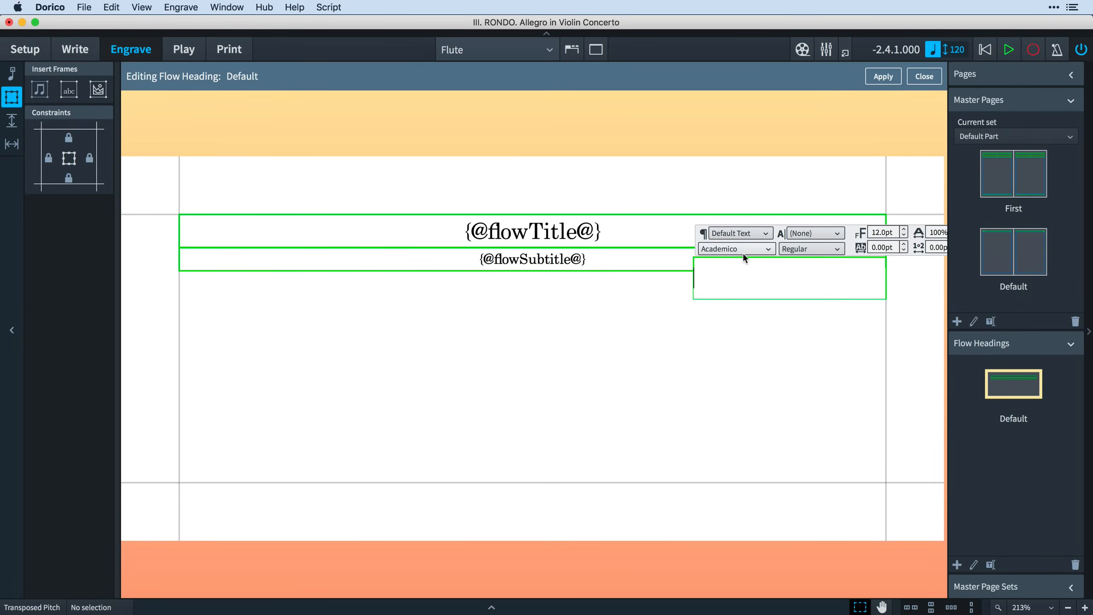
click(739, 233)
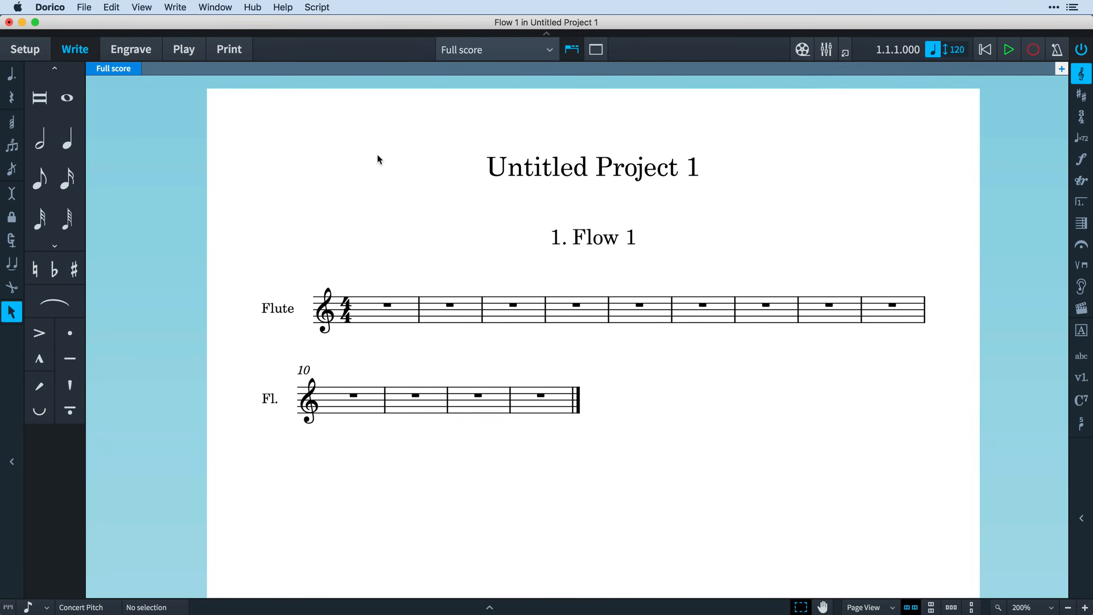
mouse_move(647, 191)
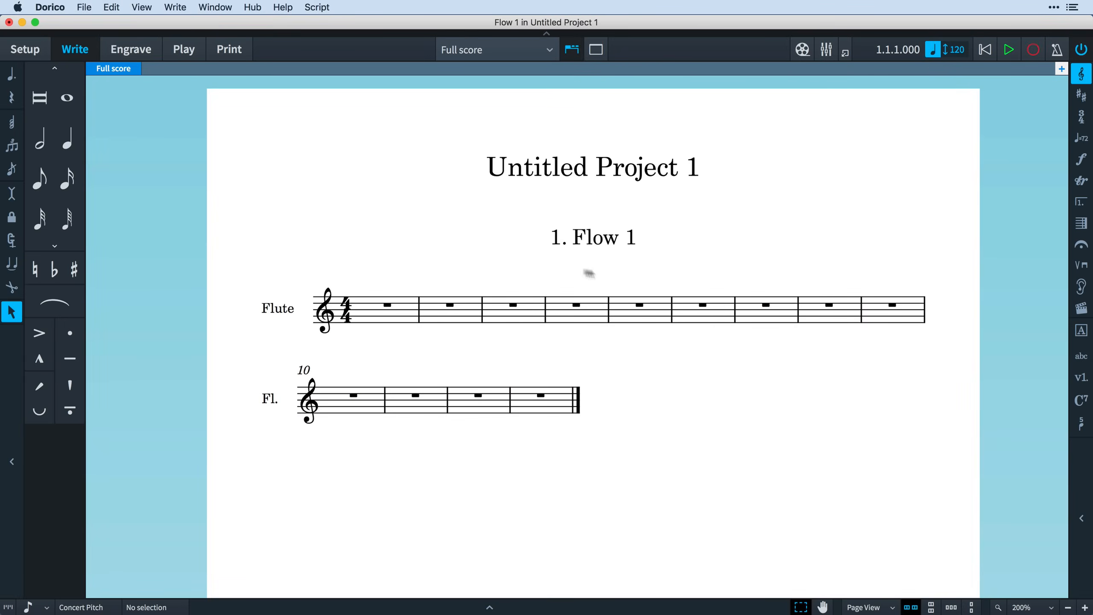
mouse_move(527, 230)
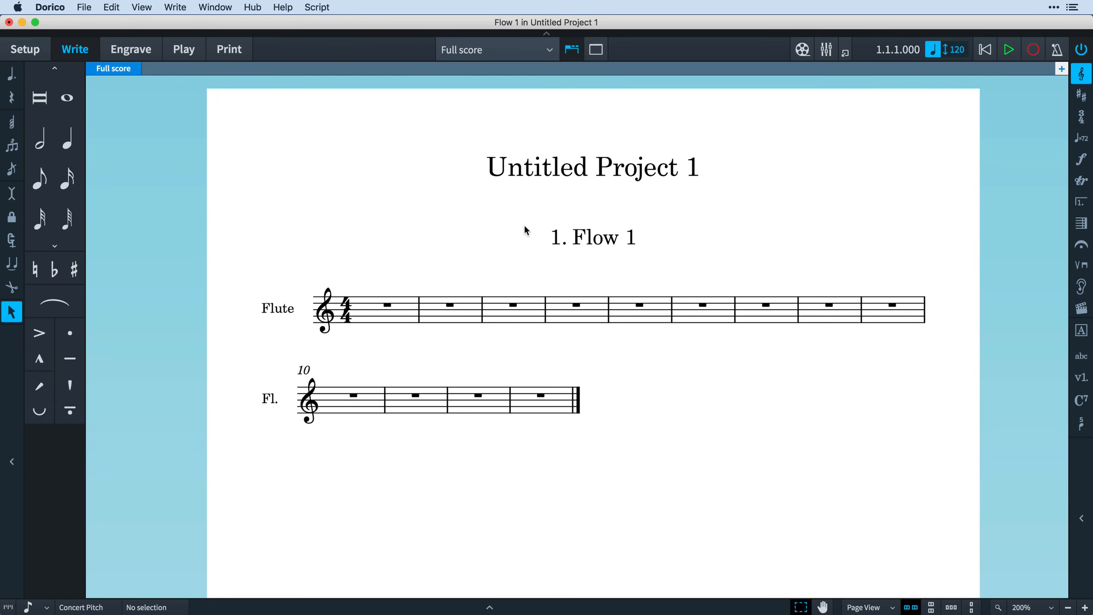
Switch the layout selector from Full score to the Flute part, then go to Setup mode
click(495, 49)
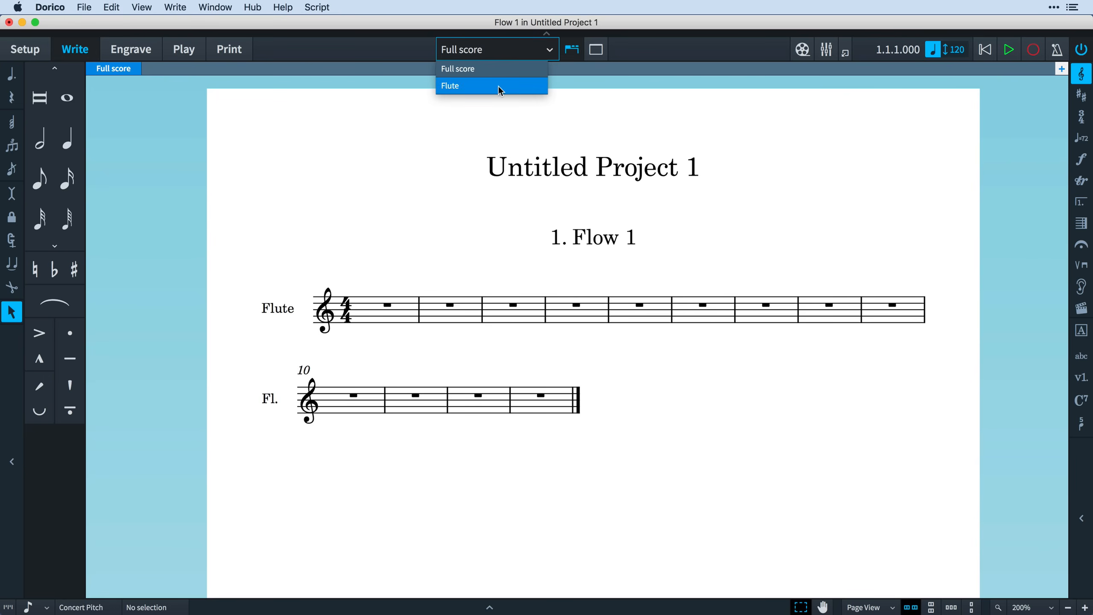
click(450, 85)
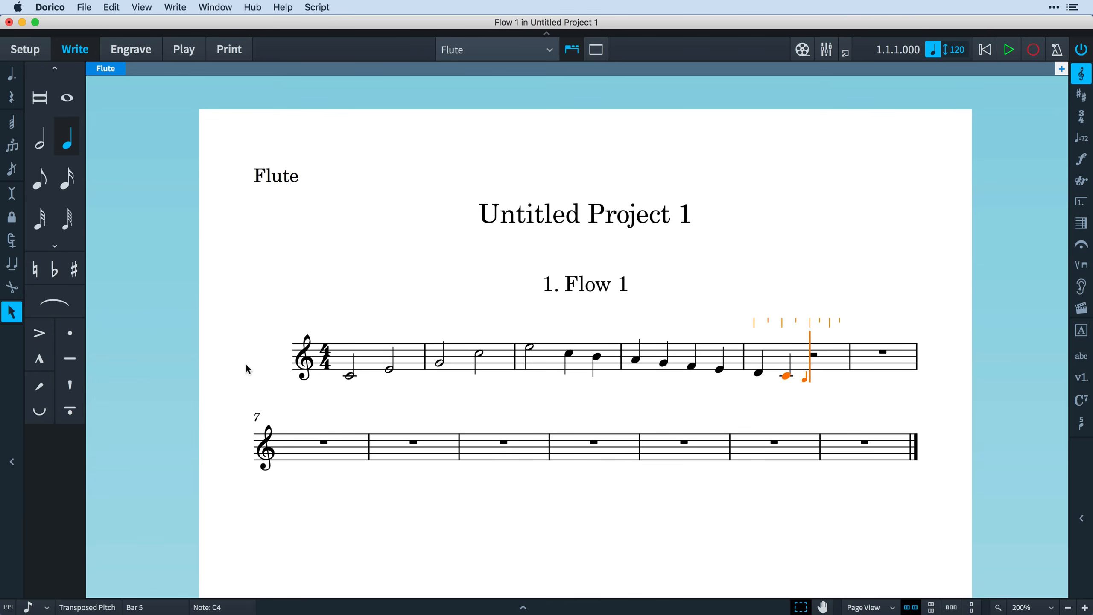
click(25, 49)
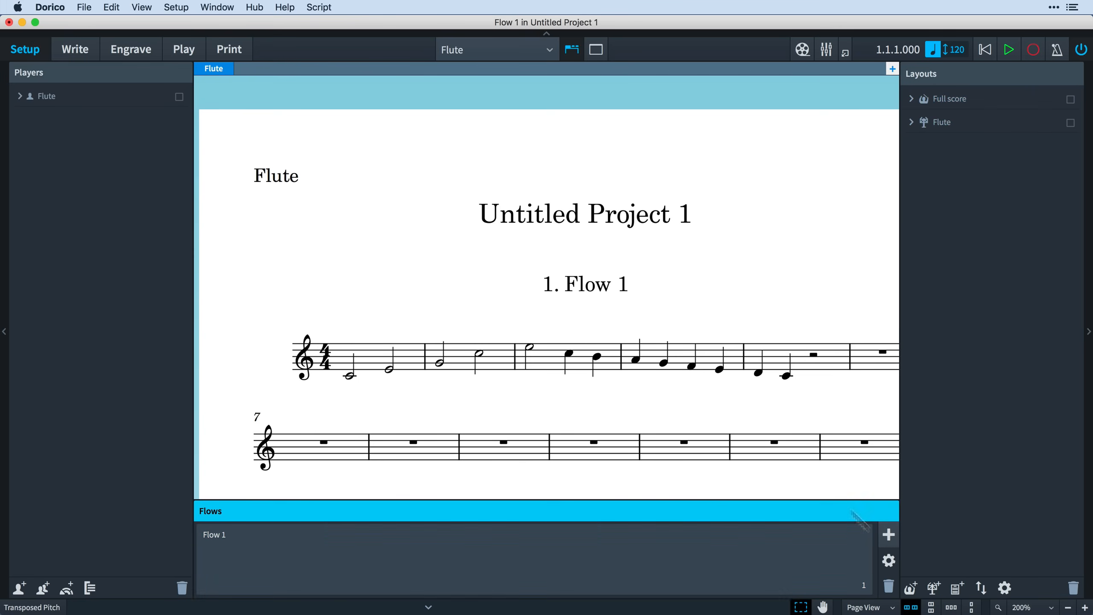
Add a second flow and rename the flows My Happy Piece and My Sad Piece
click(889, 535)
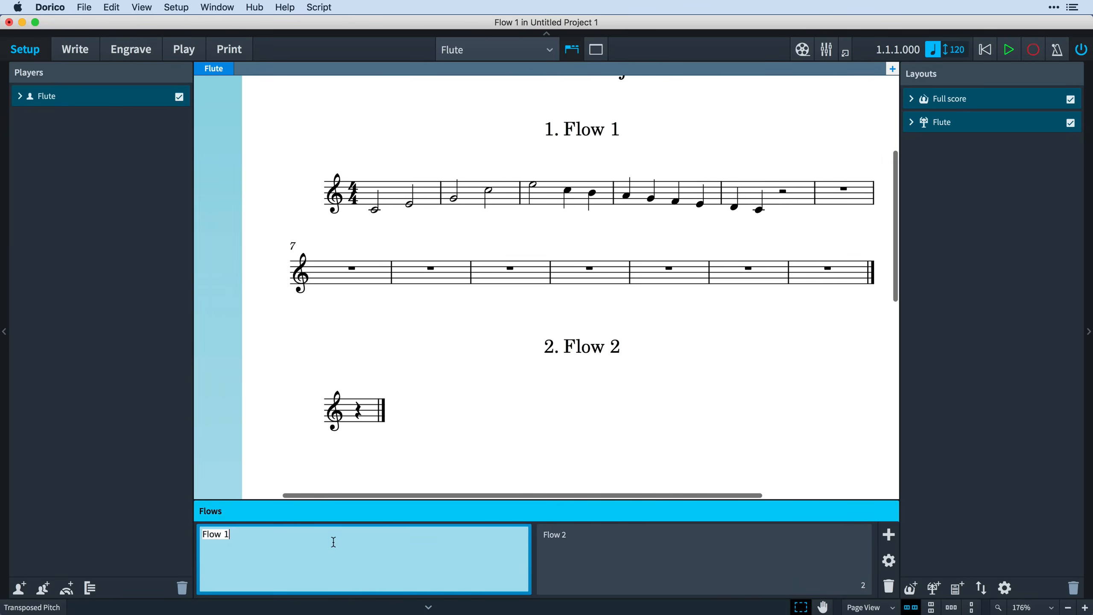
text(My Happy Piece)
click(704, 558)
text(My Sad Piece)
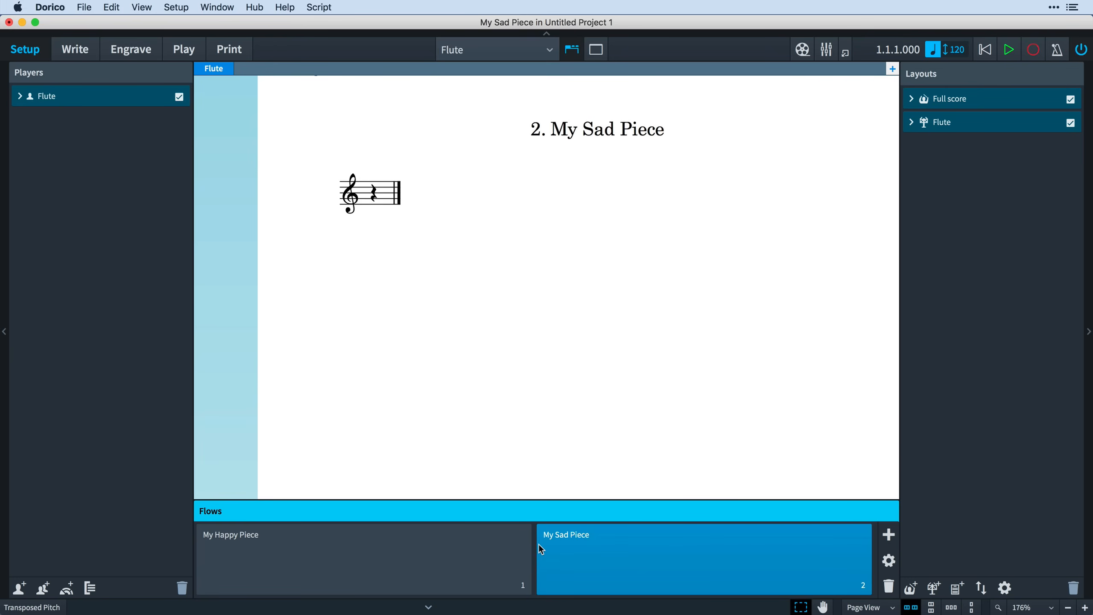
scroll(up, 3)
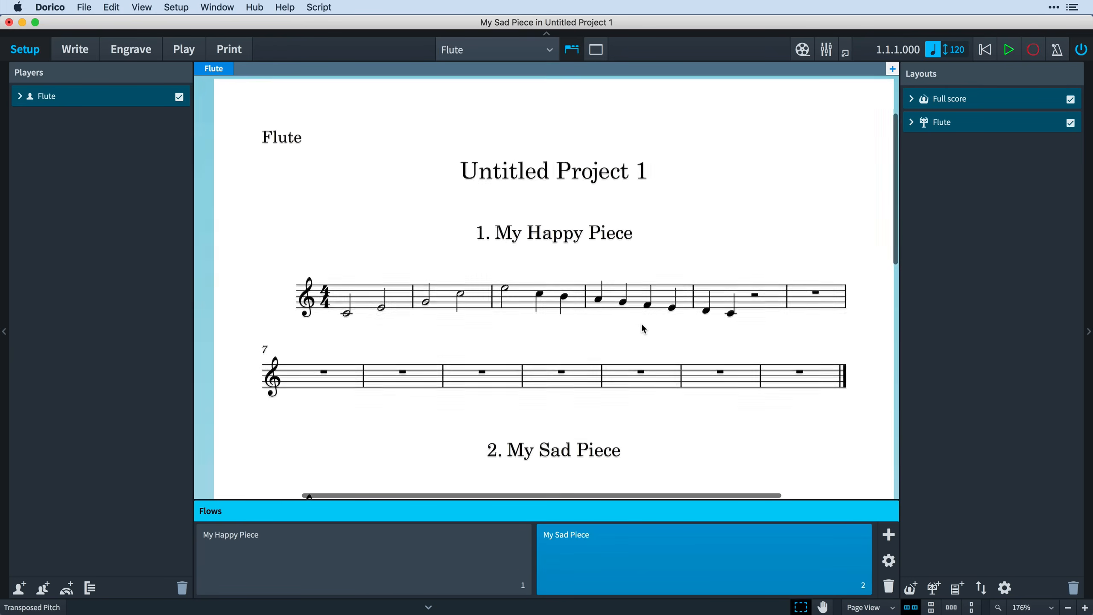
Set the project title to My Pieces in Project Info
click(84, 7)
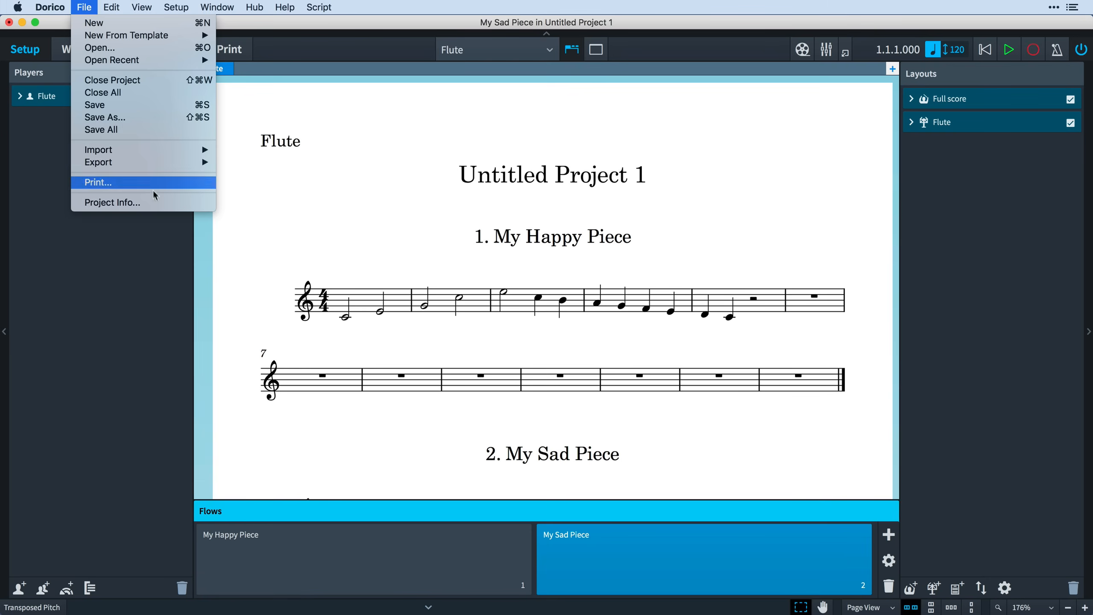
click(111, 202)
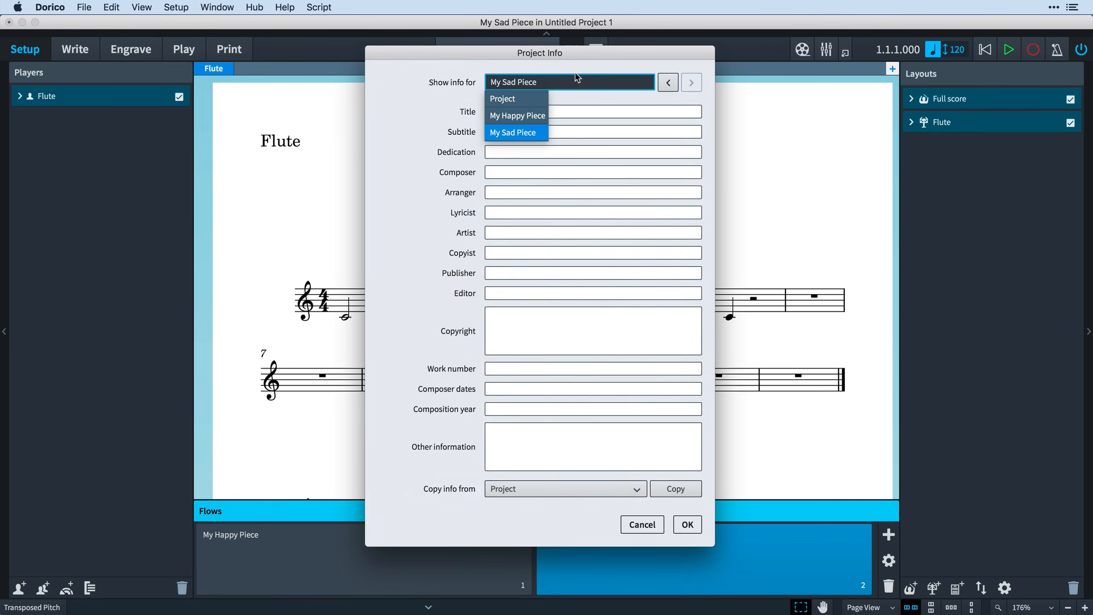
click(503, 98)
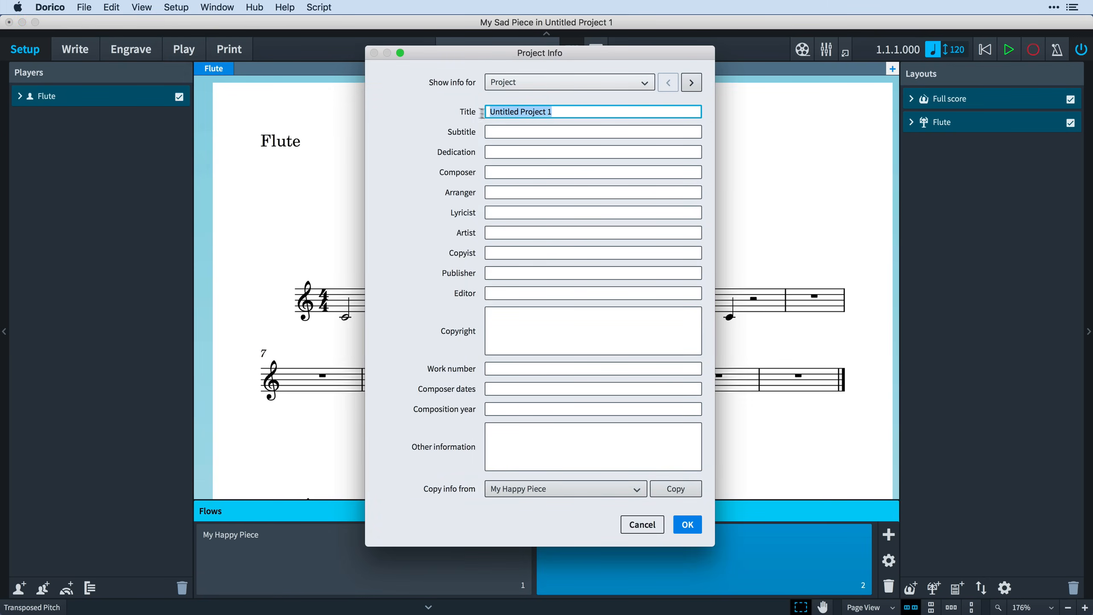
text(My Piec)
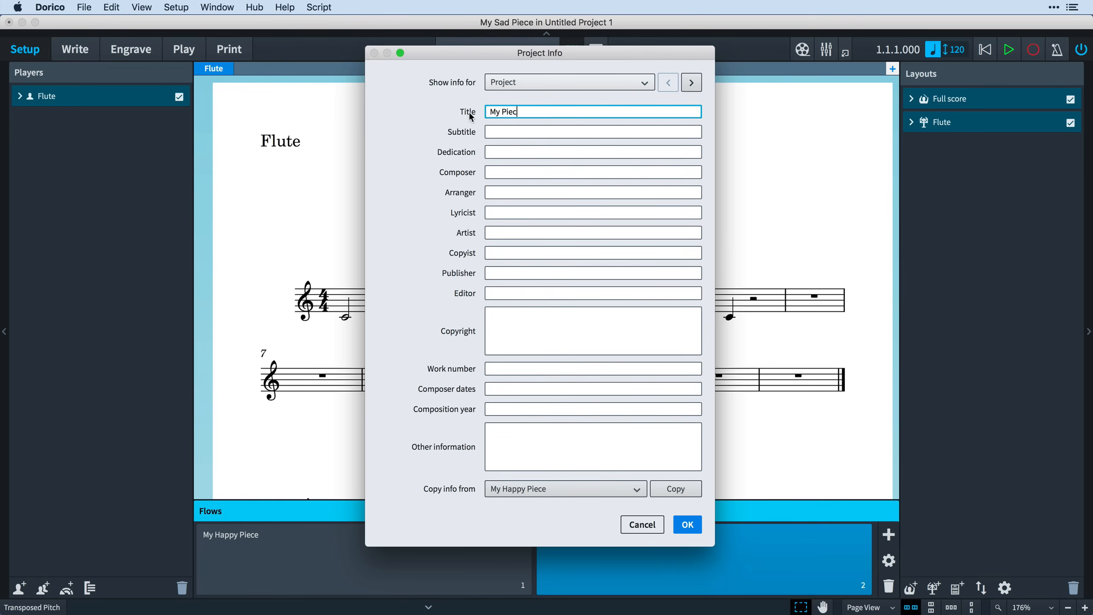
click(686, 525)
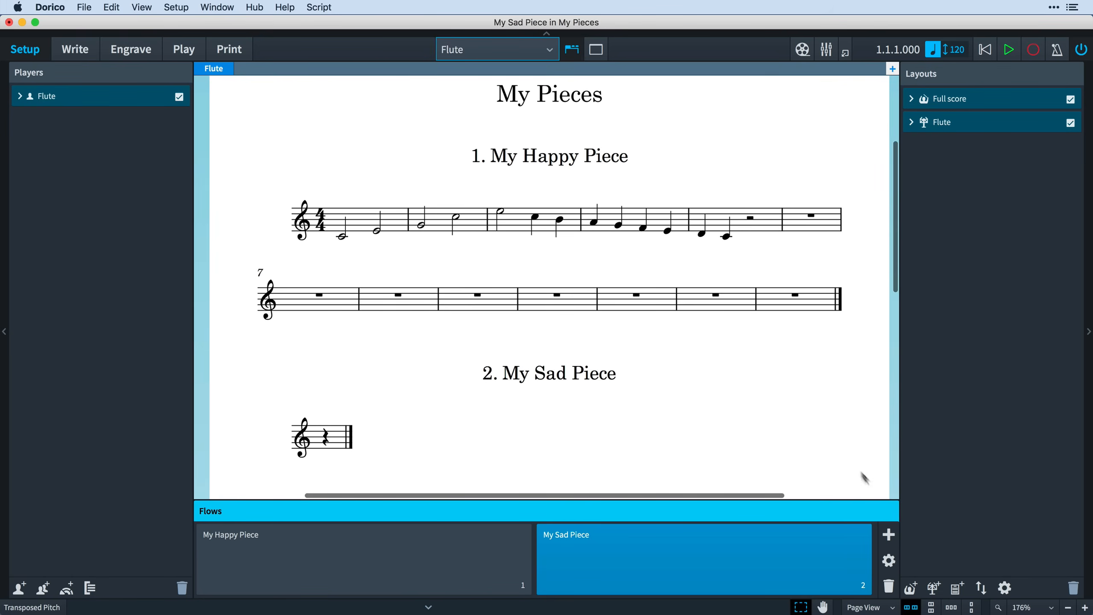
Add a third flow named Another Piece
click(888, 535)
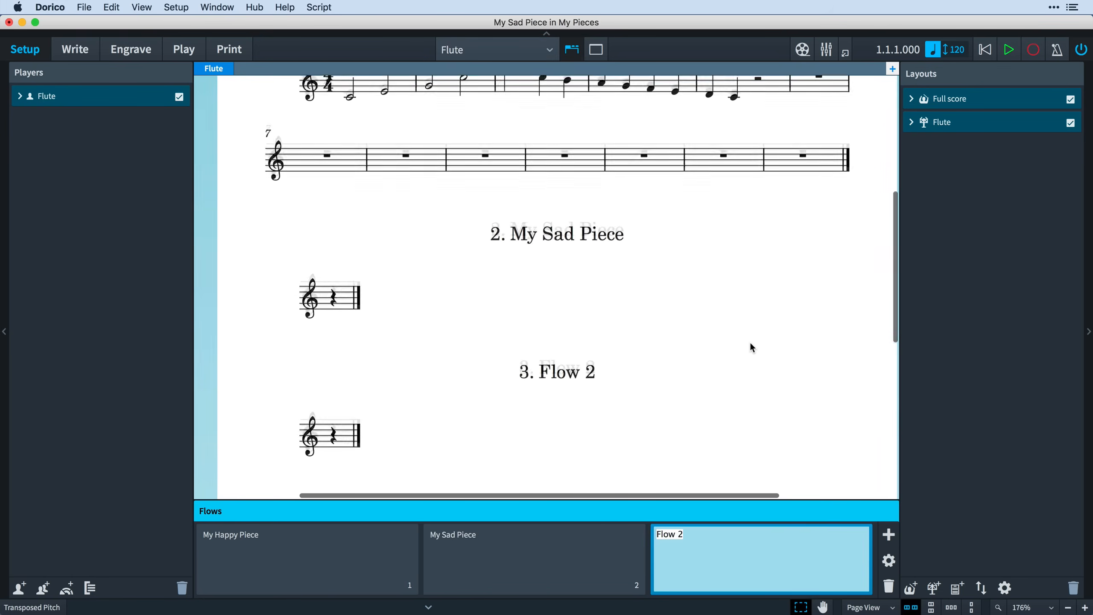
text(Anot)
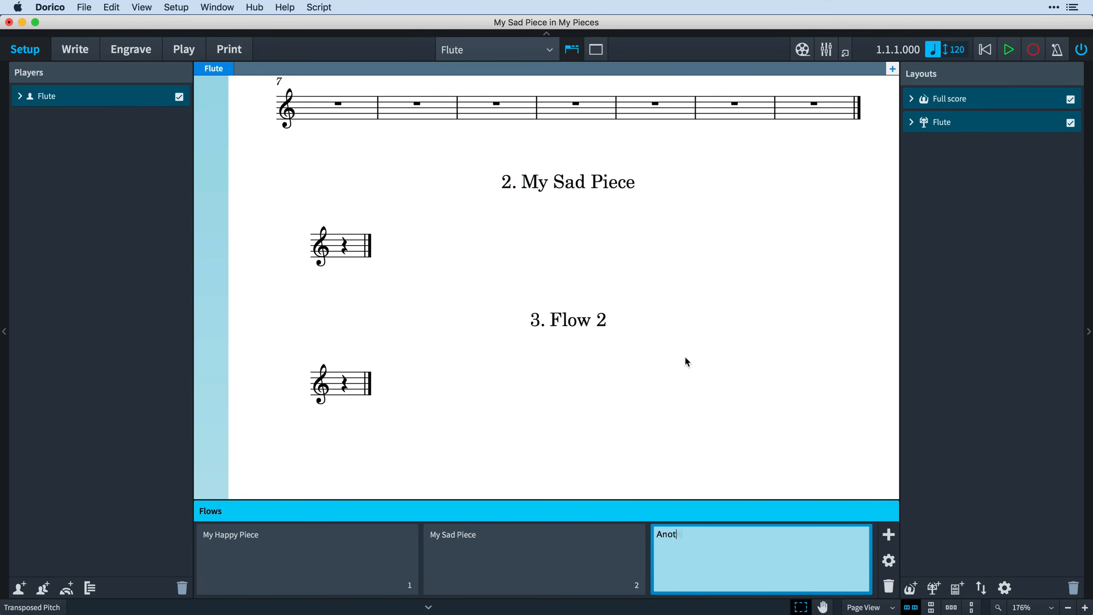
key(Return)
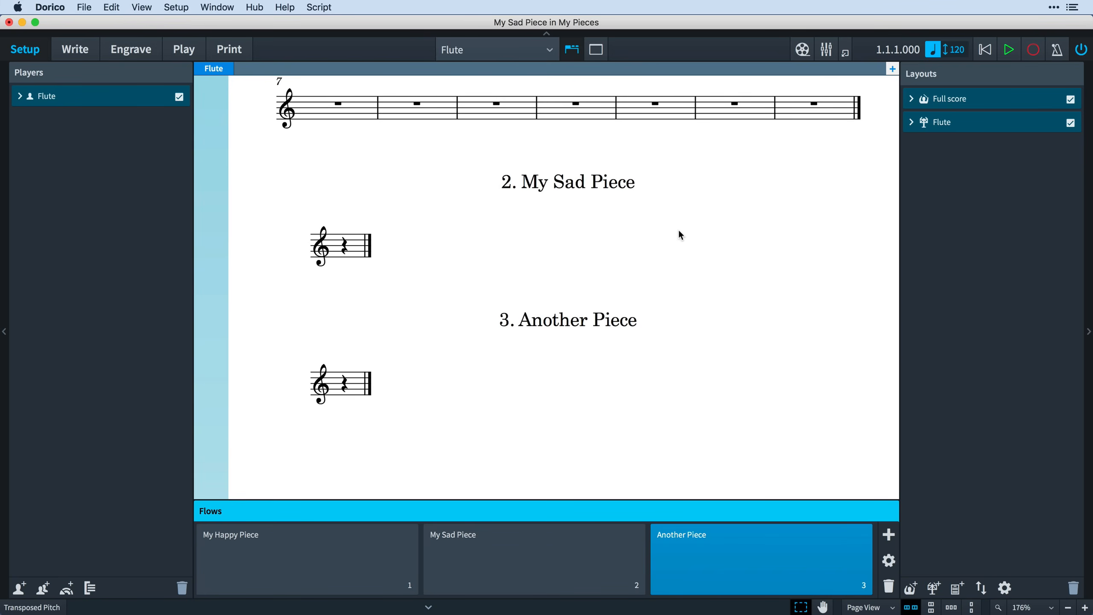
Scroll through the Flute part to review the three numbered flow headings
scroll(up, 3)
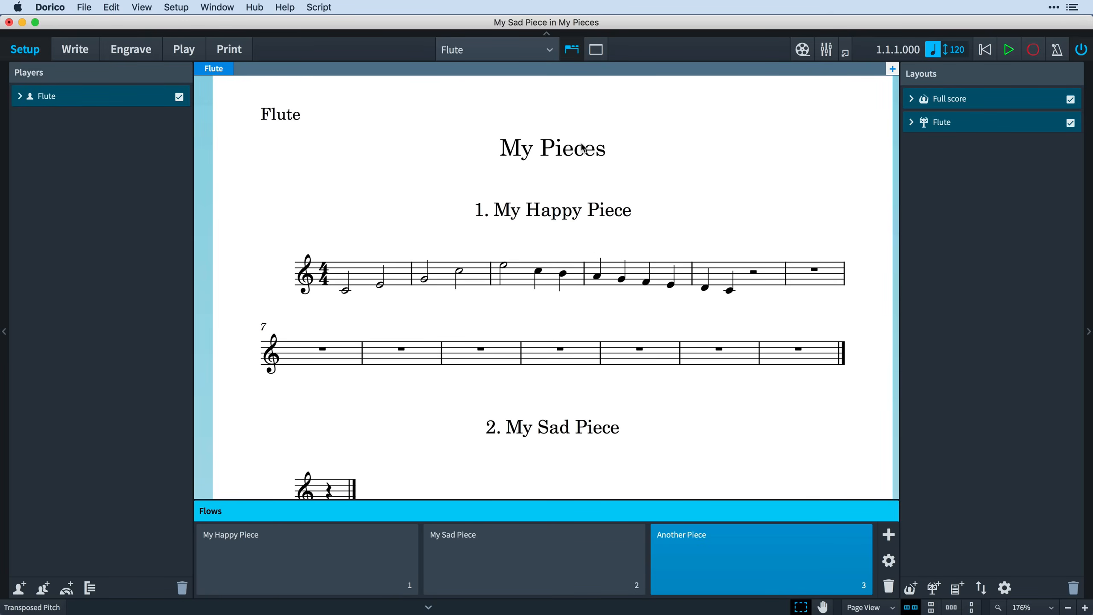
mouse_move(584, 215)
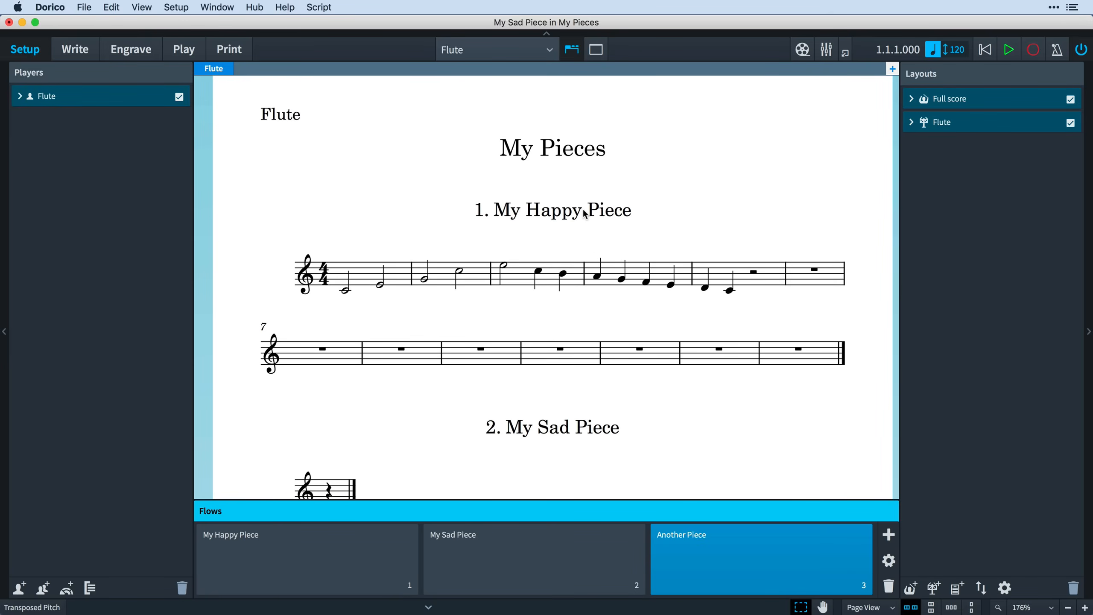
scroll(down, 3)
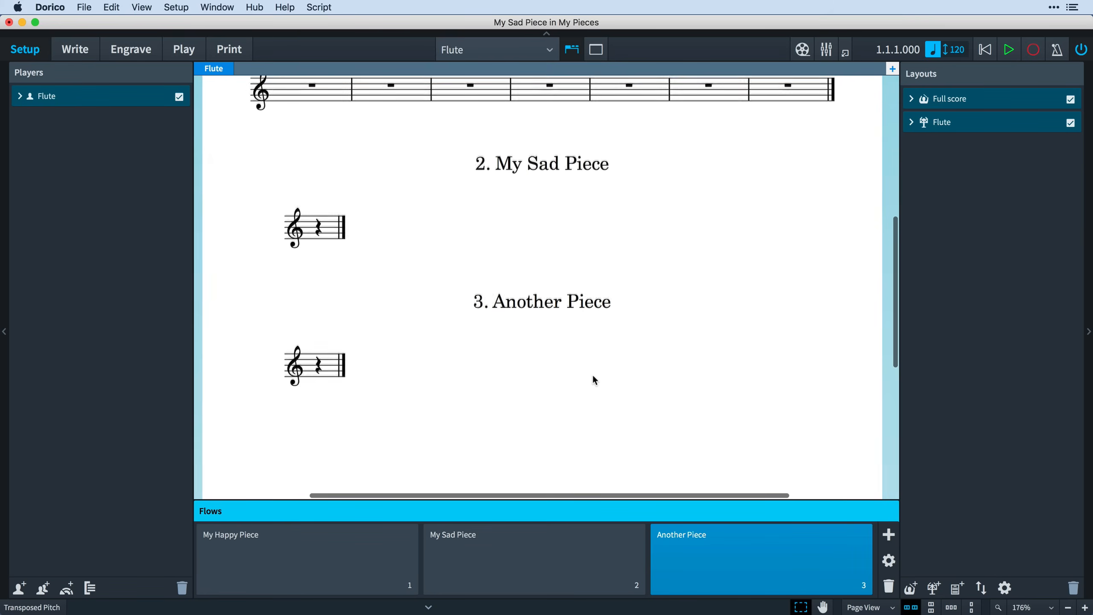
scroll(up, 3)
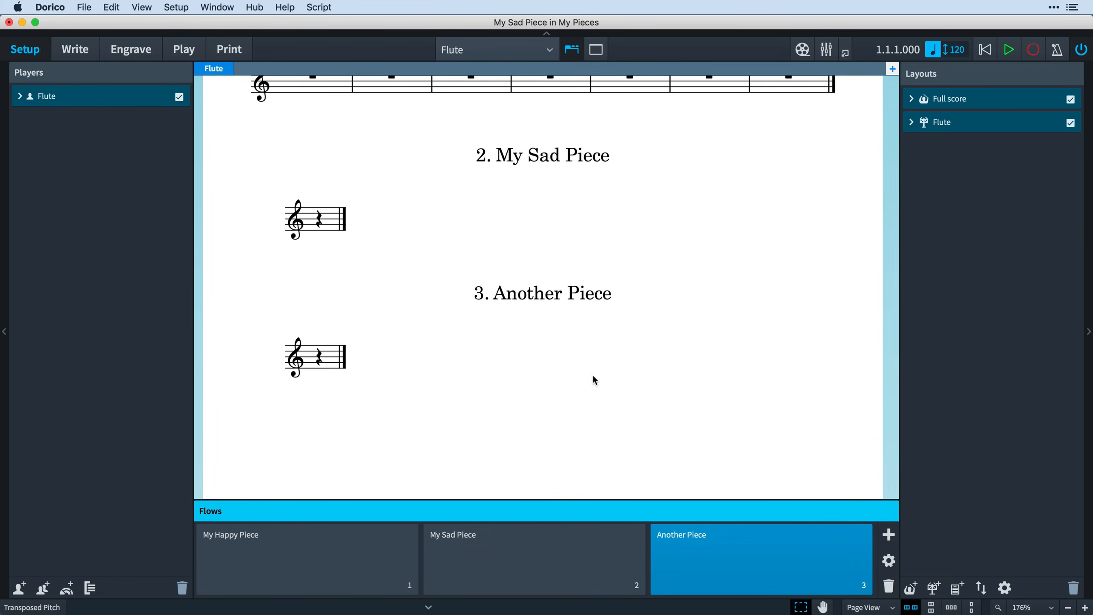
scroll(up, 3)
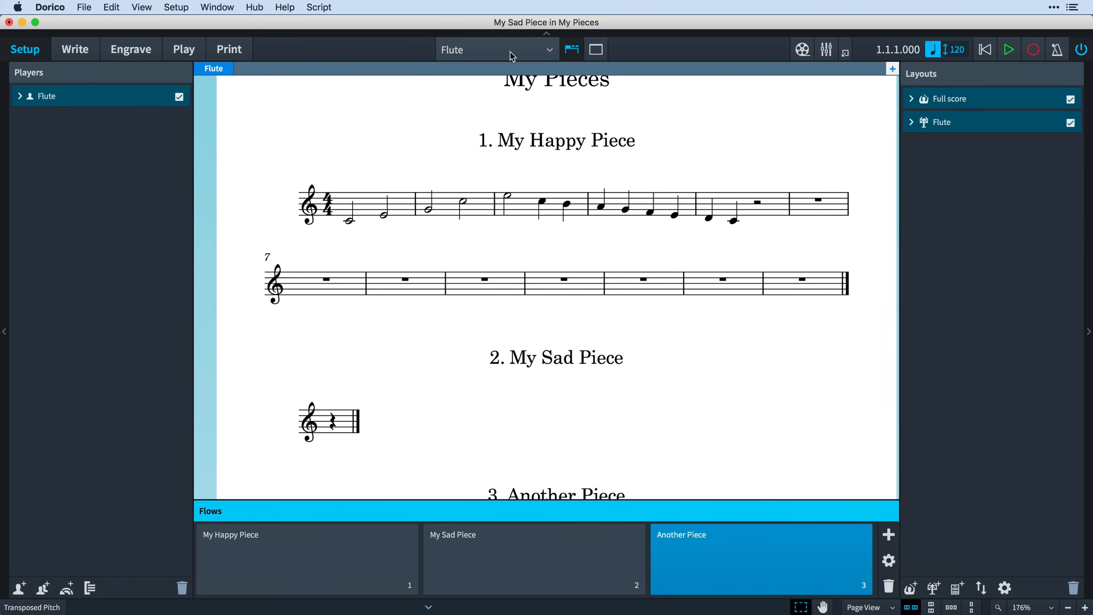
click(496, 49)
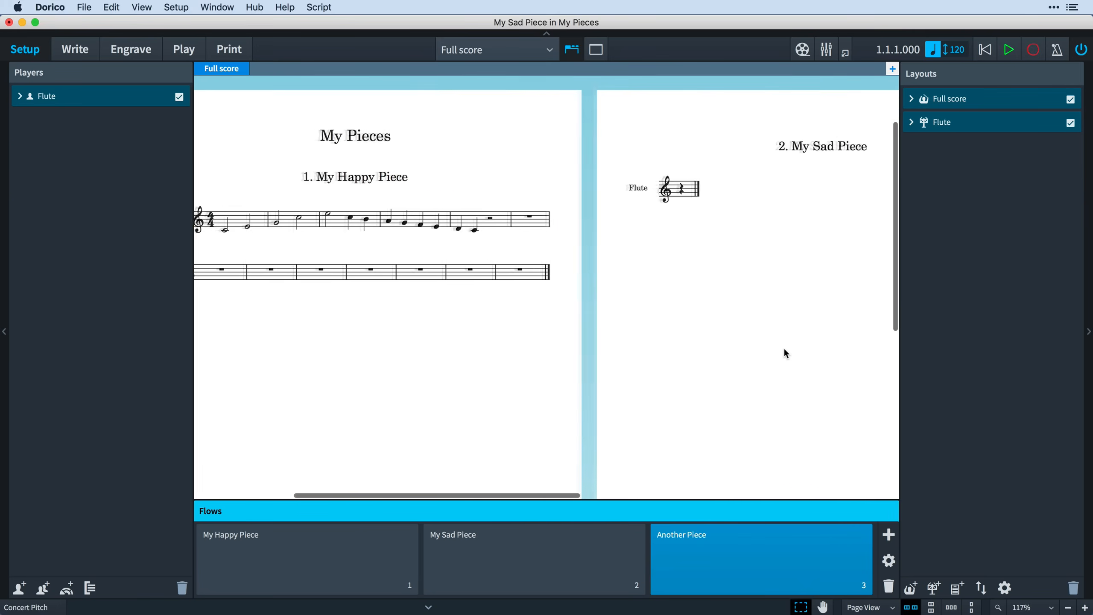
scroll(down, 3)
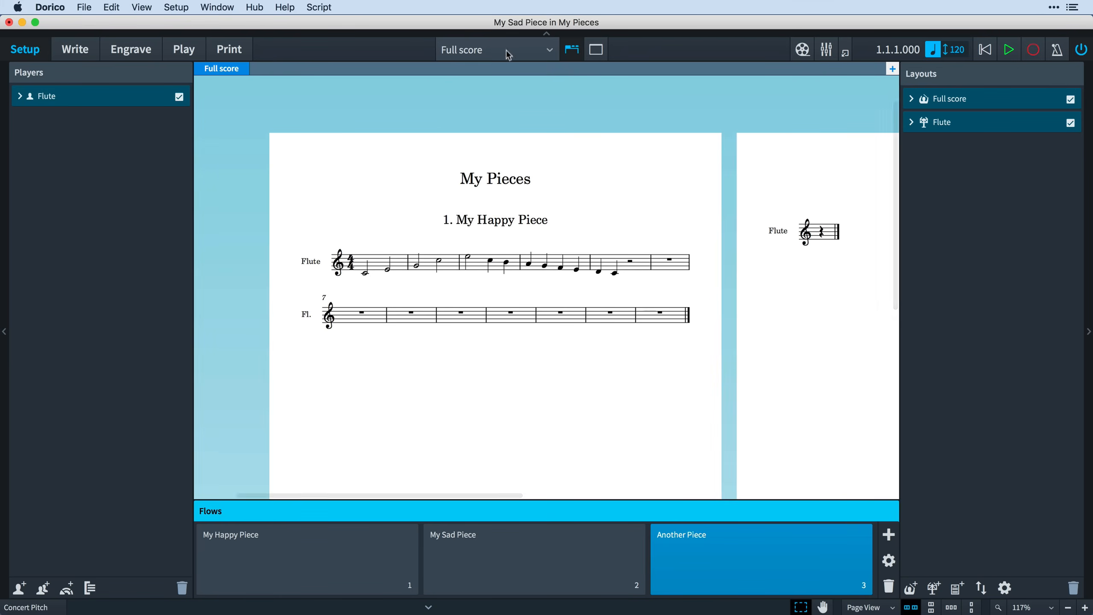
click(496, 49)
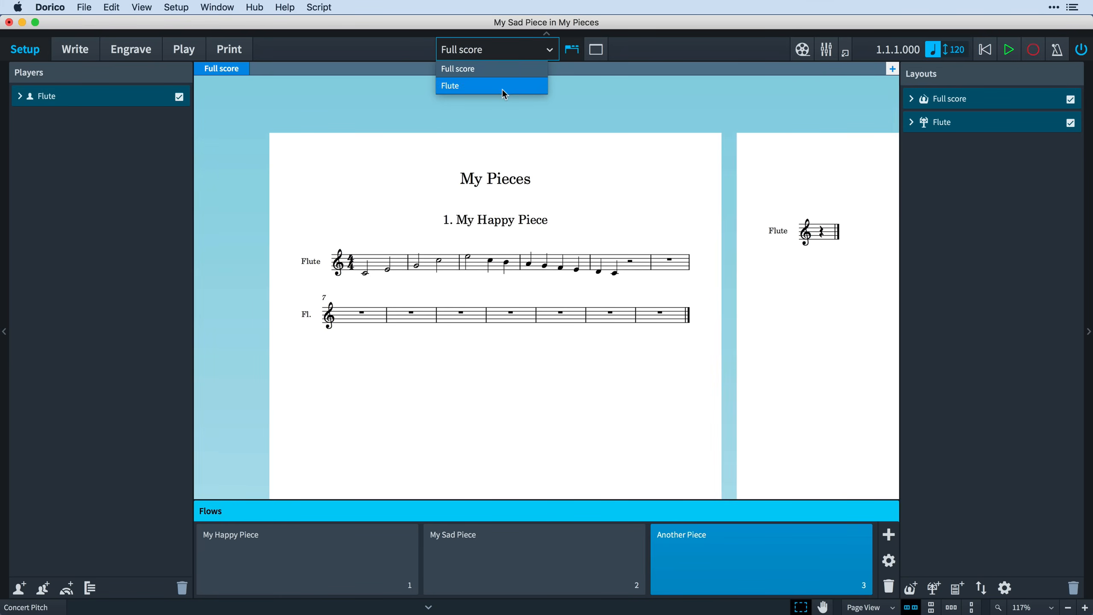
click(450, 85)
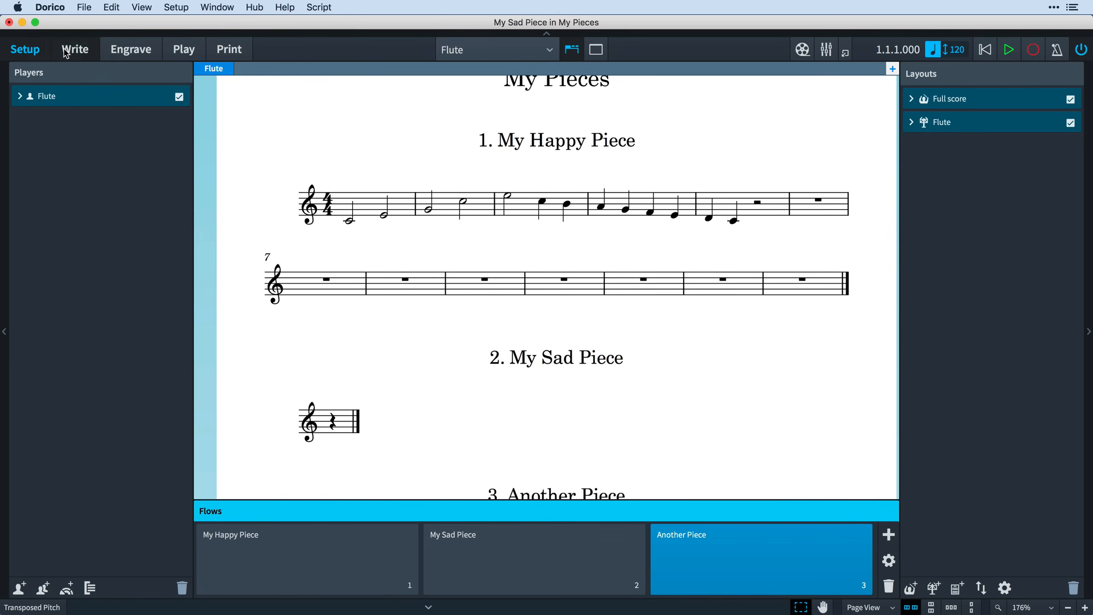
click(74, 49)
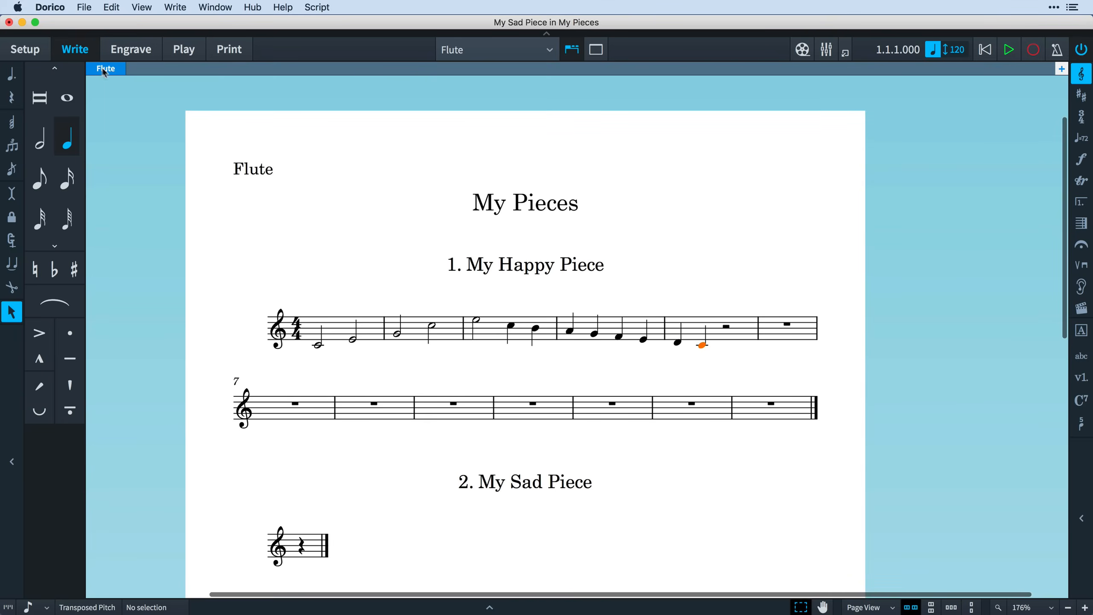
click(25, 49)
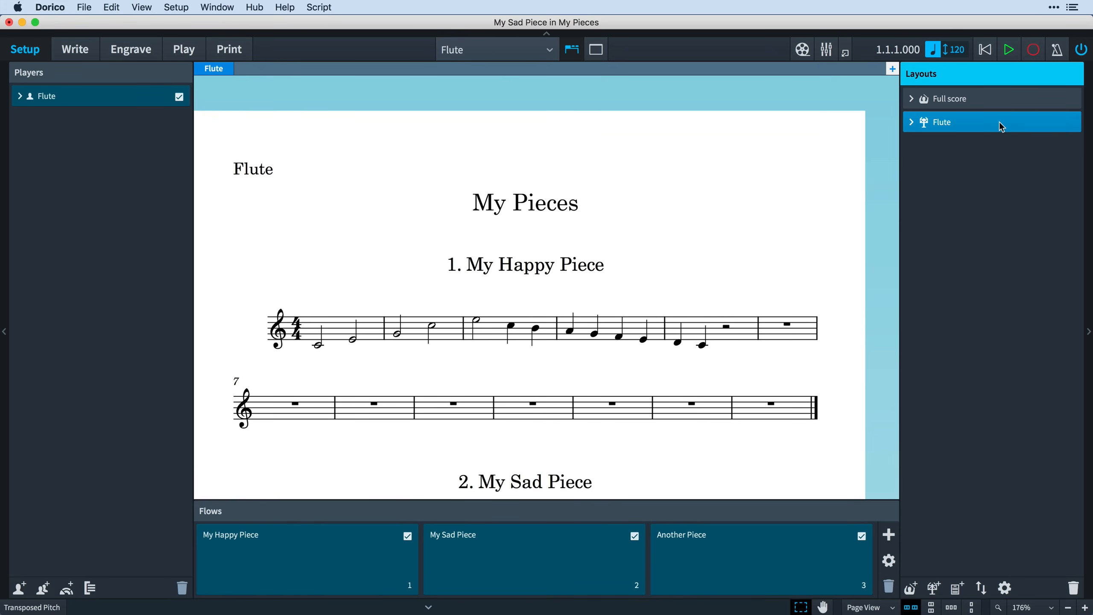
mouse_move(1004, 588)
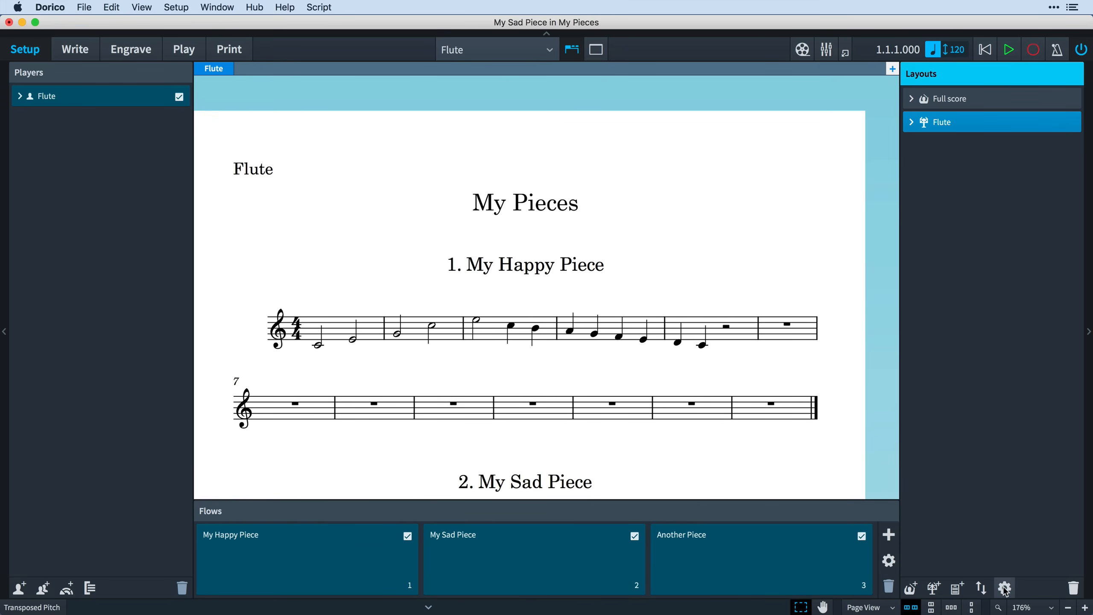
Show Layout Options for the Flute part with Page Setup expanded
click(1003, 587)
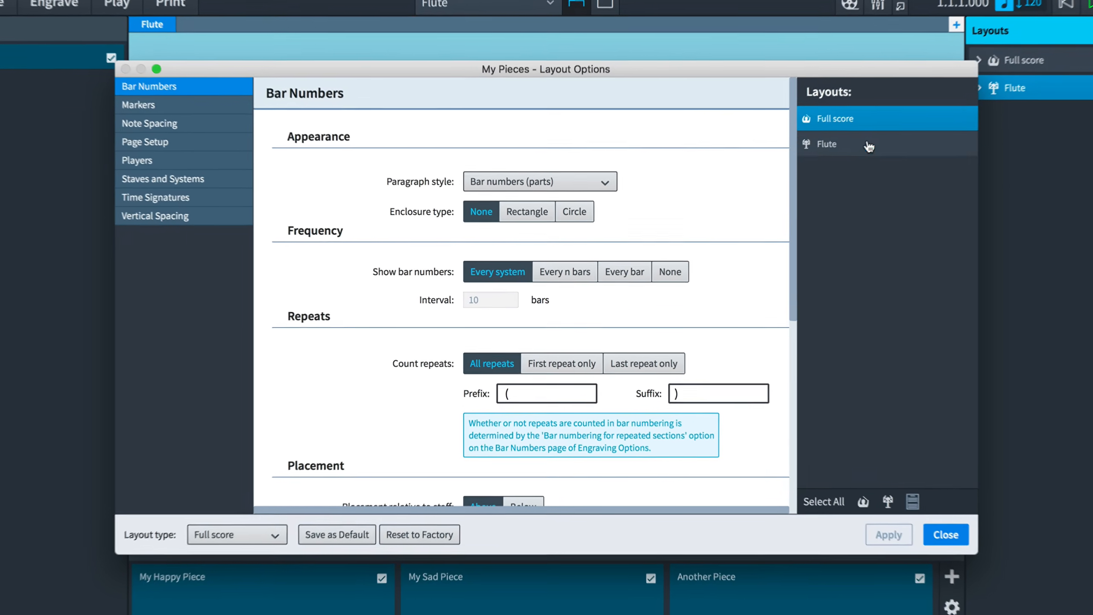
click(826, 143)
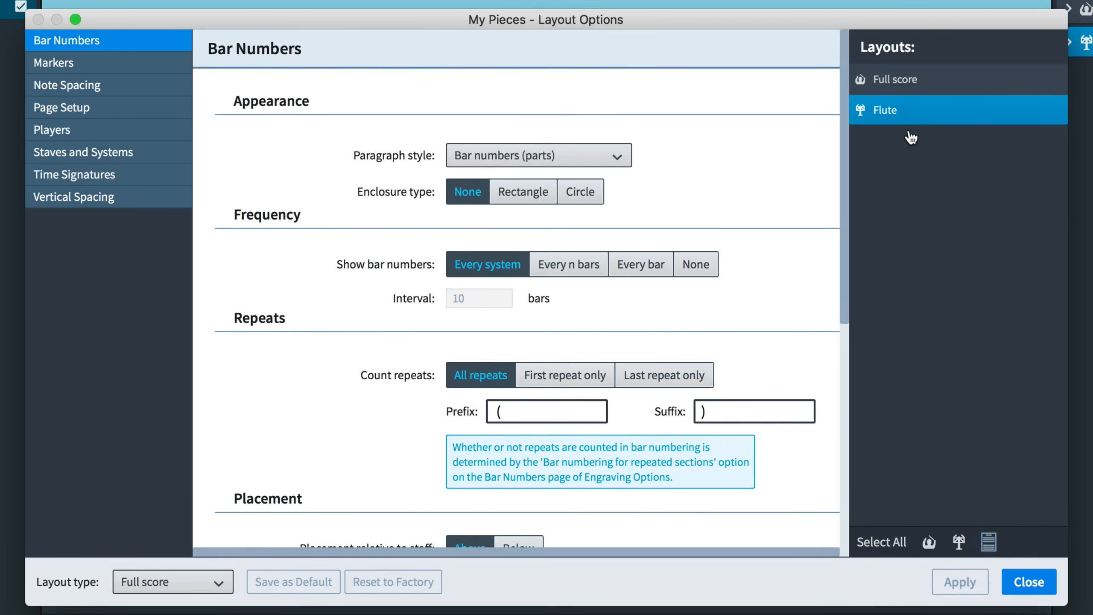
click(62, 107)
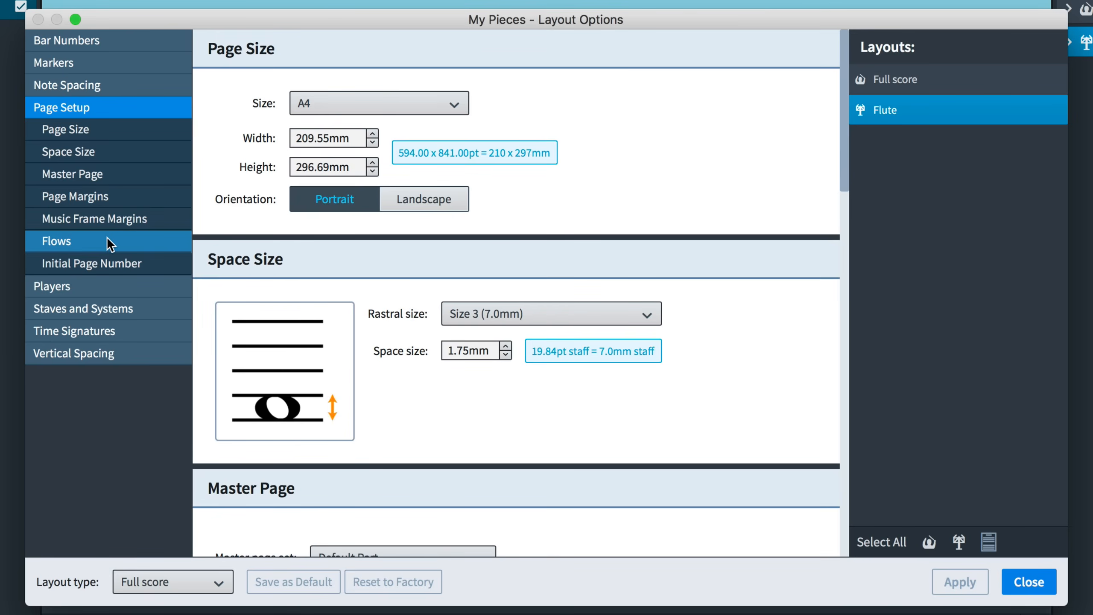
Under Flows, set Show flow headings to Never, then back to For all flows, and close
click(56, 241)
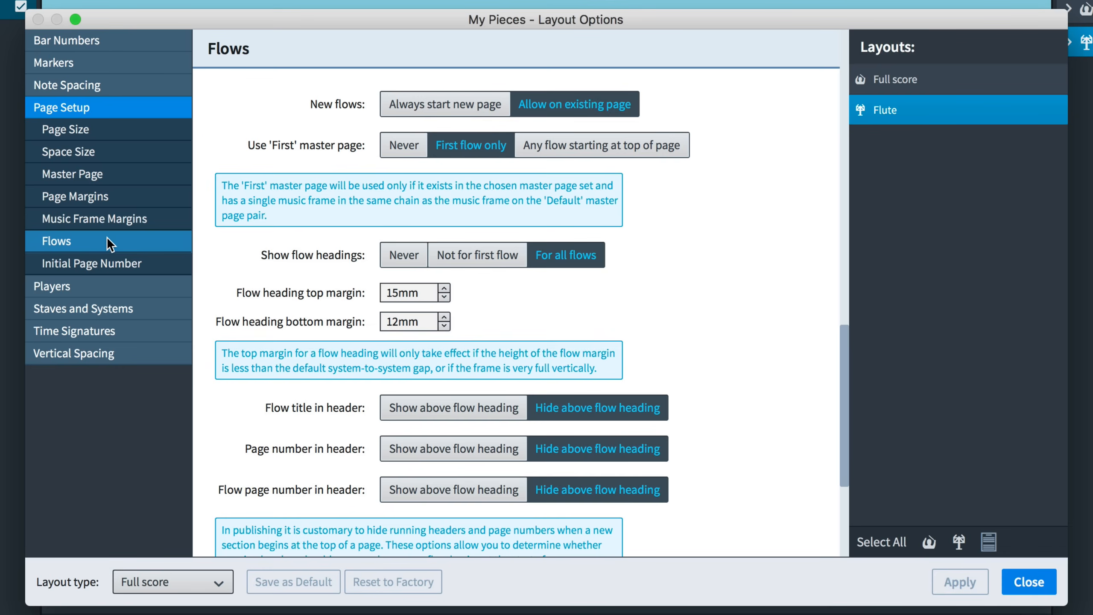
mouse_move(251, 270)
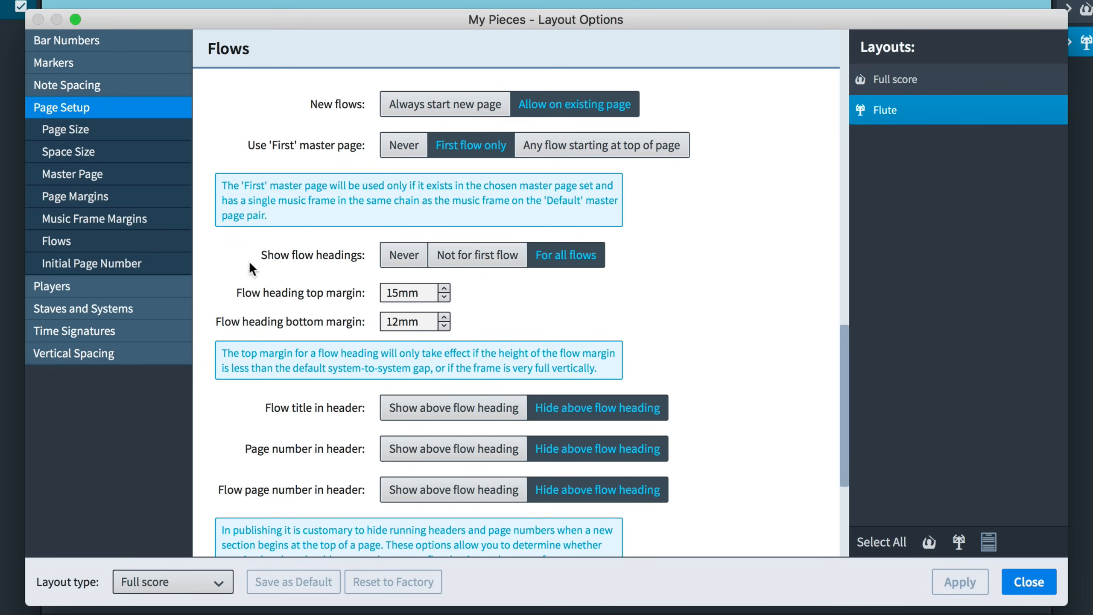
mouse_move(339, 273)
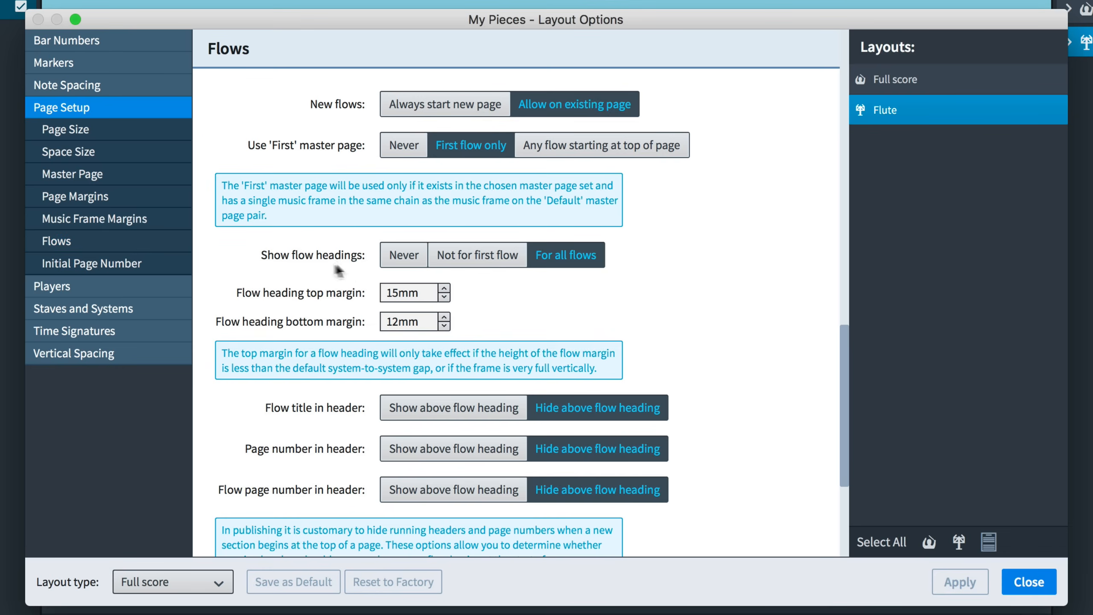
mouse_move(403, 254)
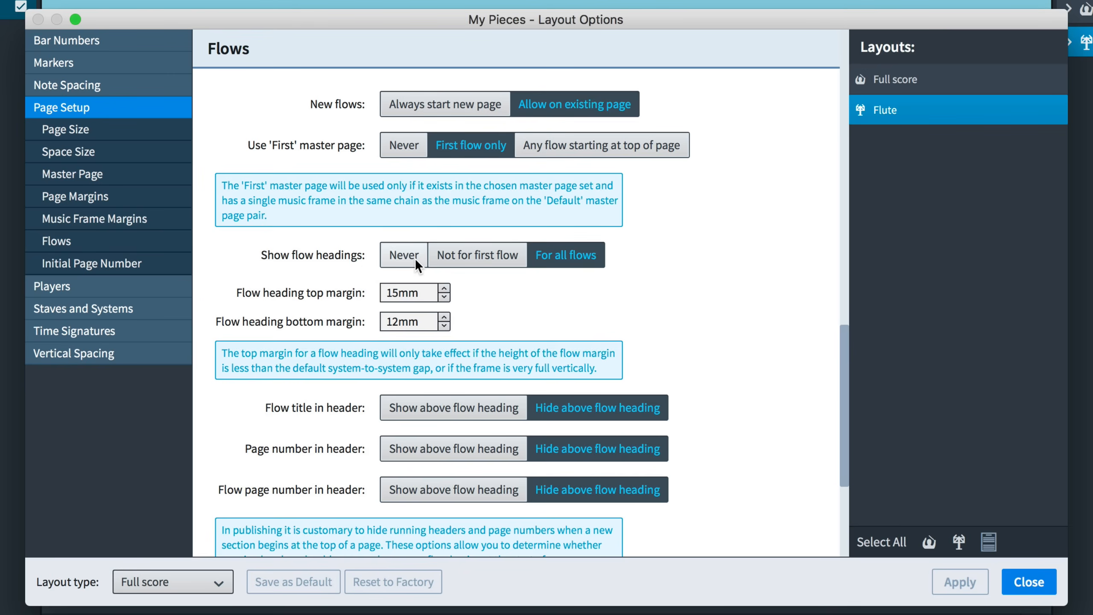
click(403, 254)
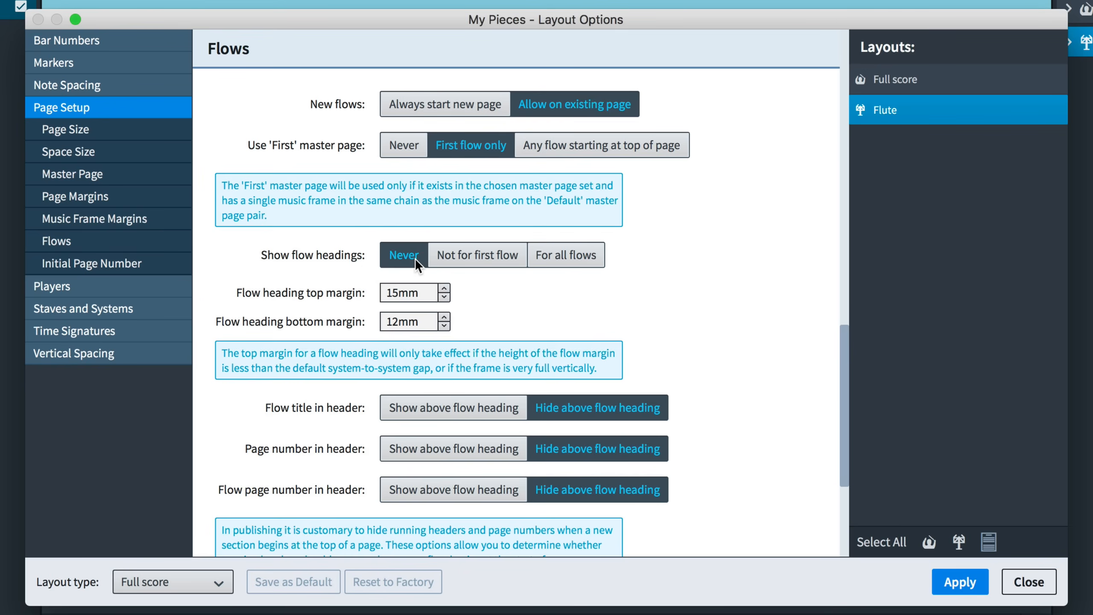
click(565, 255)
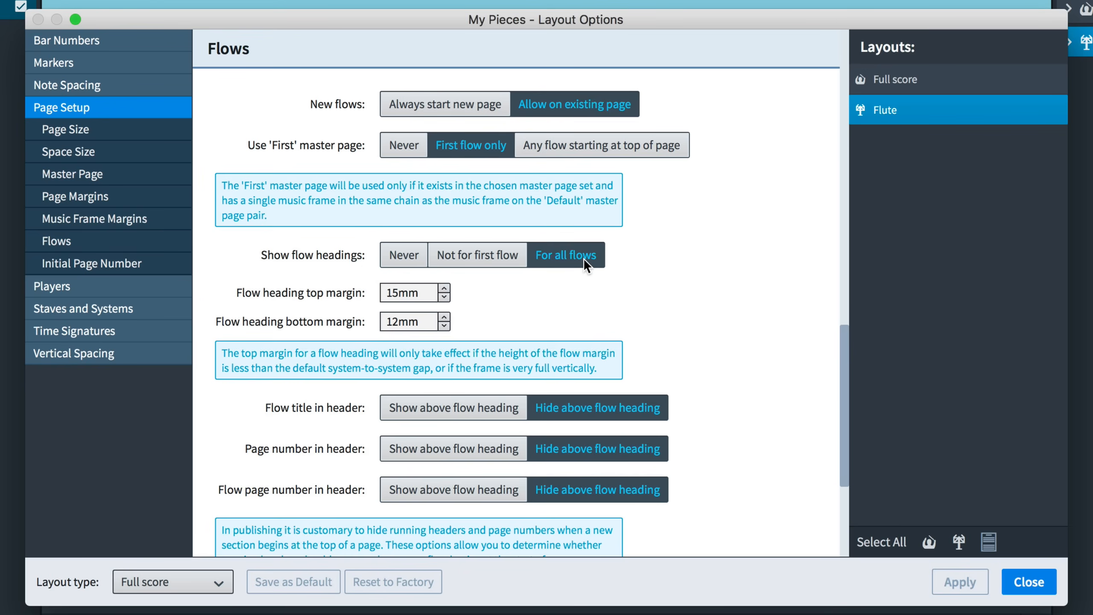
click(1027, 582)
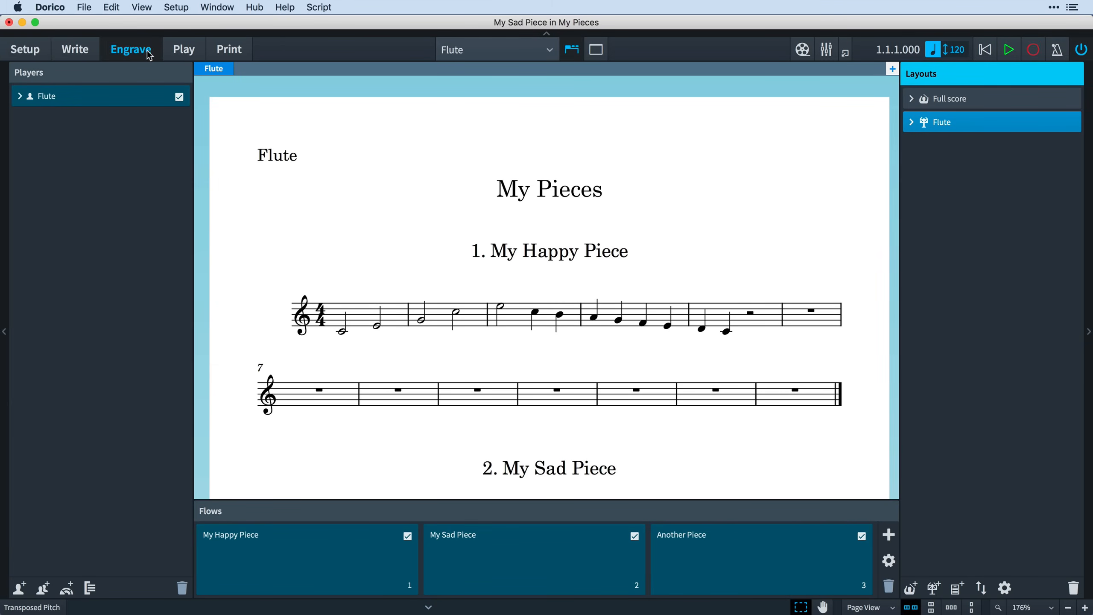
Enter Engrave mode with the Frames tool to show the flow heading frames
click(131, 49)
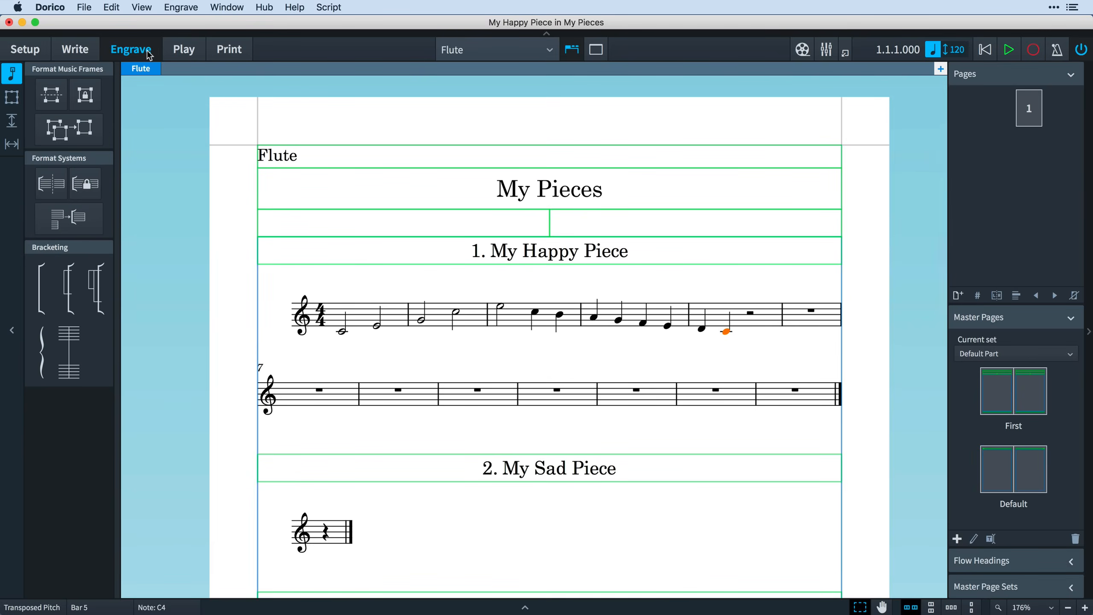
mouse_move(260, 243)
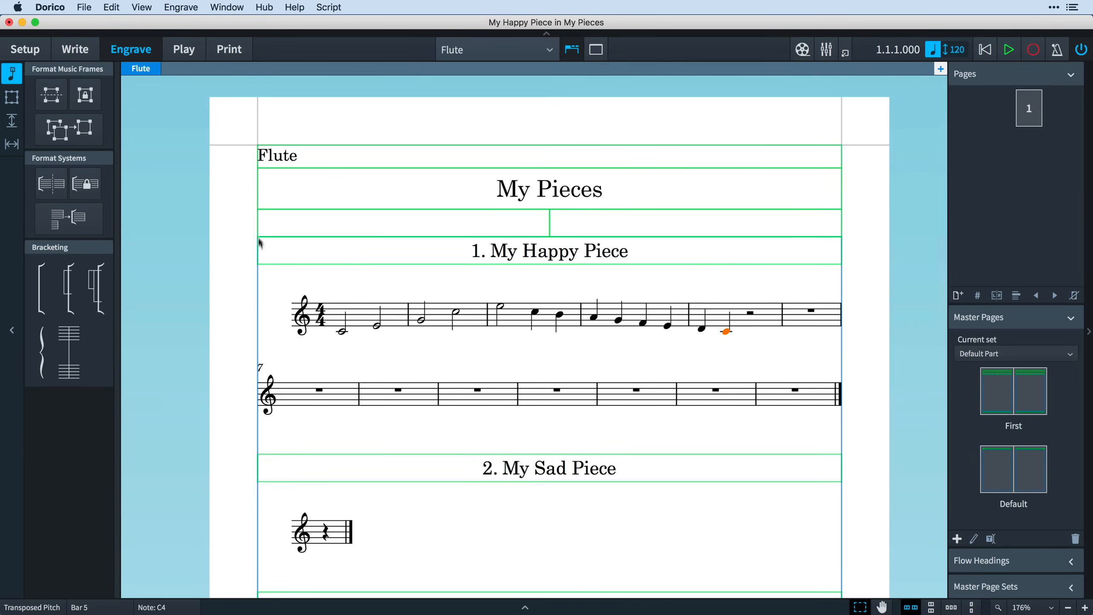
mouse_move(197, 307)
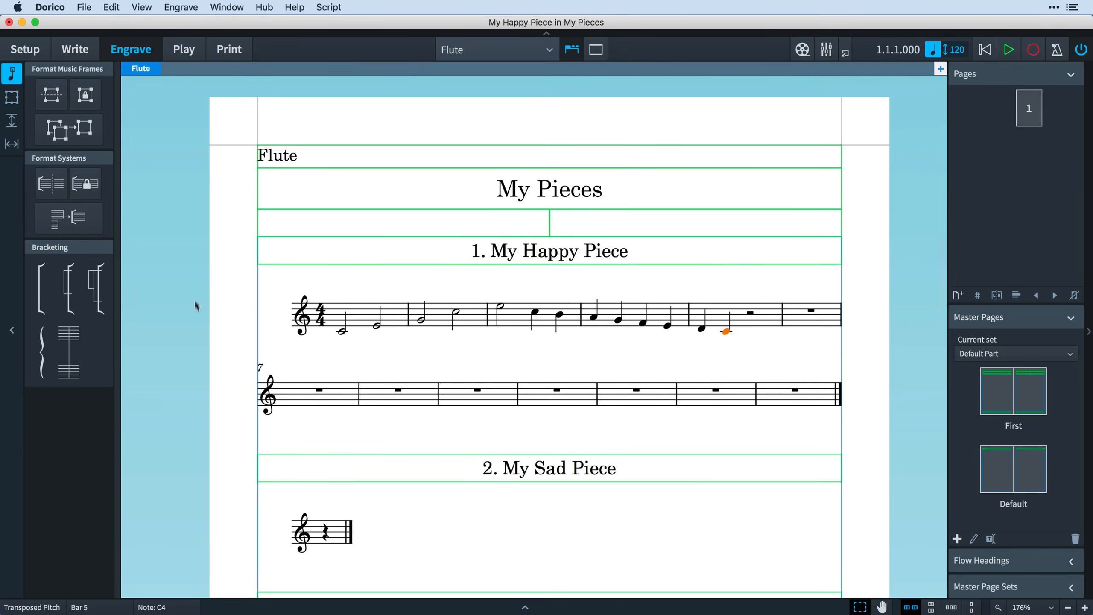
mouse_move(196, 285)
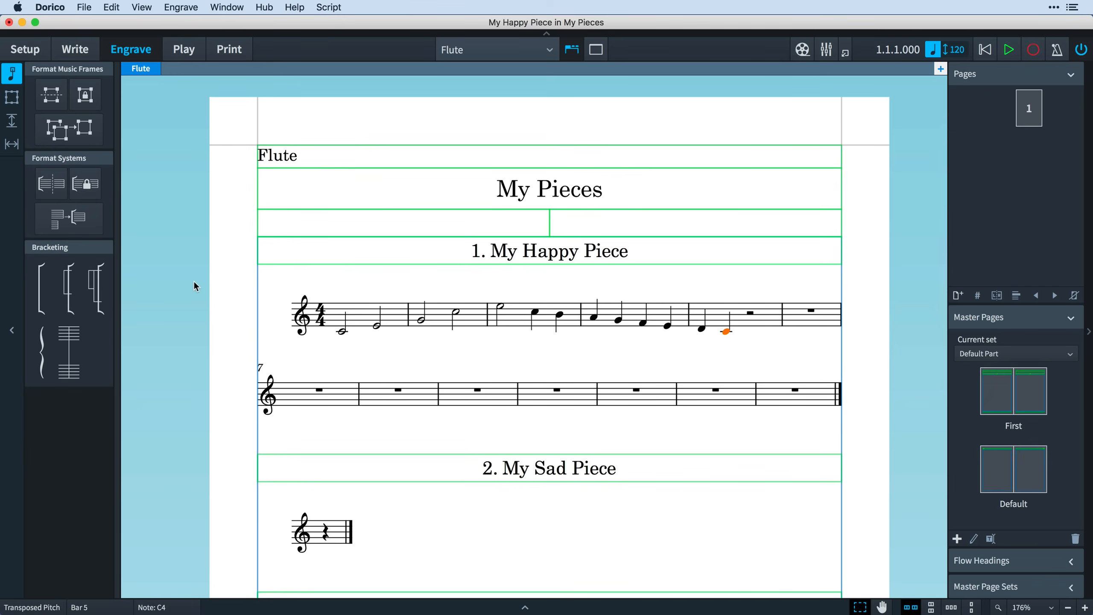
click(11, 96)
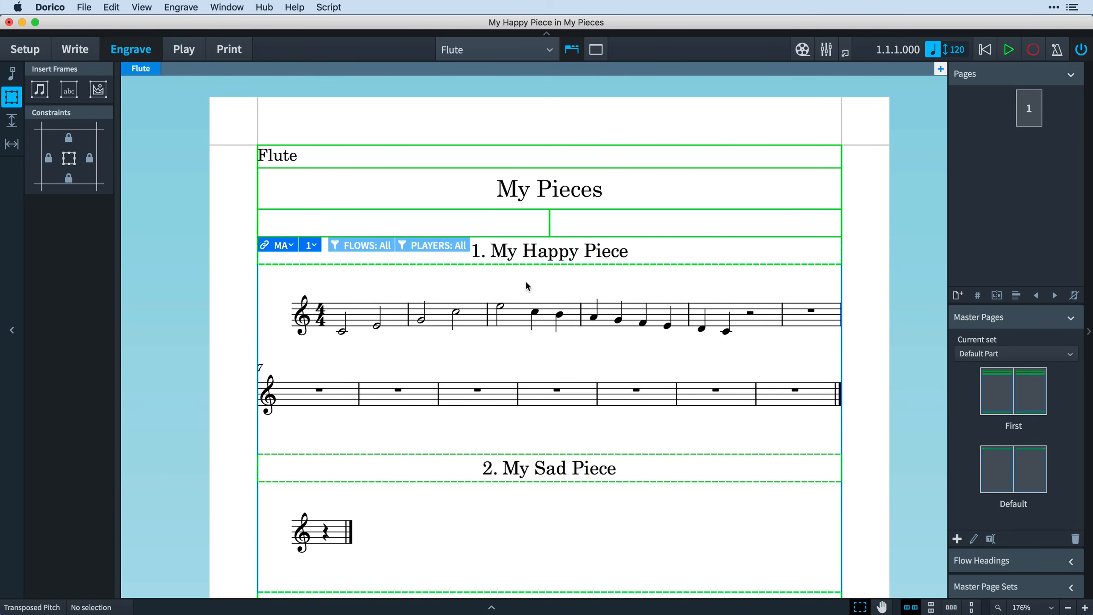
click(1075, 607)
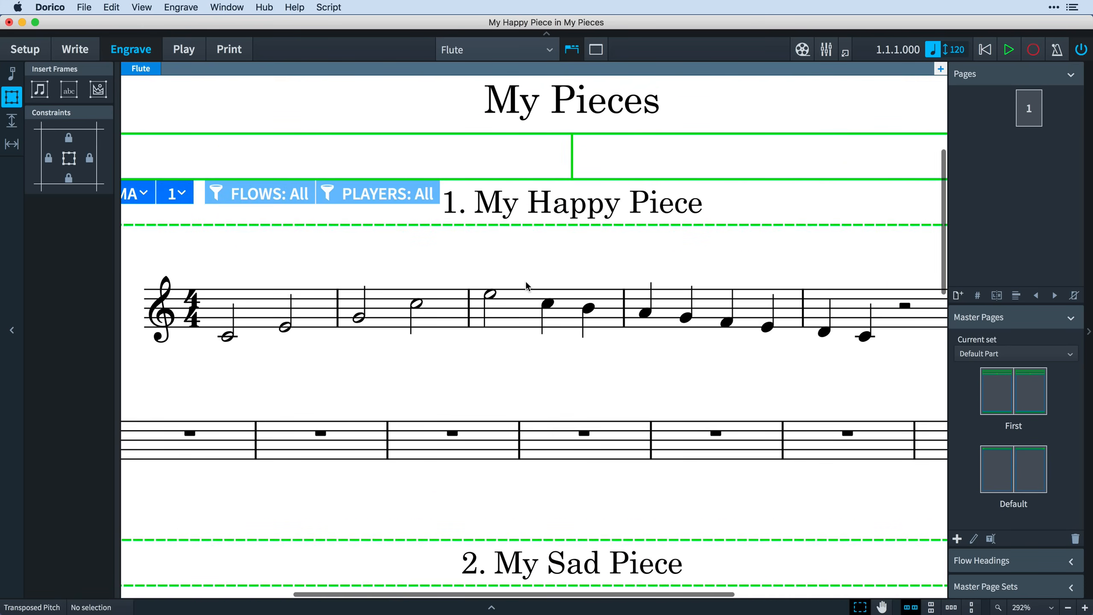
scroll(down, 3)
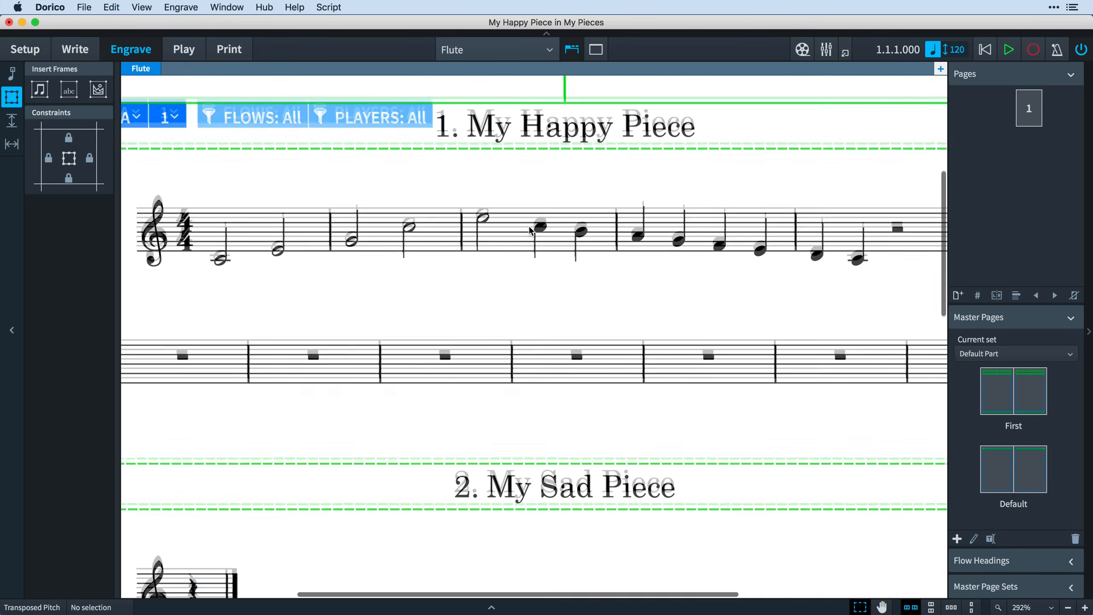
scroll(down, 3)
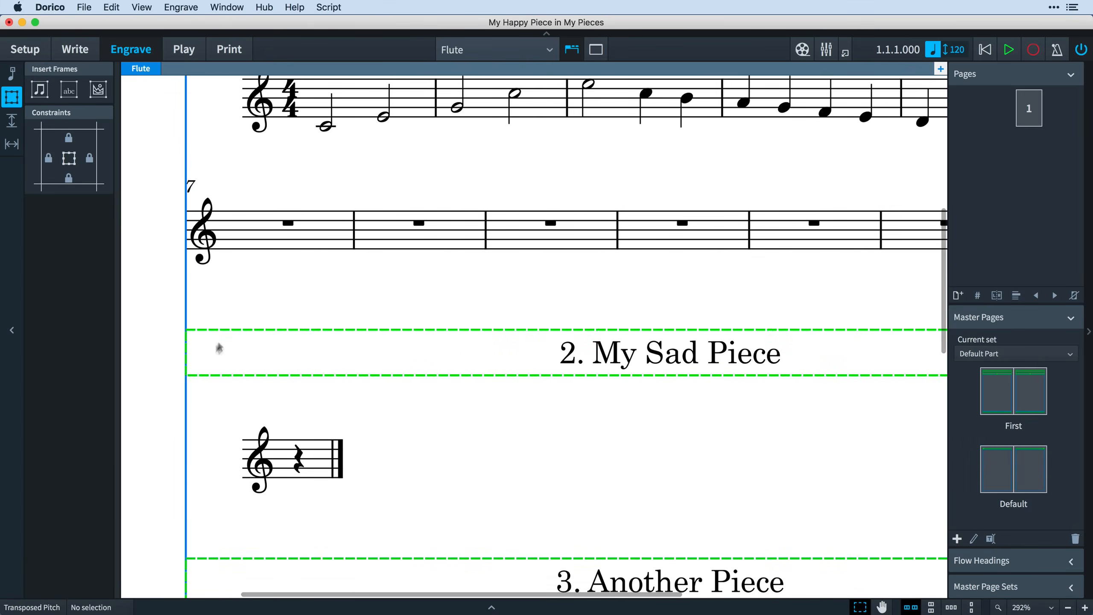
scroll(down, 3)
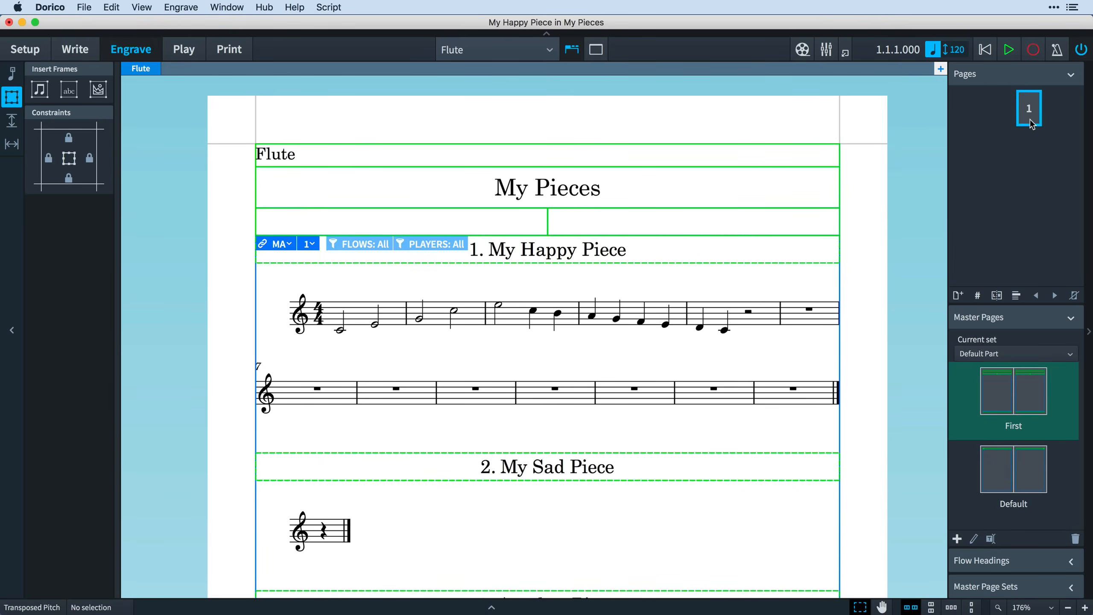
mouse_move(970, 383)
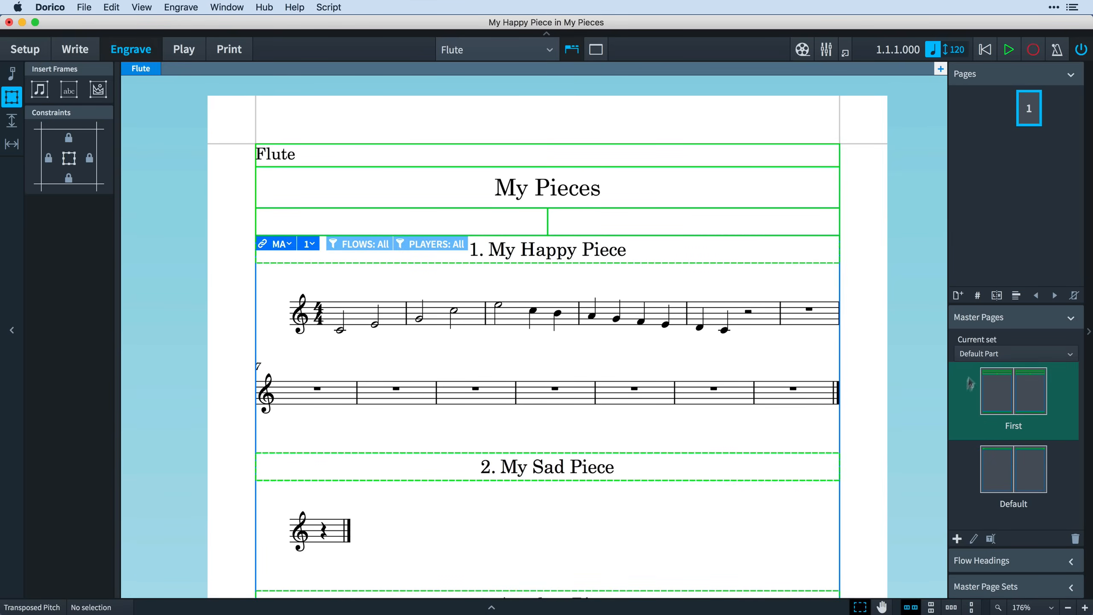
Edit the First master page and inspect its project title and header frames
double_click(1013, 389)
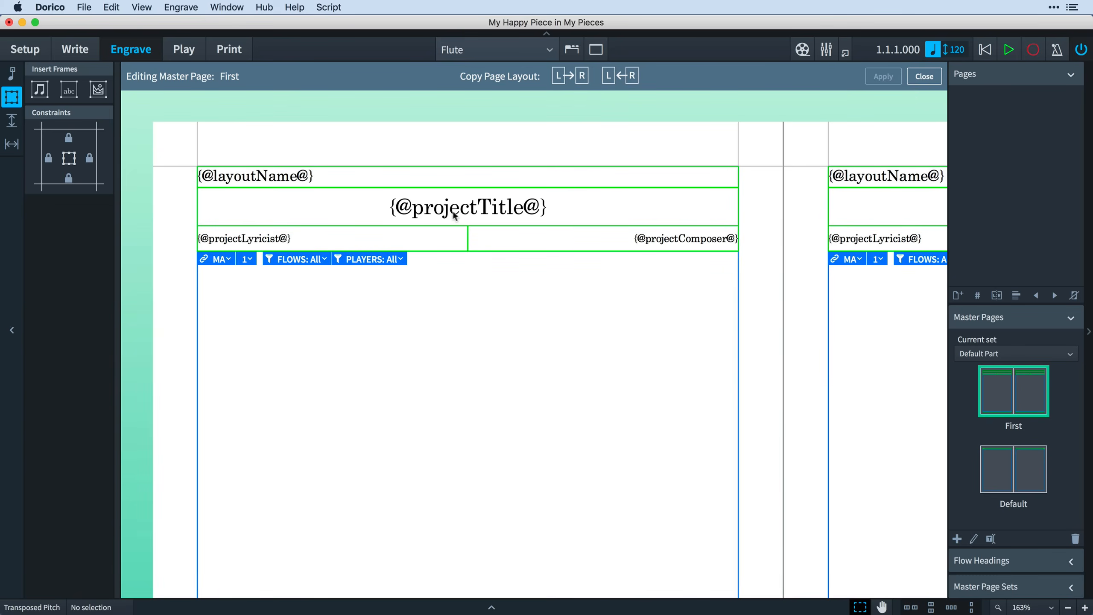
click(683, 238)
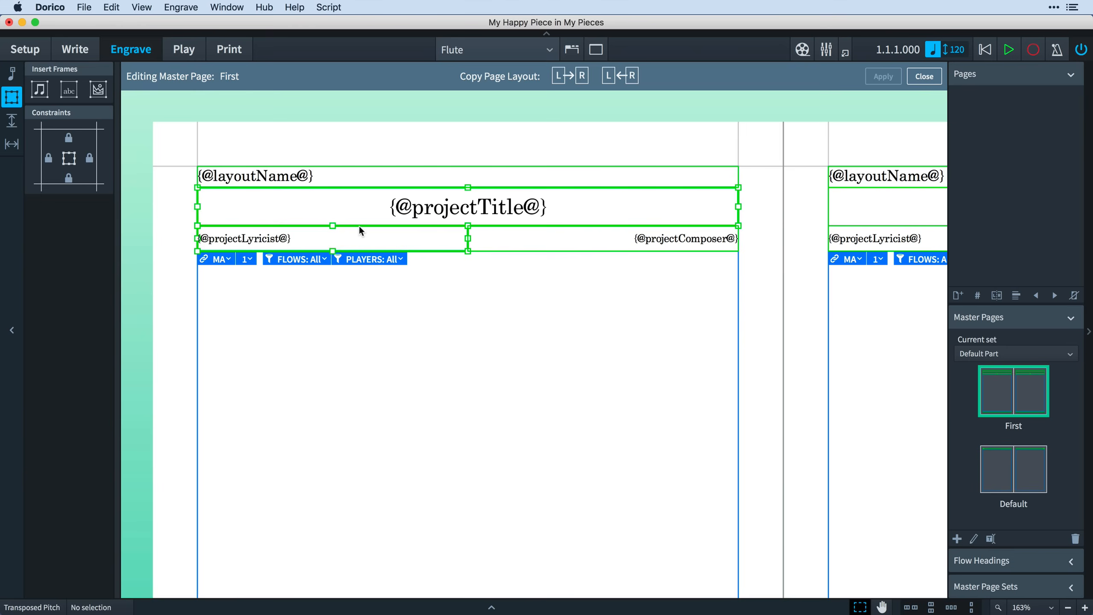
click(481, 271)
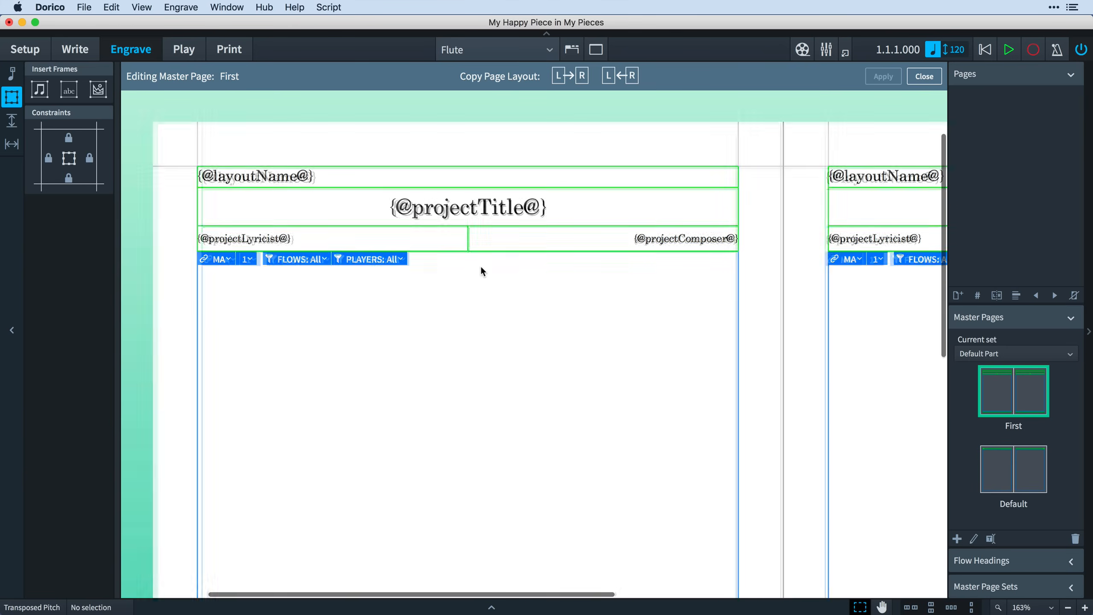
scroll(down, 3)
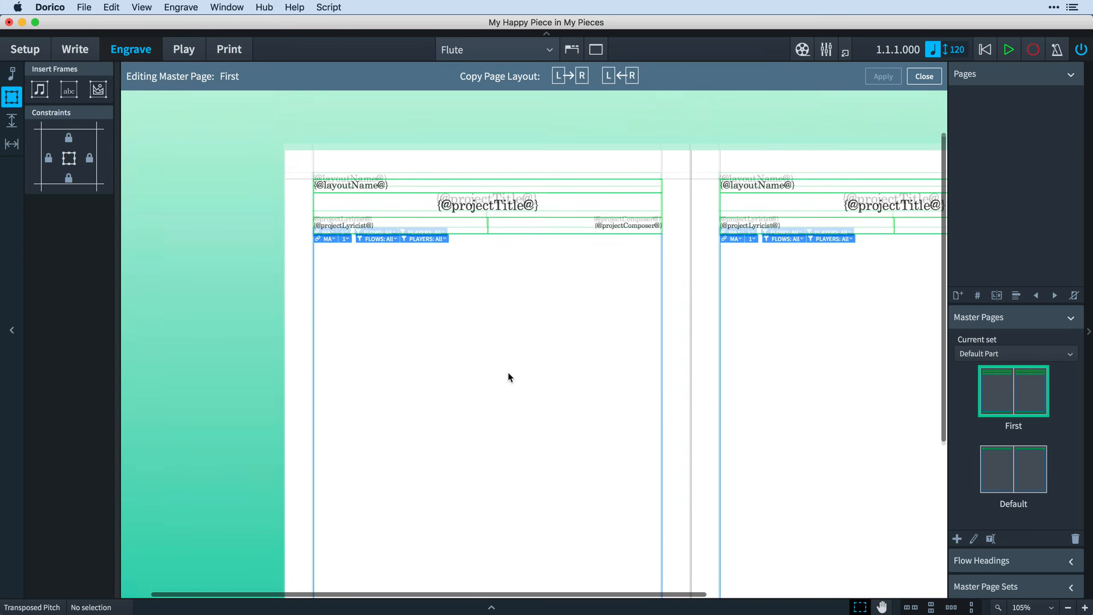
scroll(up, 3)
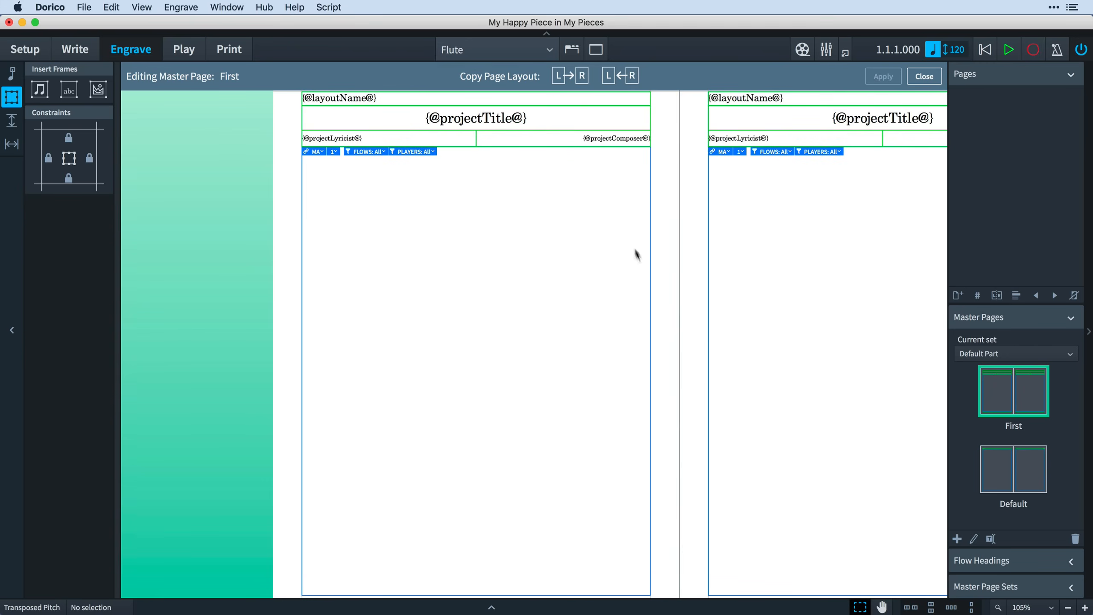
mouse_move(502, 181)
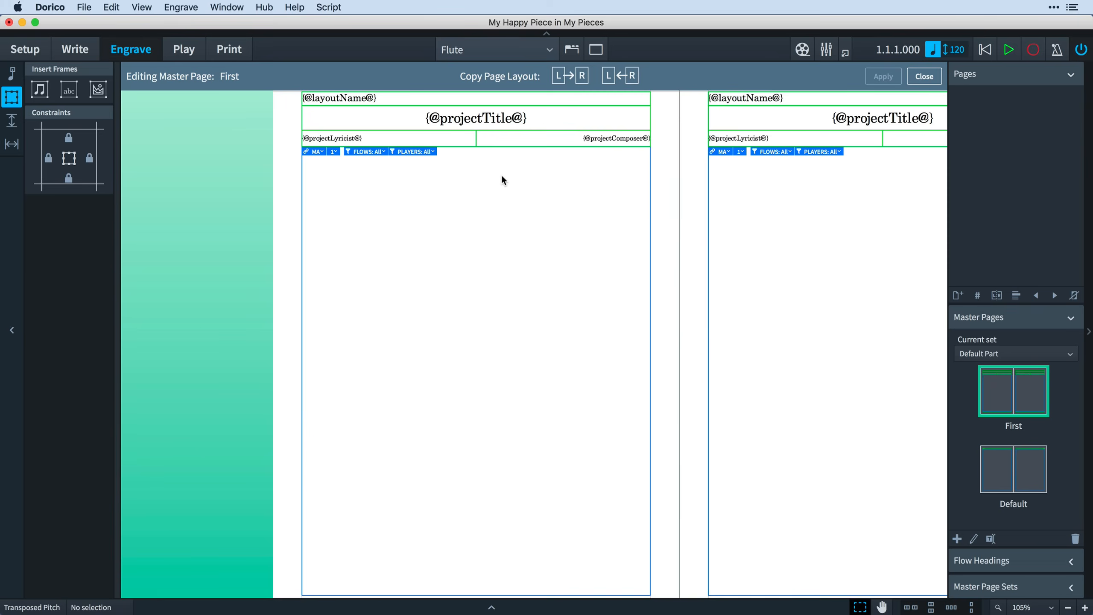
mouse_move(925, 76)
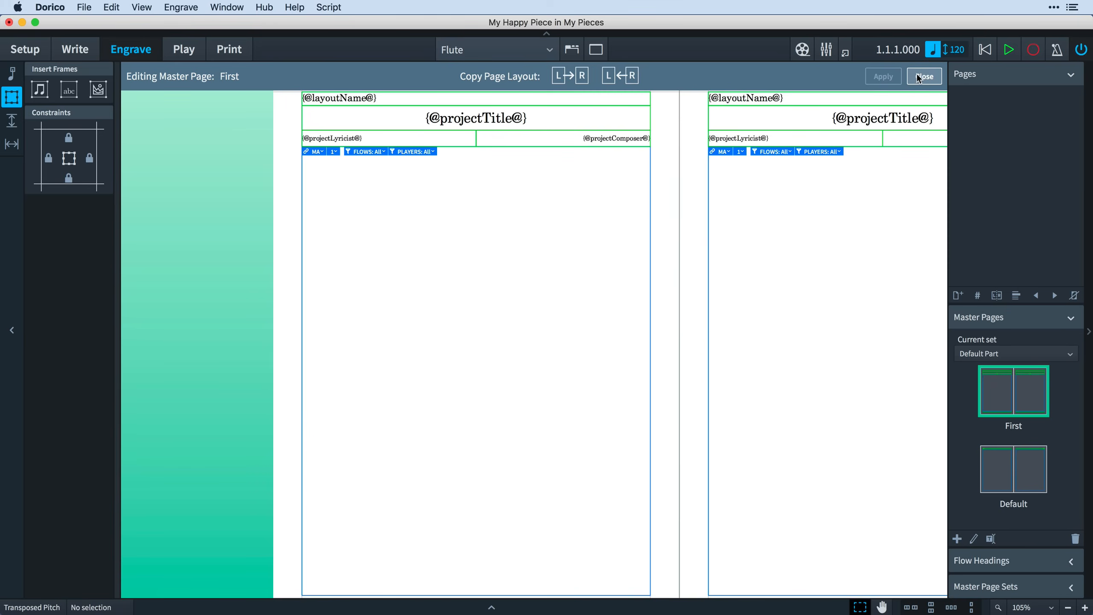
Leave the master page editor and expand the Flow Headings panel listing Default
click(924, 76)
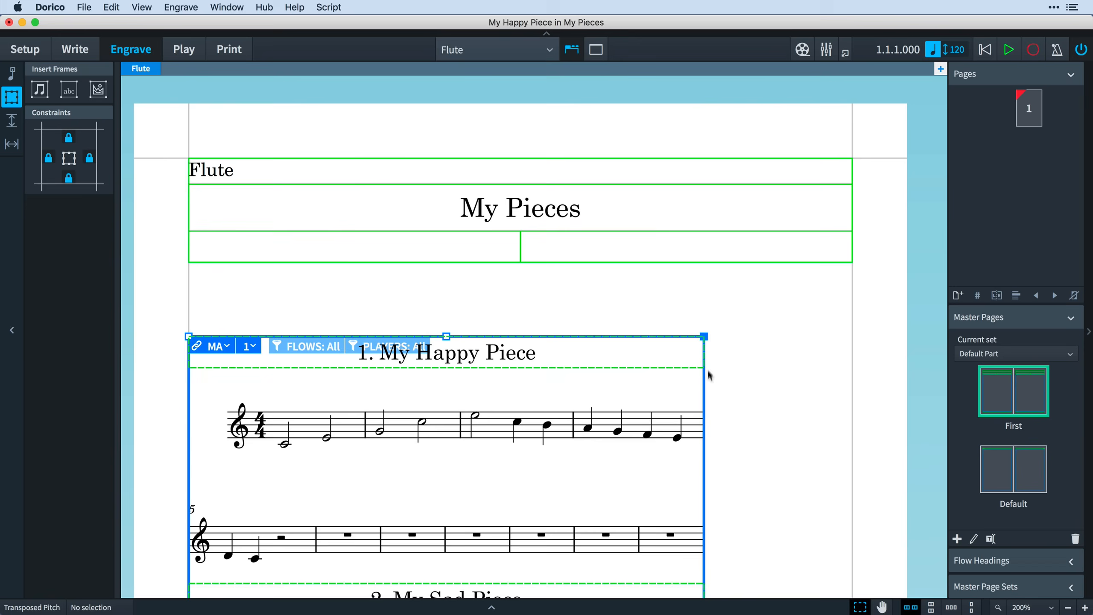
scroll(down, 3)
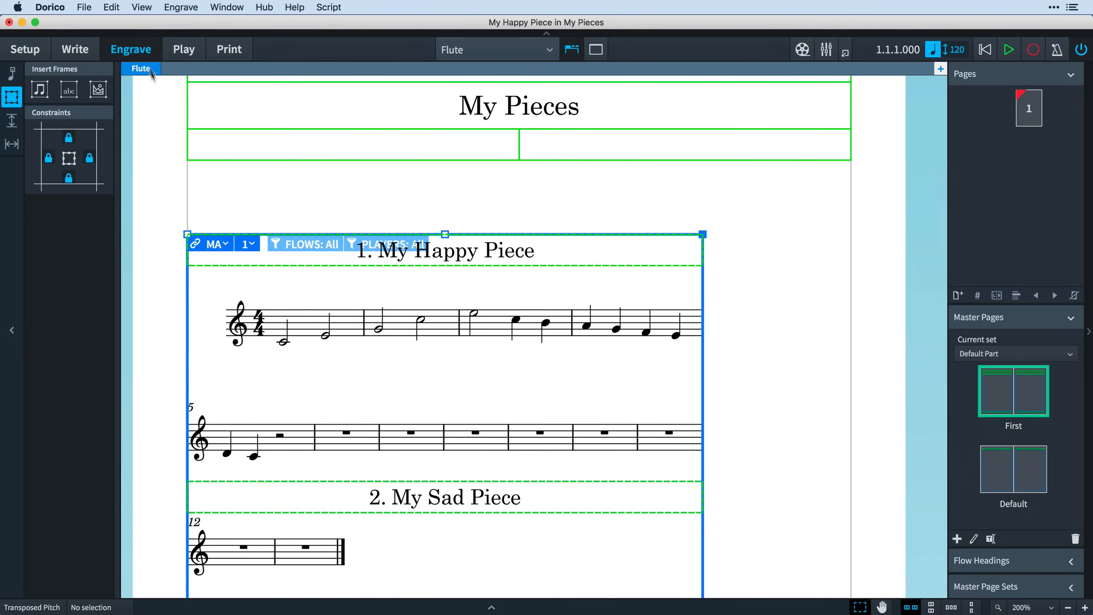
click(111, 7)
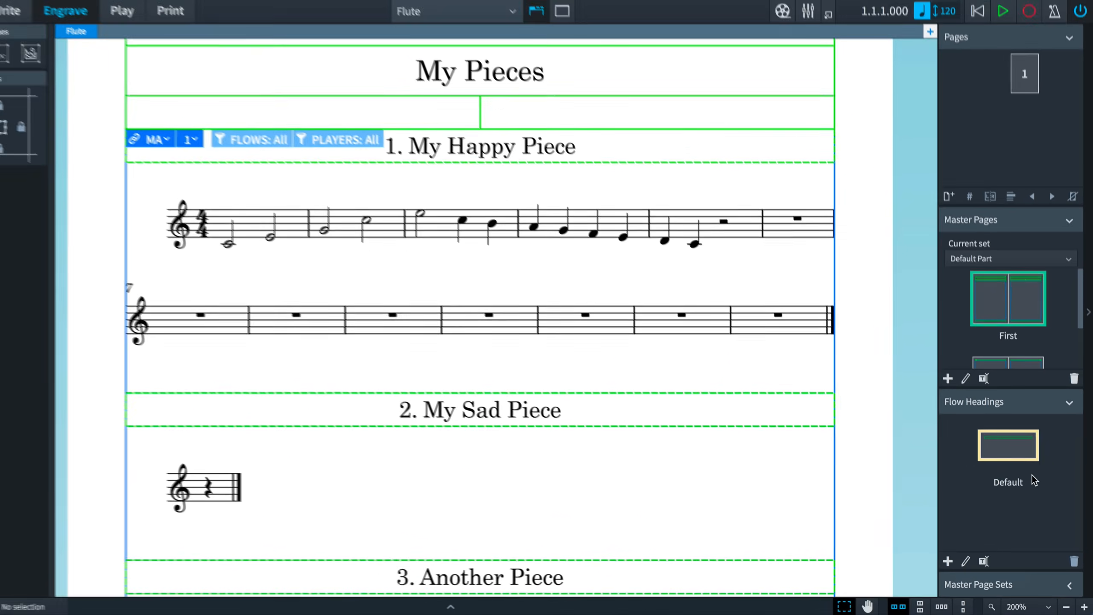
Begin editing the Default flow heading from the Flow Headings list
double_click(1008, 446)
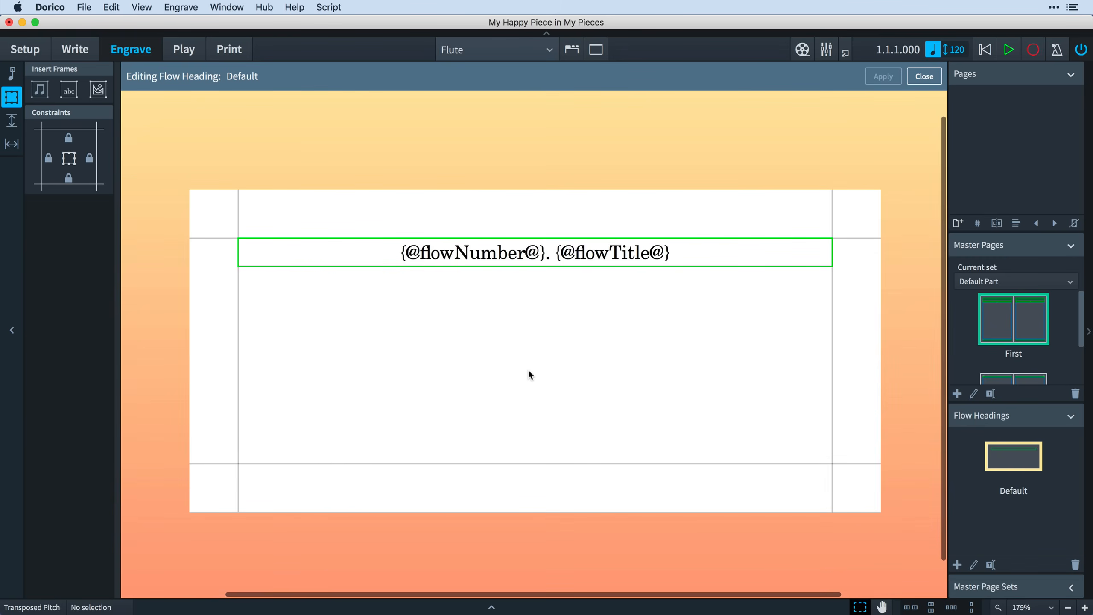
mouse_move(704, 535)
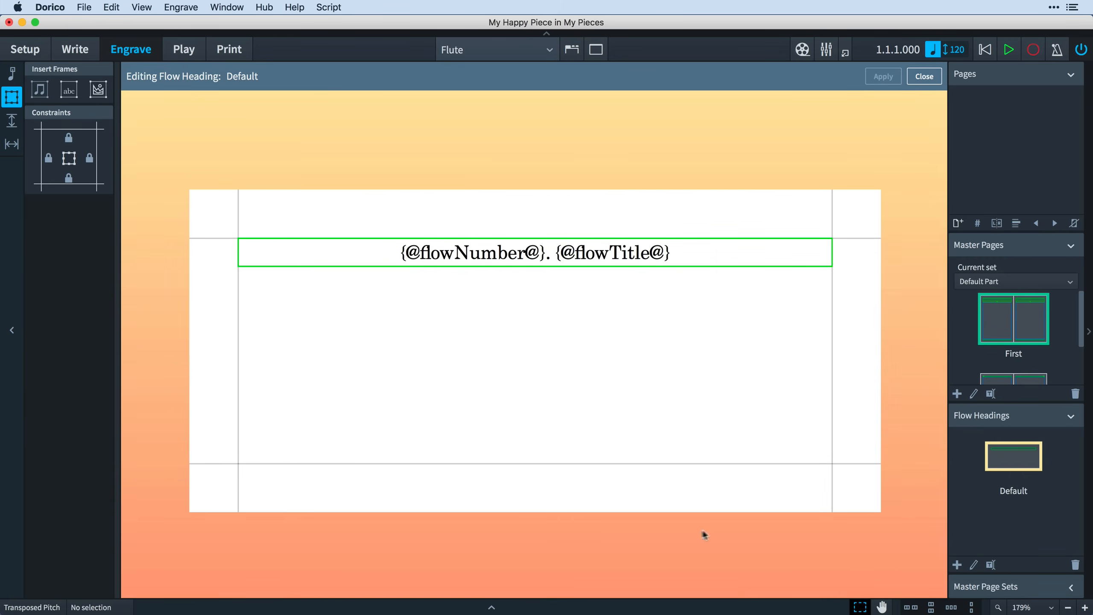
mouse_move(705, 527)
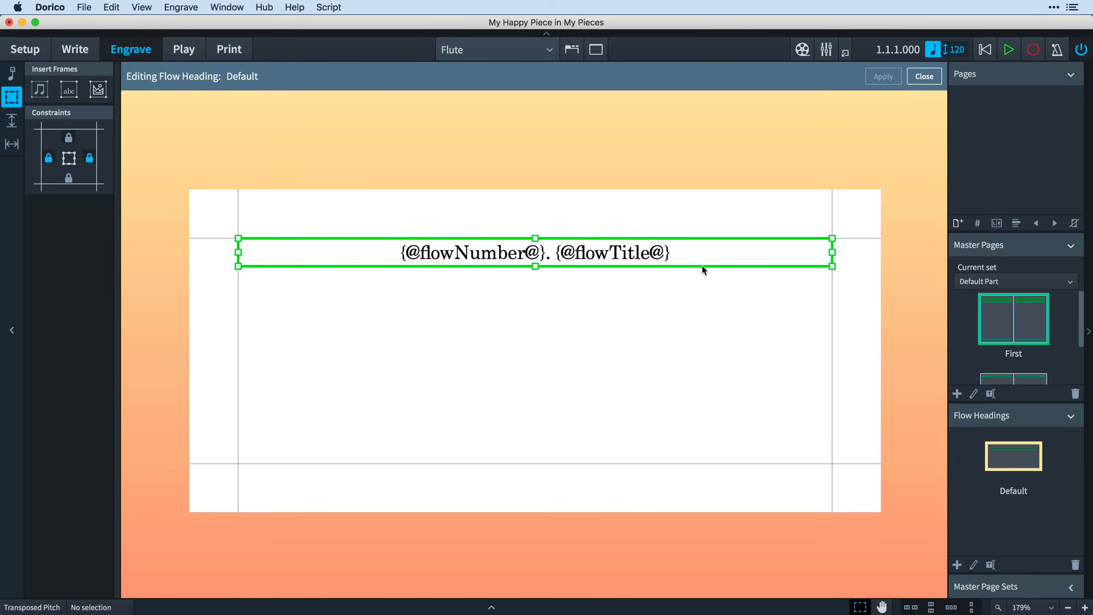
mouse_move(672, 292)
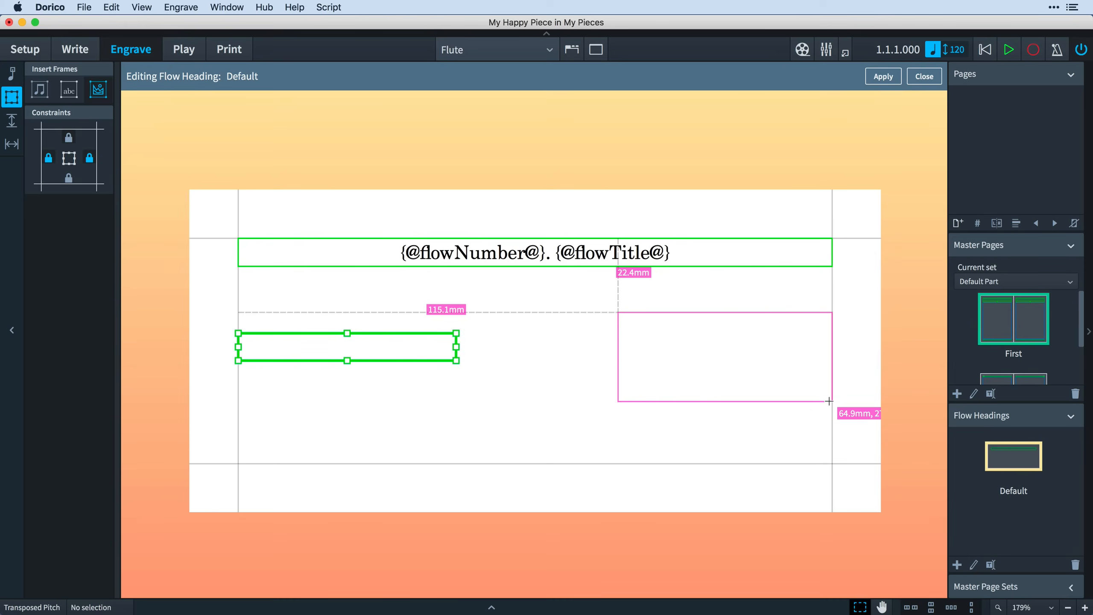
Finish the picture frame on the right and widen the text frame toward it
click(724, 356)
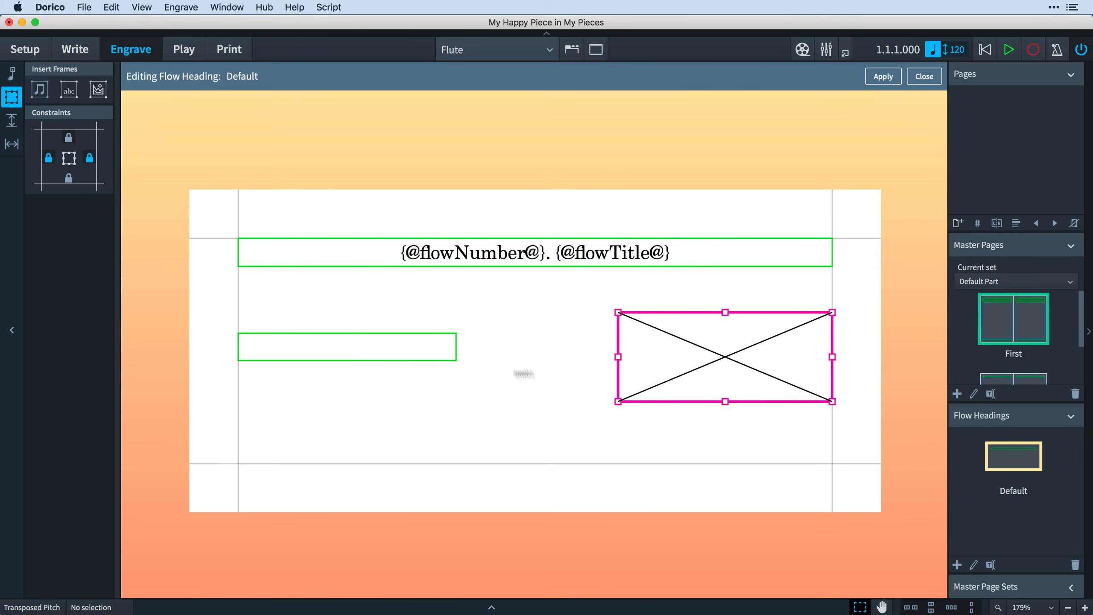
mouse_move(168, 498)
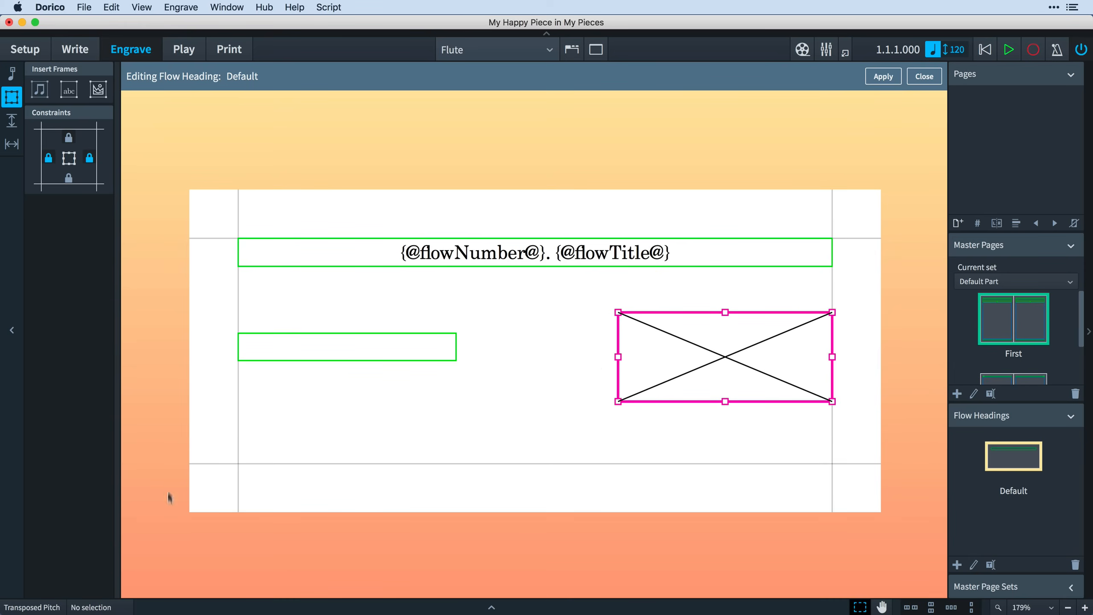
mouse_move(217, 318)
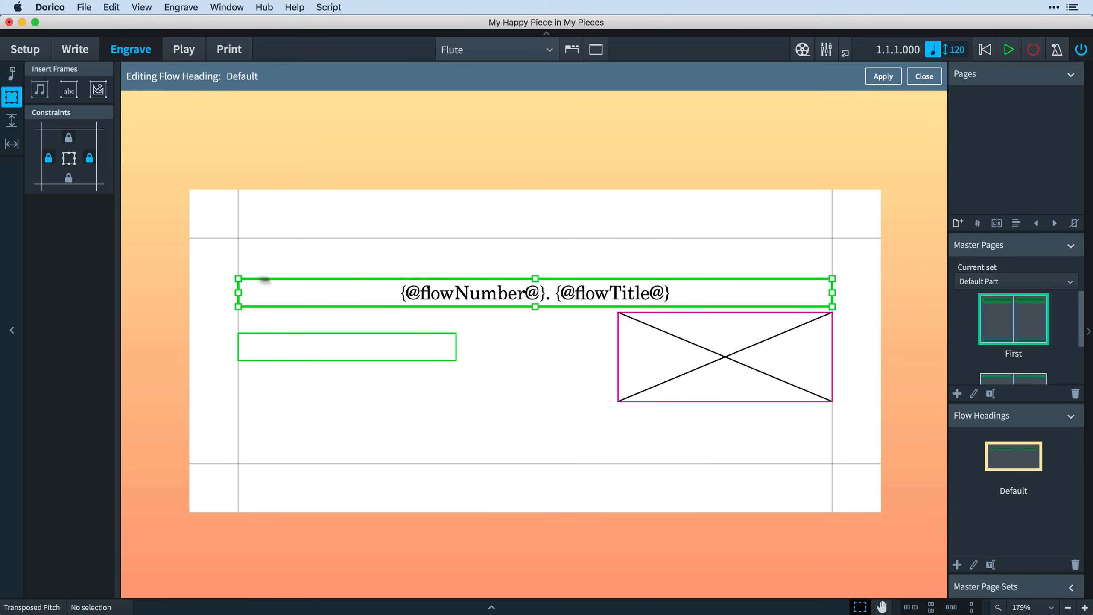
mouse_move(387, 274)
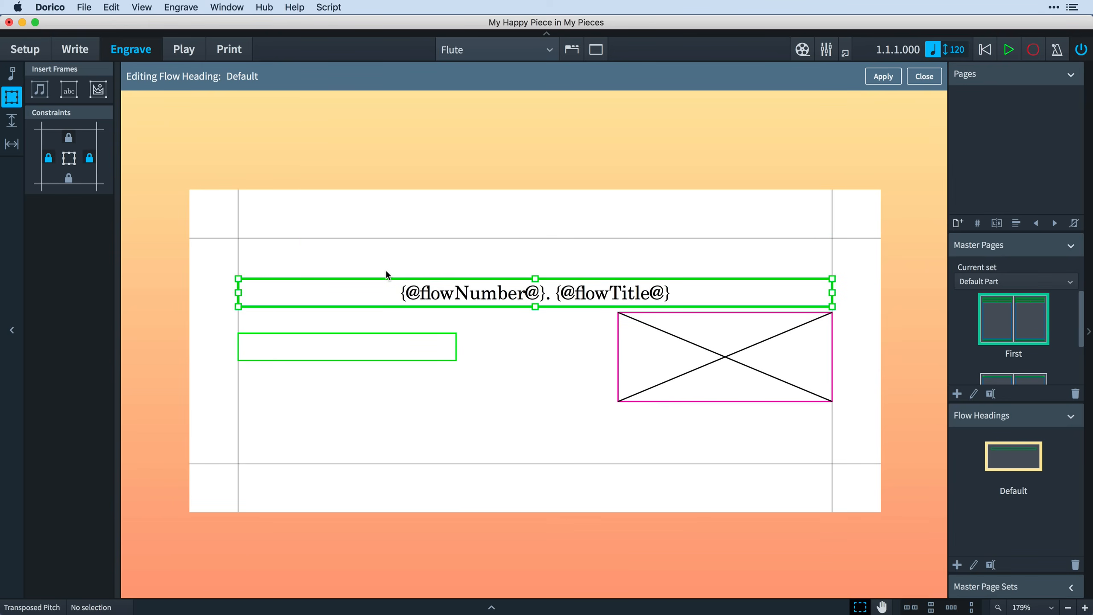
mouse_move(687, 417)
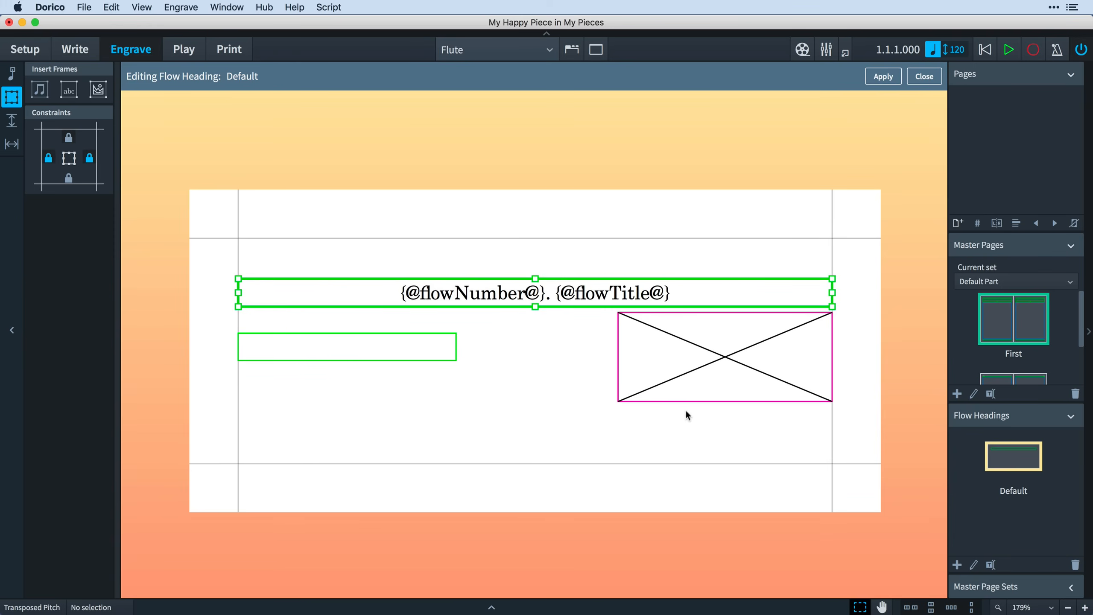
click(724, 358)
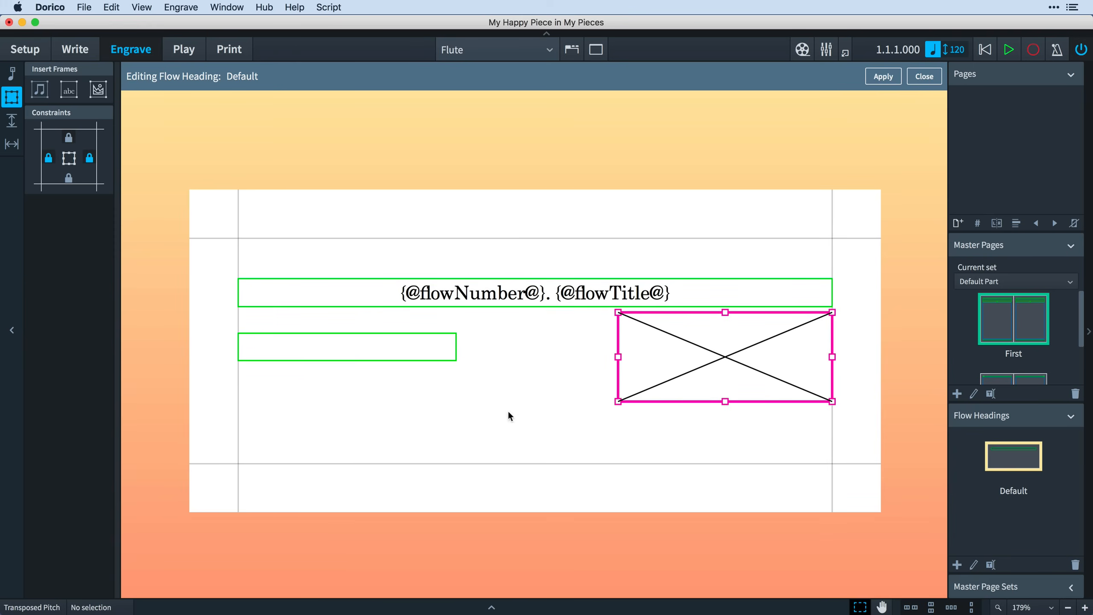
mouse_move(525, 407)
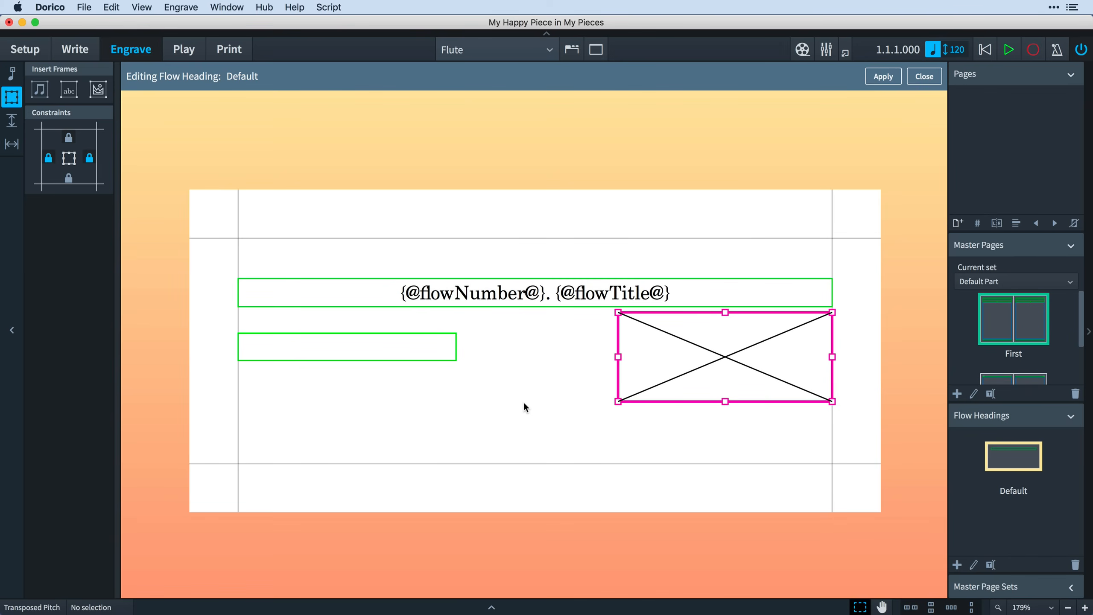
mouse_move(147, 230)
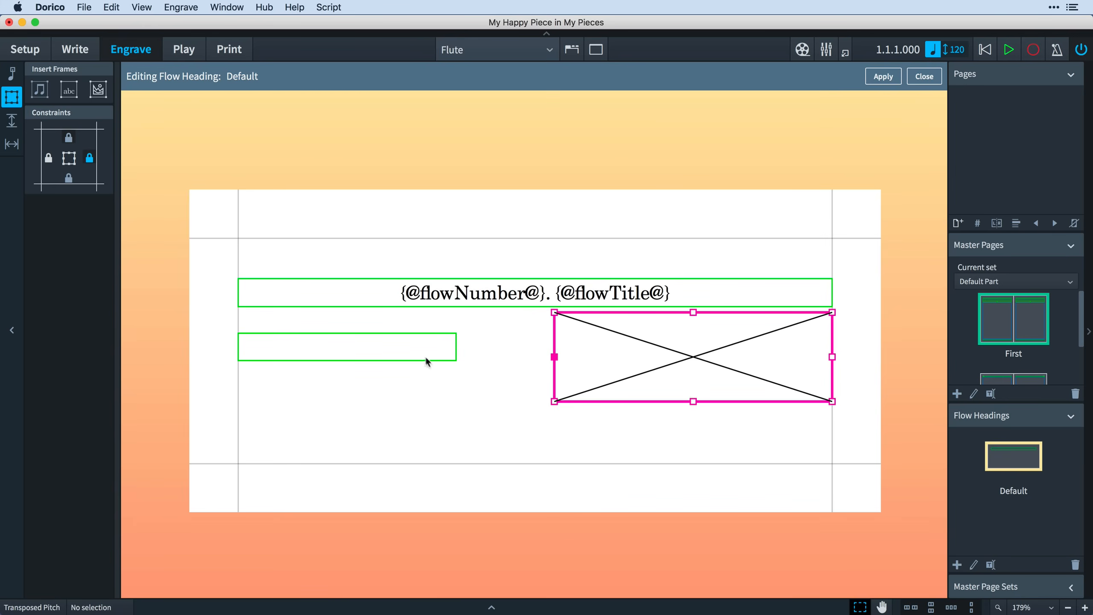
click(347, 346)
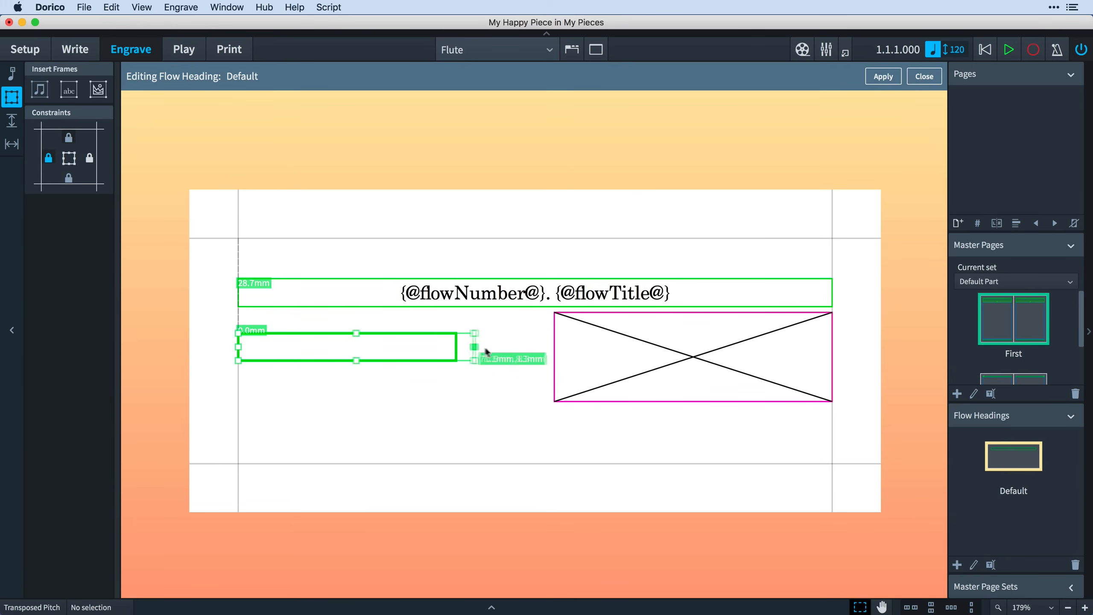
click(533, 390)
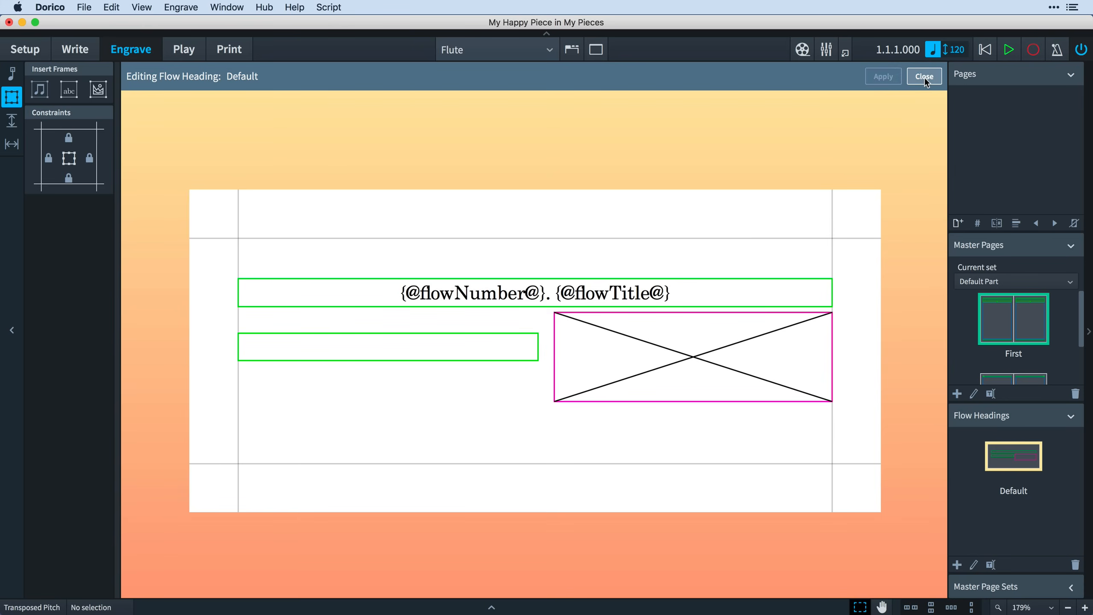
click(924, 77)
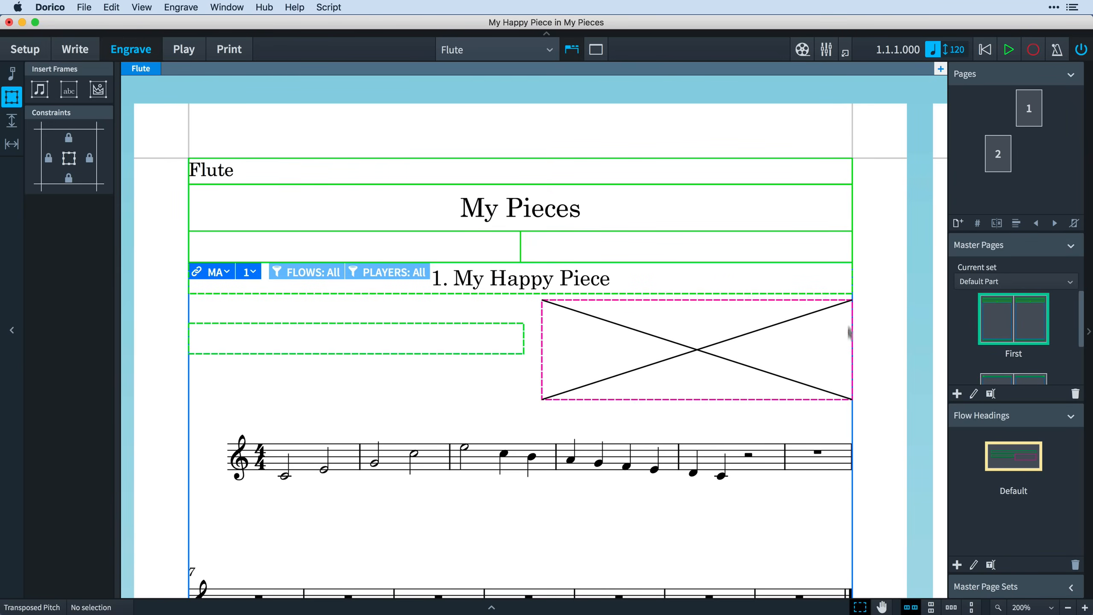
scroll(down, 3)
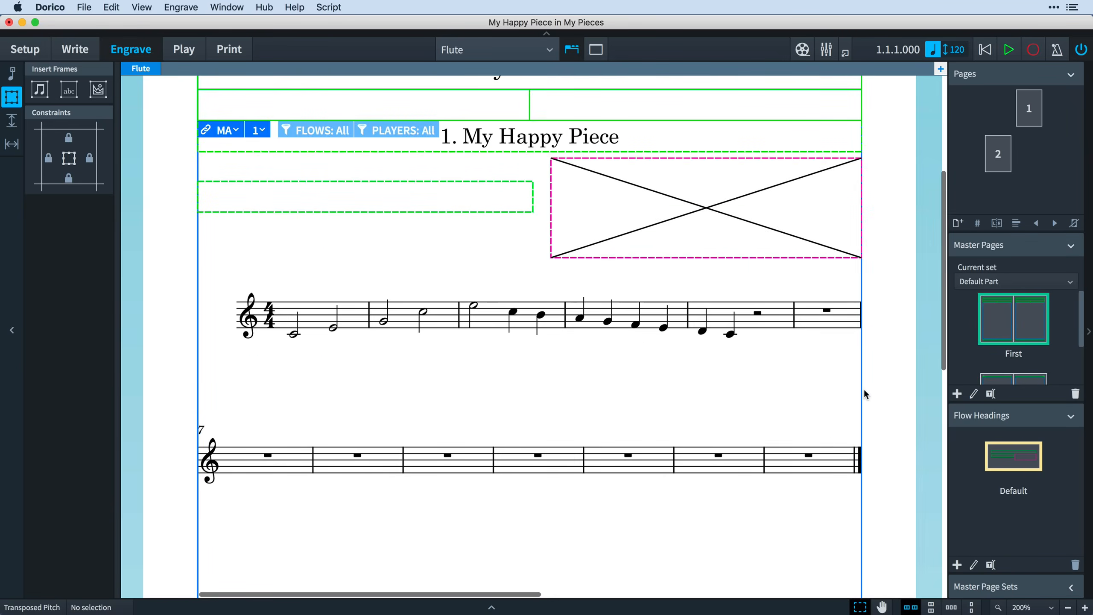
click(1073, 607)
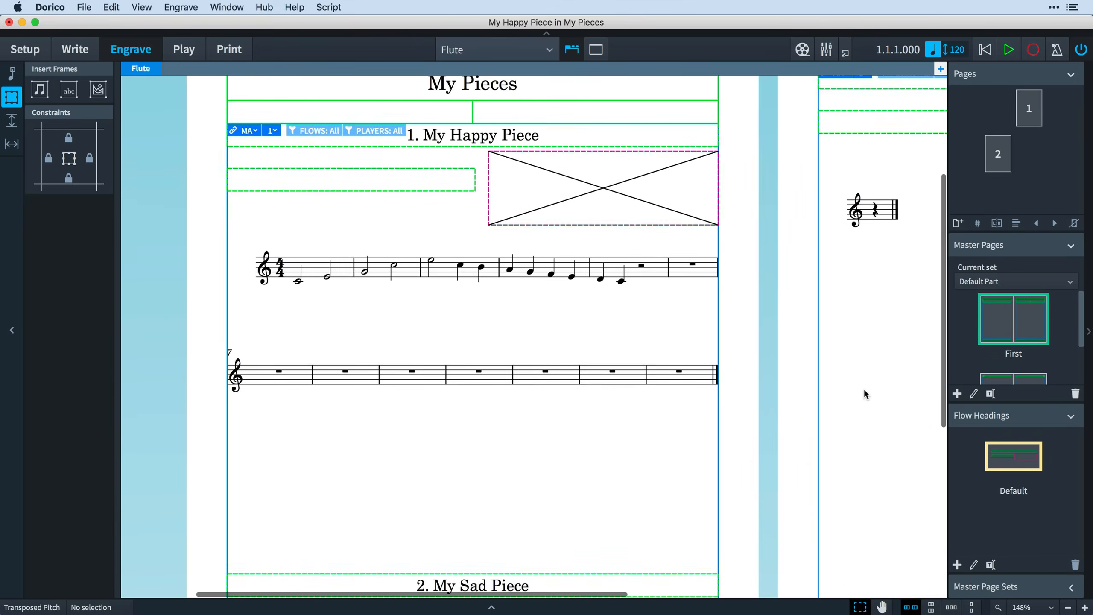
scroll(down, 3)
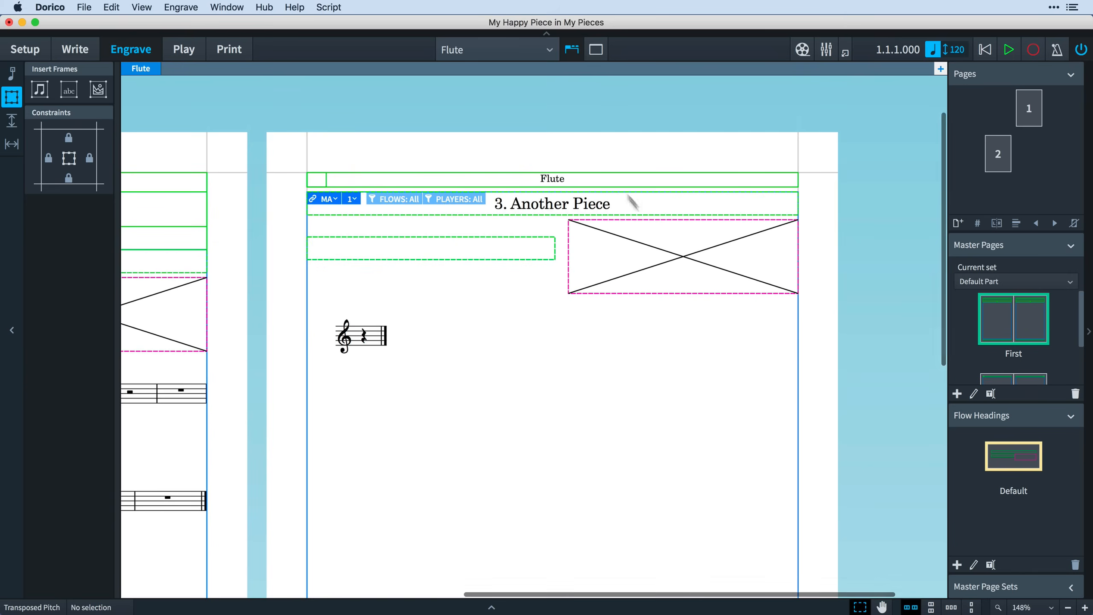
mouse_move(645, 366)
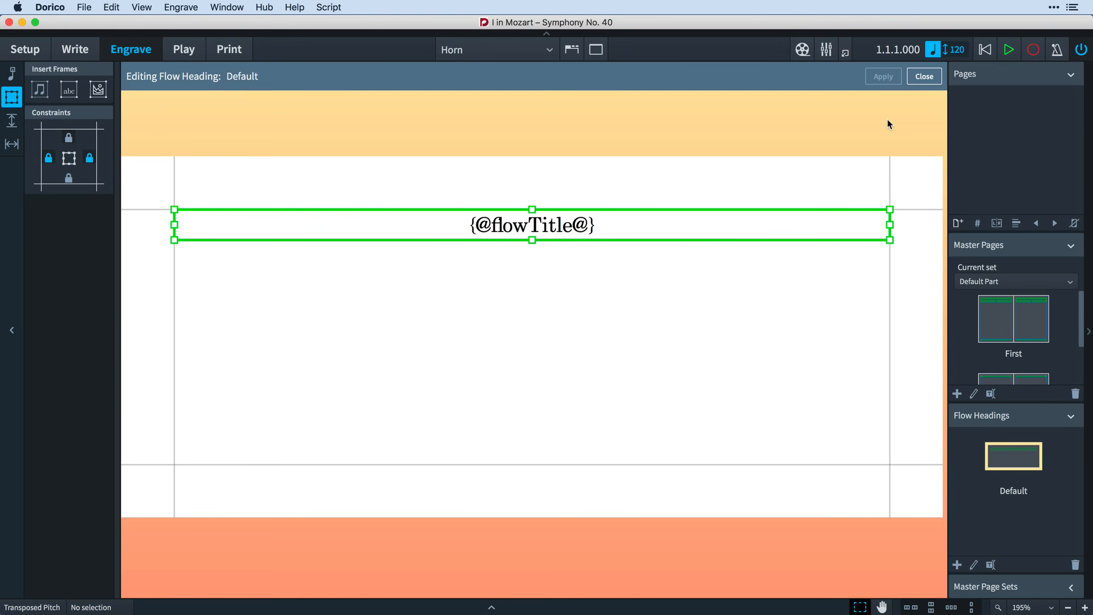
mouse_move(898, 115)
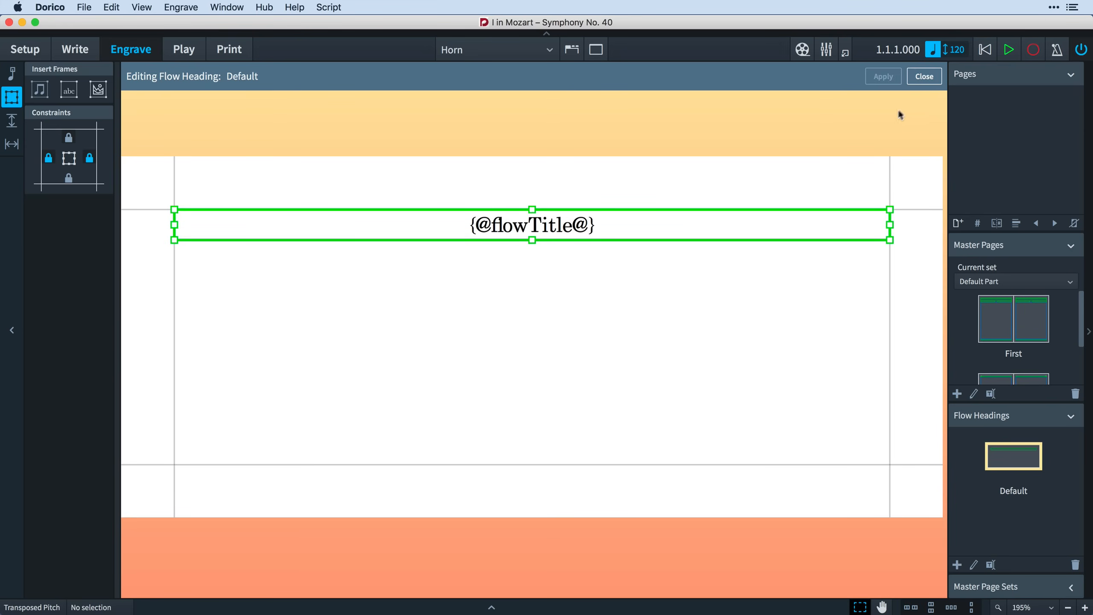
Finish editing the Default flow heading and scroll the Horn part down to flow III
click(923, 76)
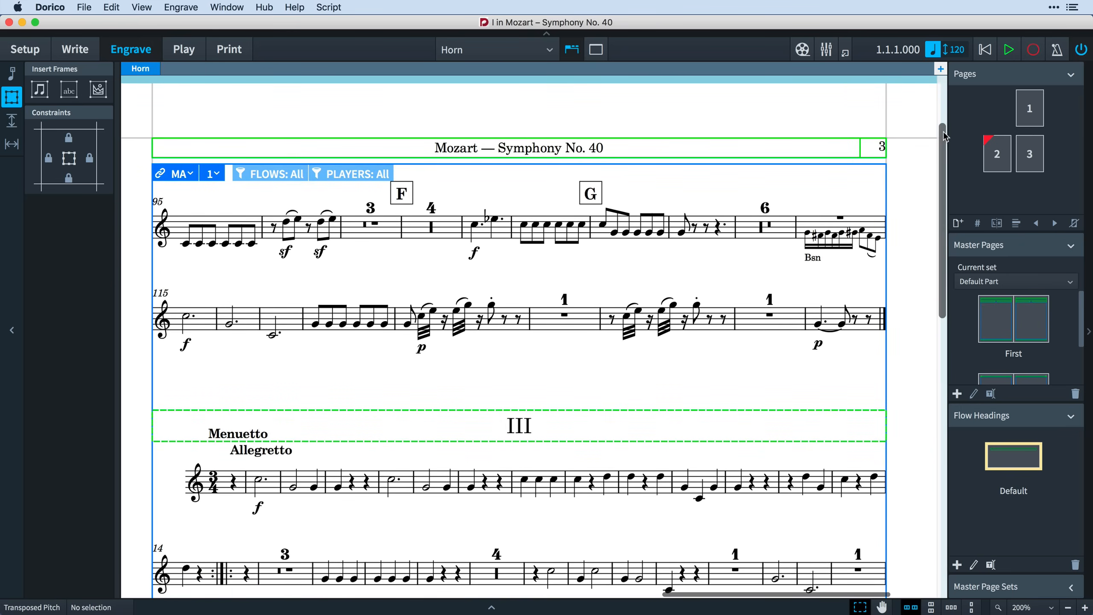
scroll(down, 3)
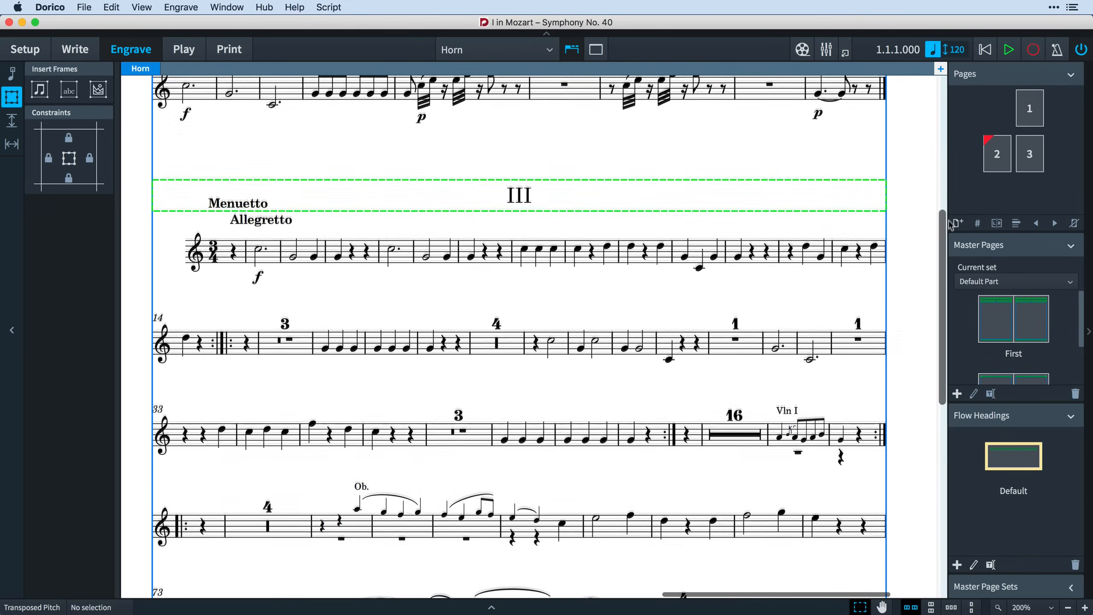
scroll(down, 3)
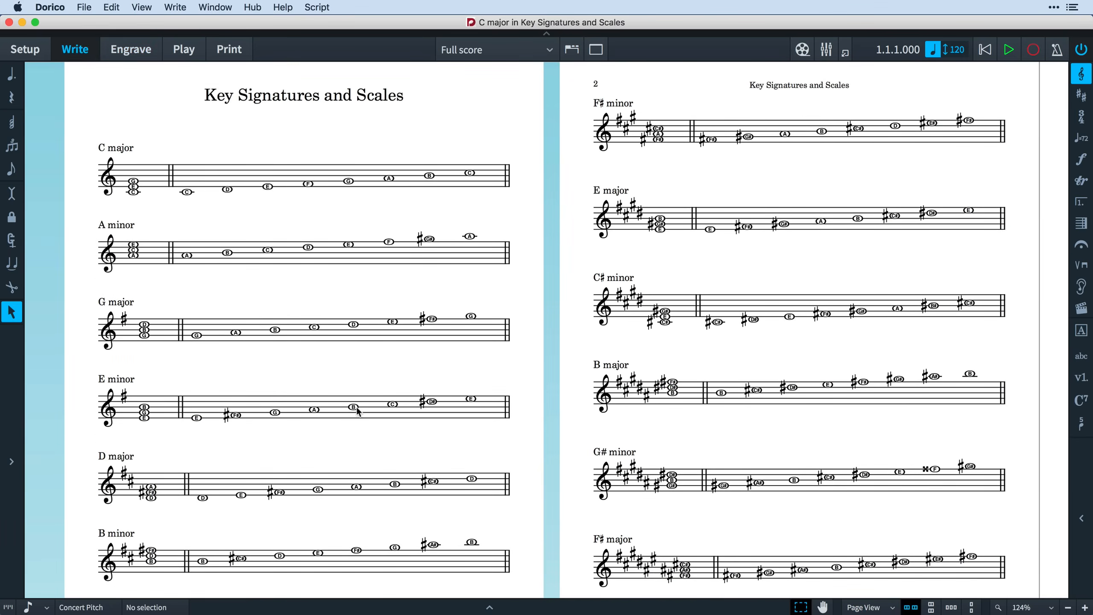
mouse_move(221, 217)
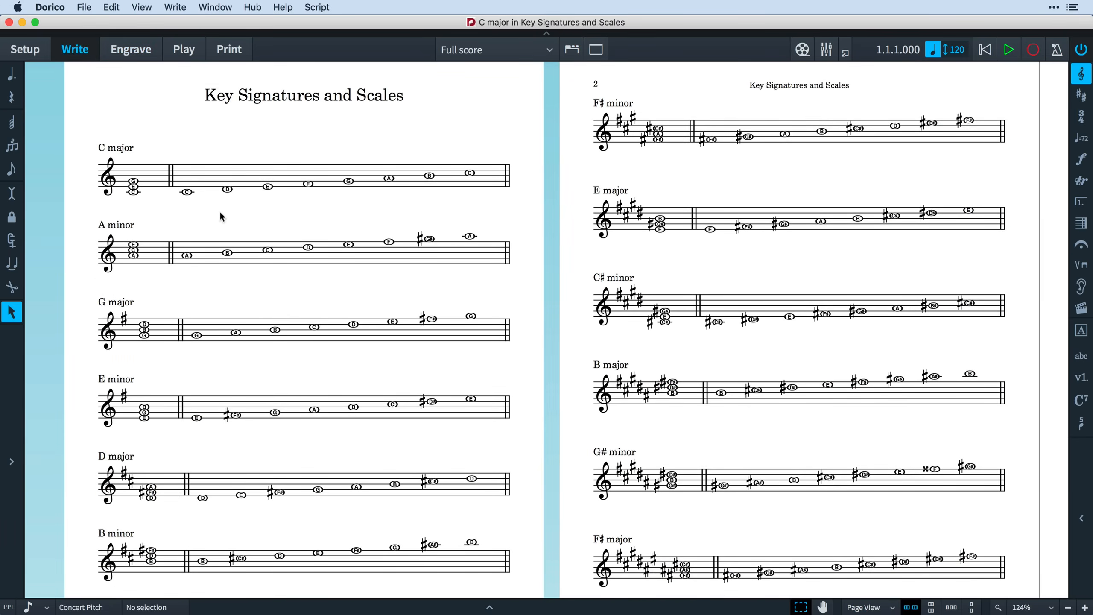
Check the worksheet's flows in Setup, return through Write, and switch to Engrave mode
click(25, 49)
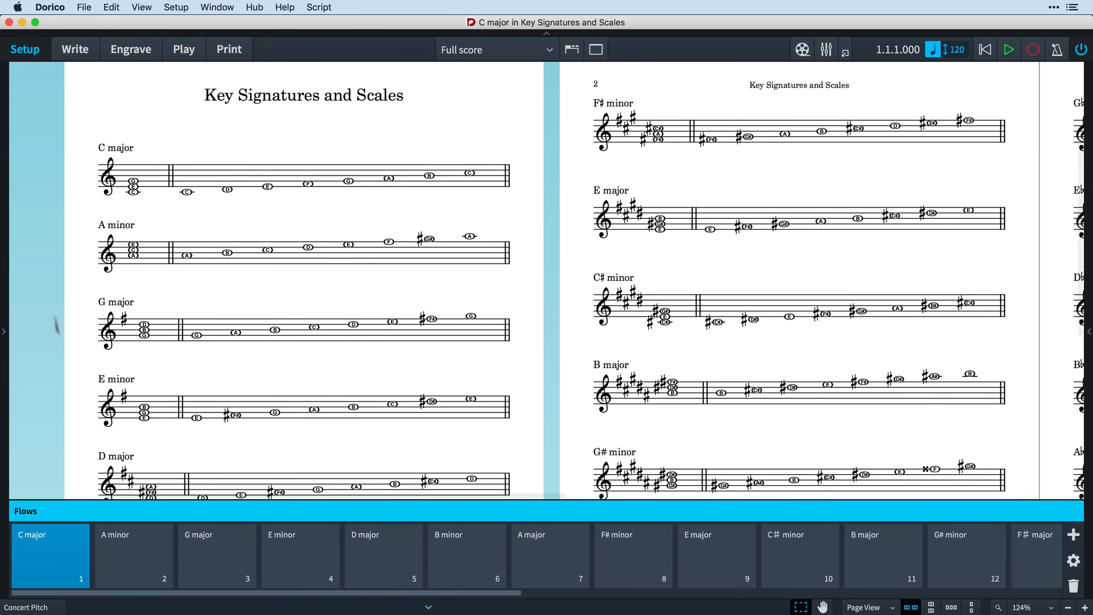
mouse_move(102, 588)
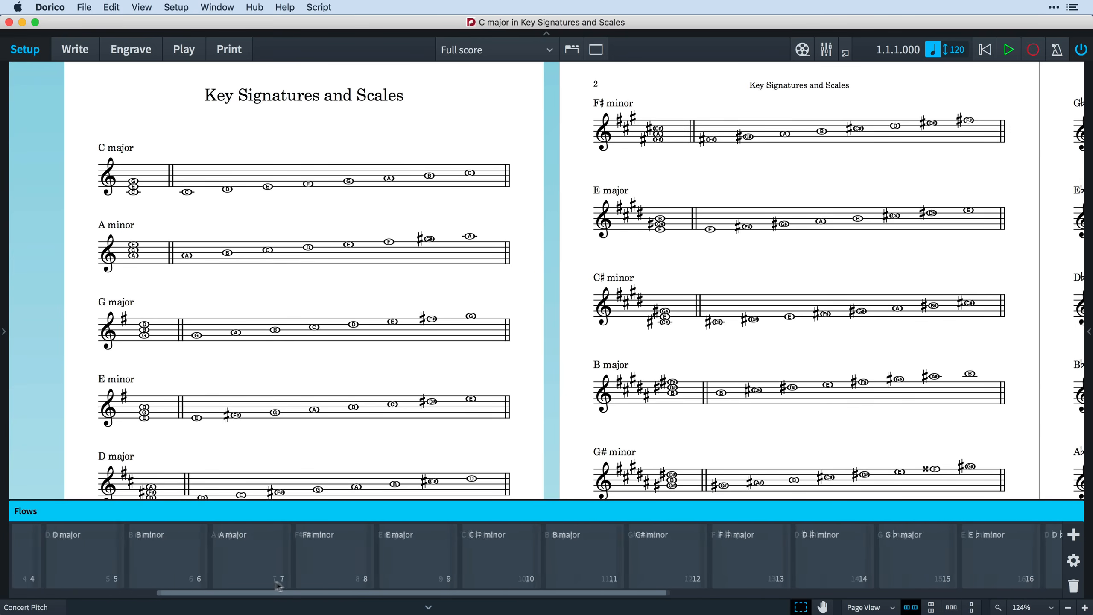
scroll(right, 3)
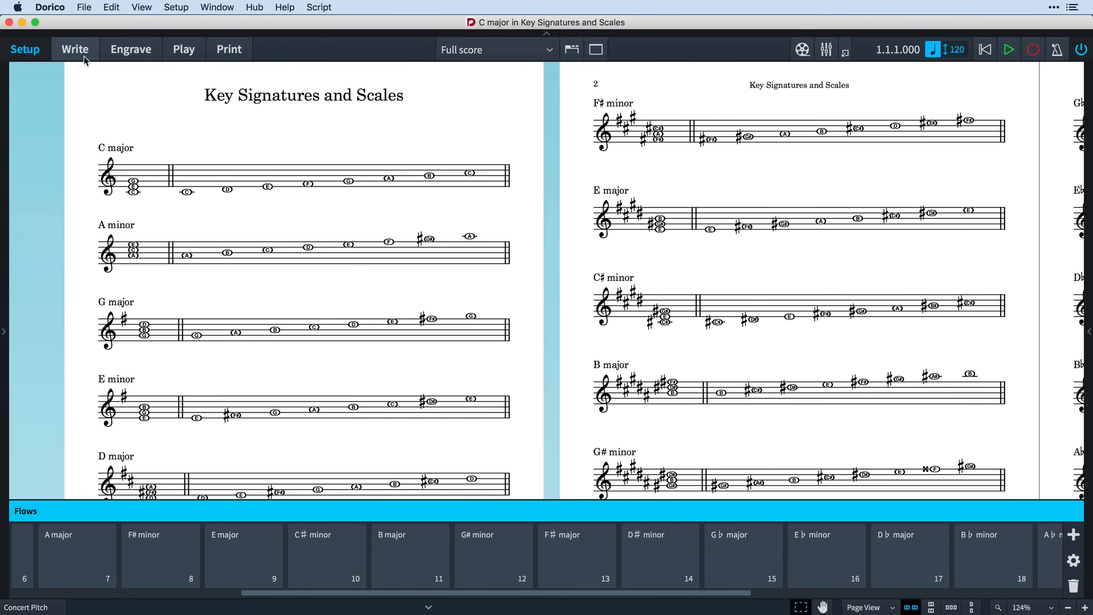
click(75, 49)
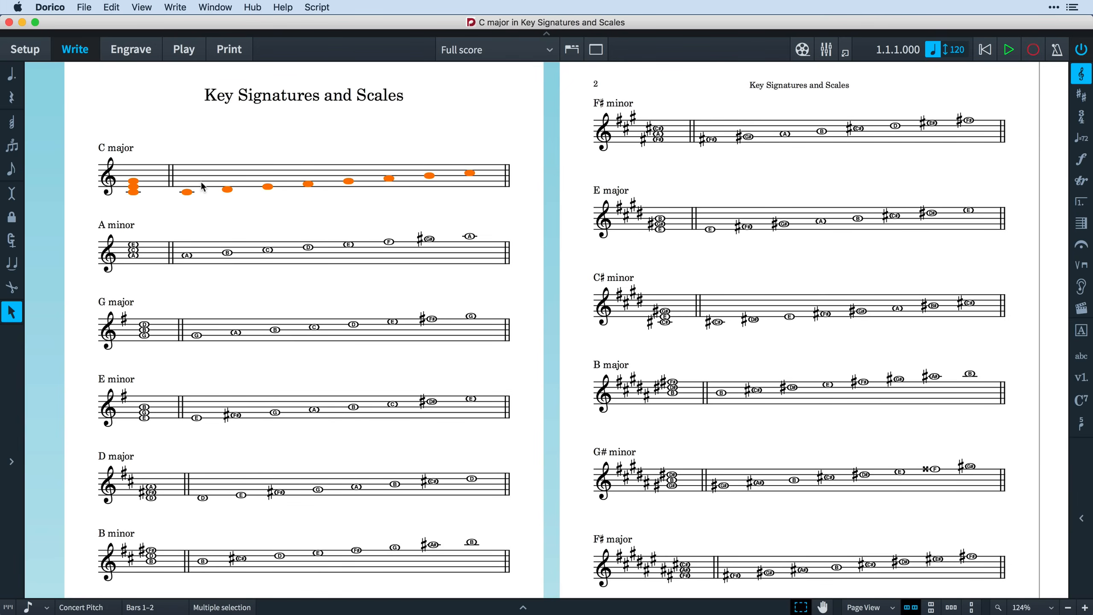
click(174, 7)
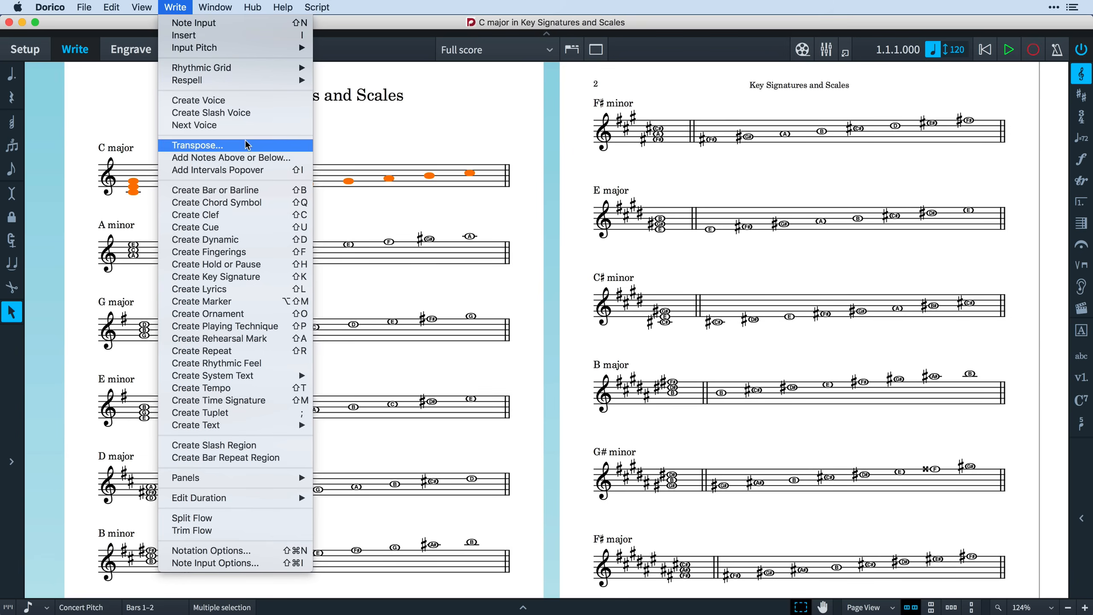
click(197, 145)
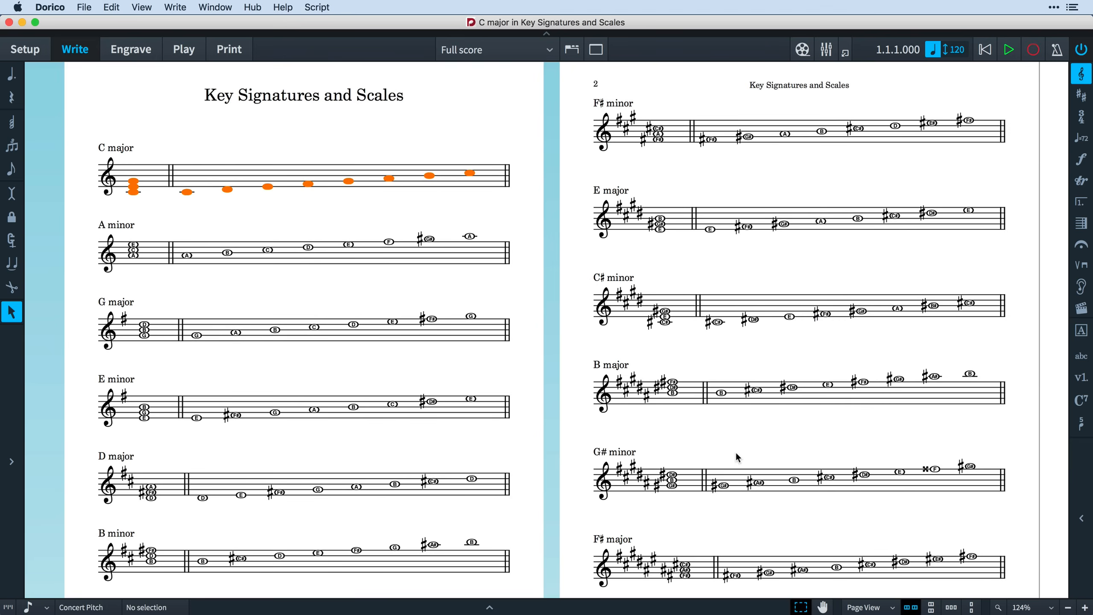
click(131, 48)
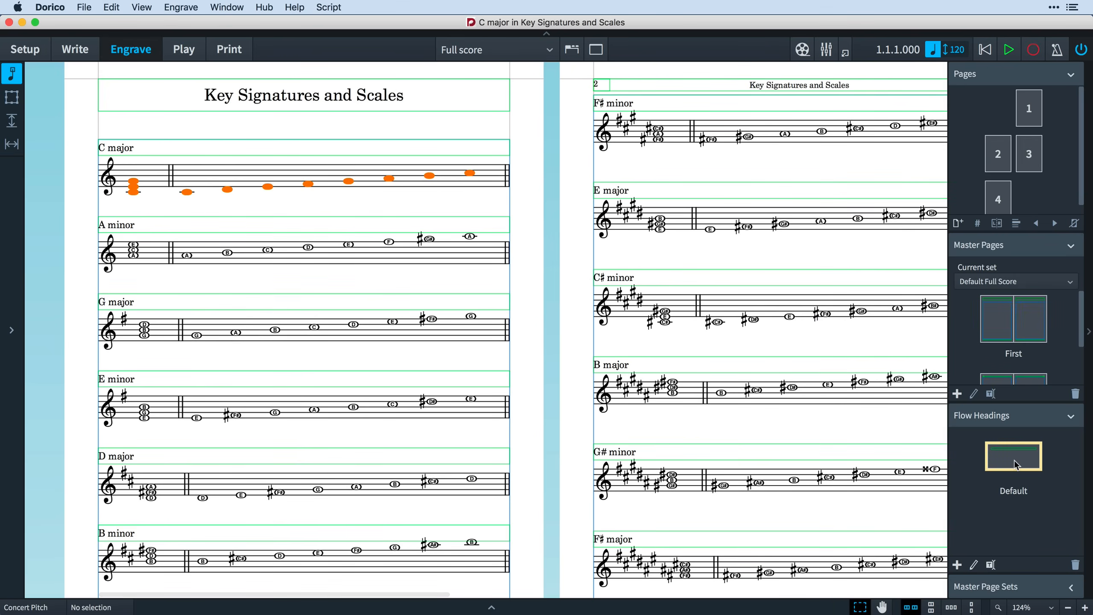
Briefly edit the Default flow heading, then switch windows to the Symphony K543 project
double_click(1012, 455)
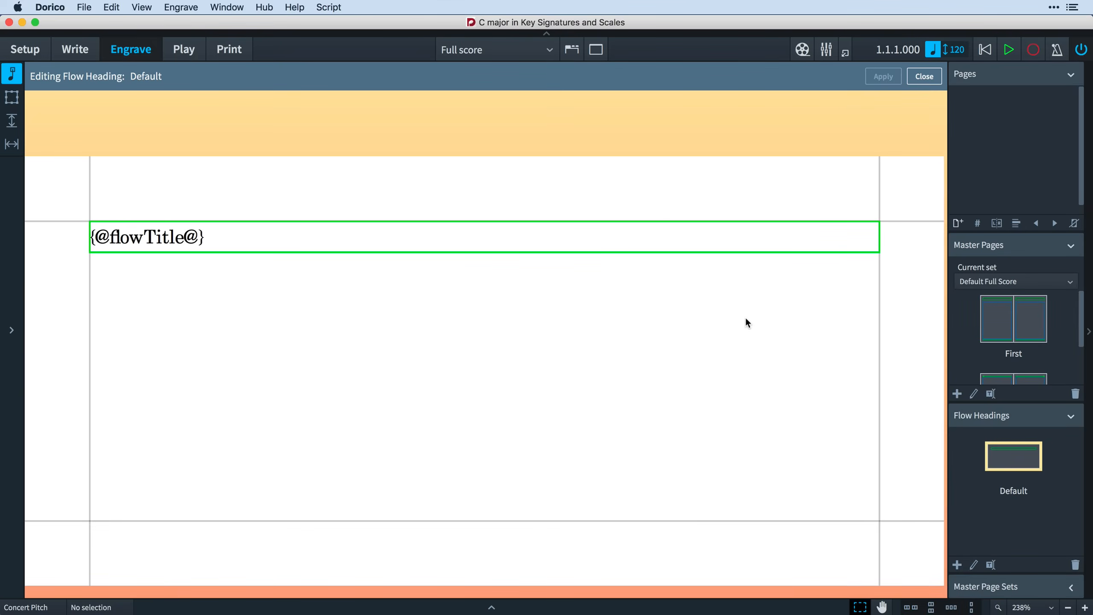
click(923, 76)
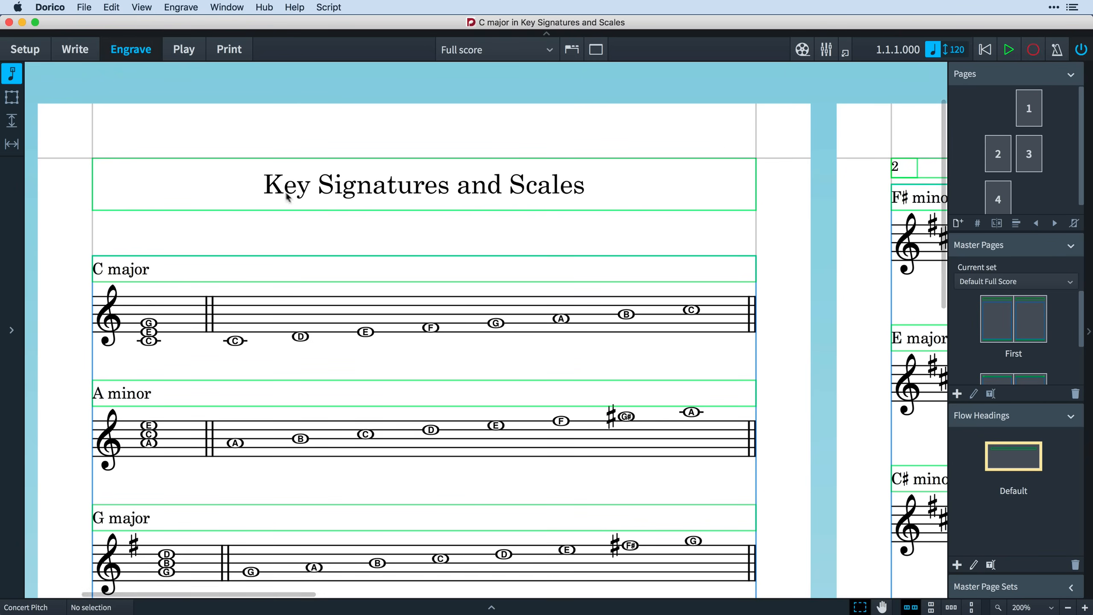
click(227, 6)
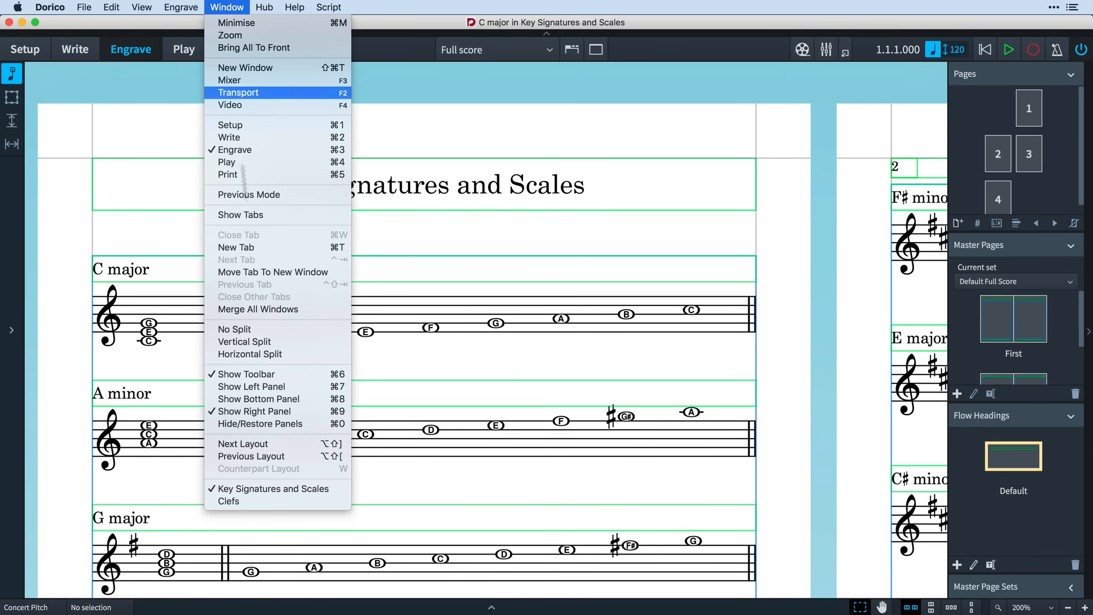
click(229, 500)
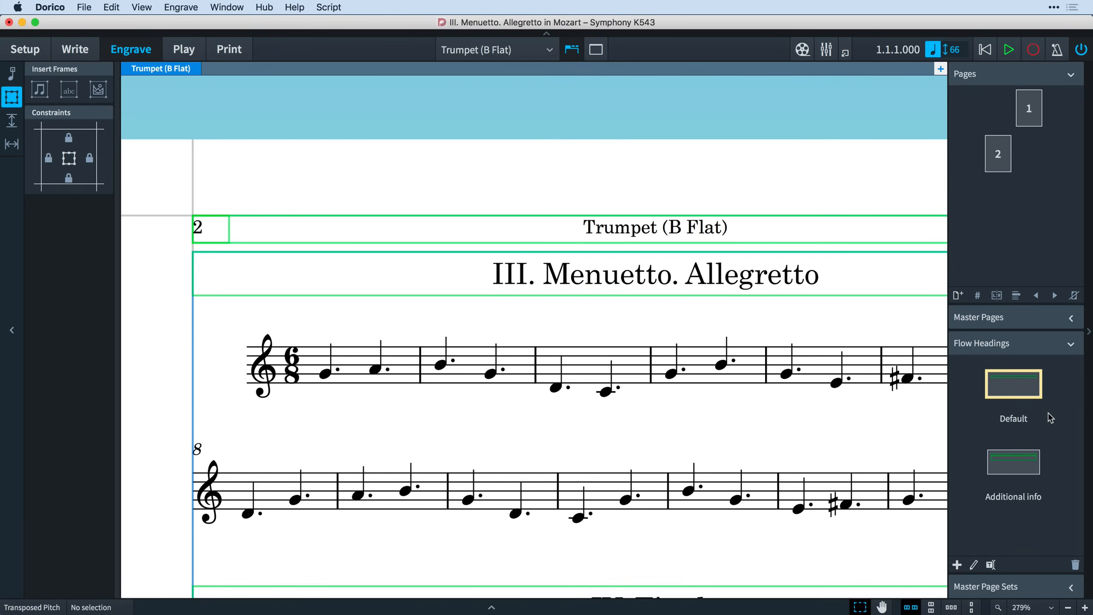
Insert a flow heading change on page 2 using the Additional info heading
click(1013, 462)
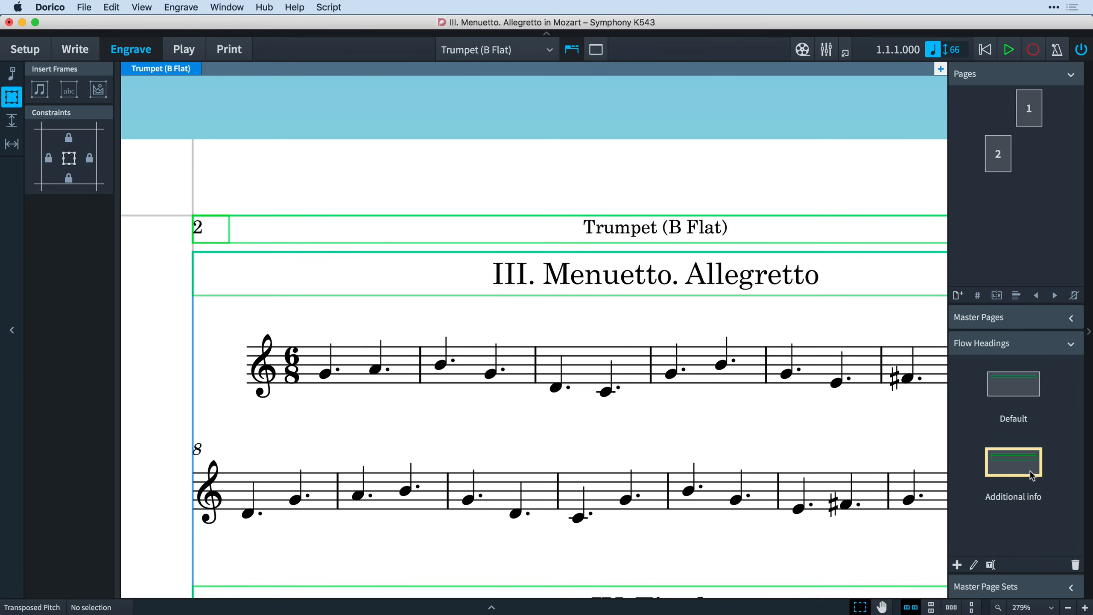
mouse_move(1006, 174)
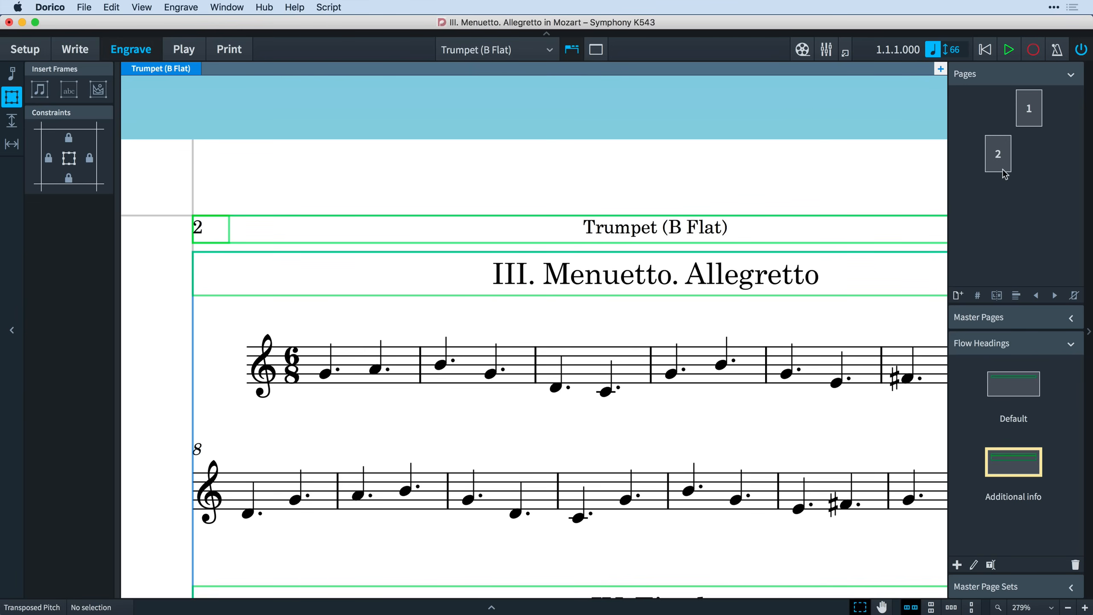
click(997, 153)
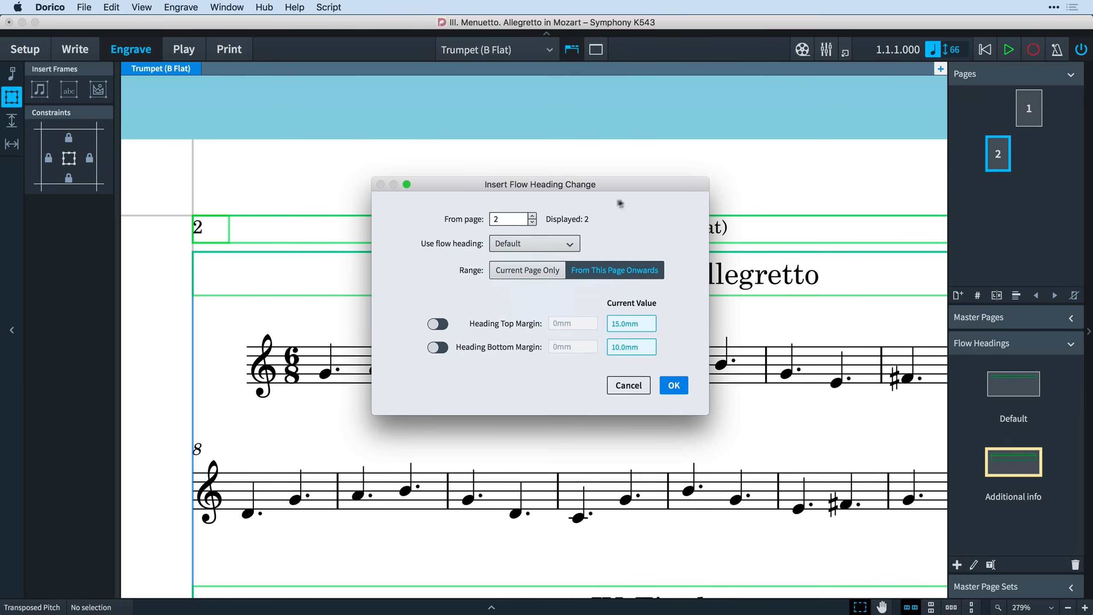
click(533, 243)
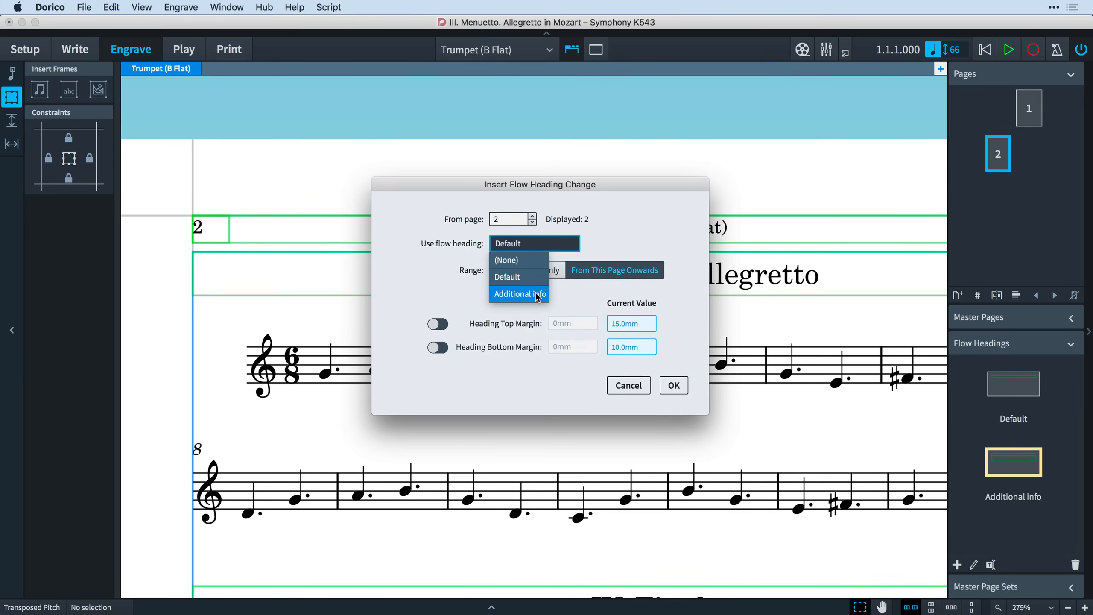
click(520, 294)
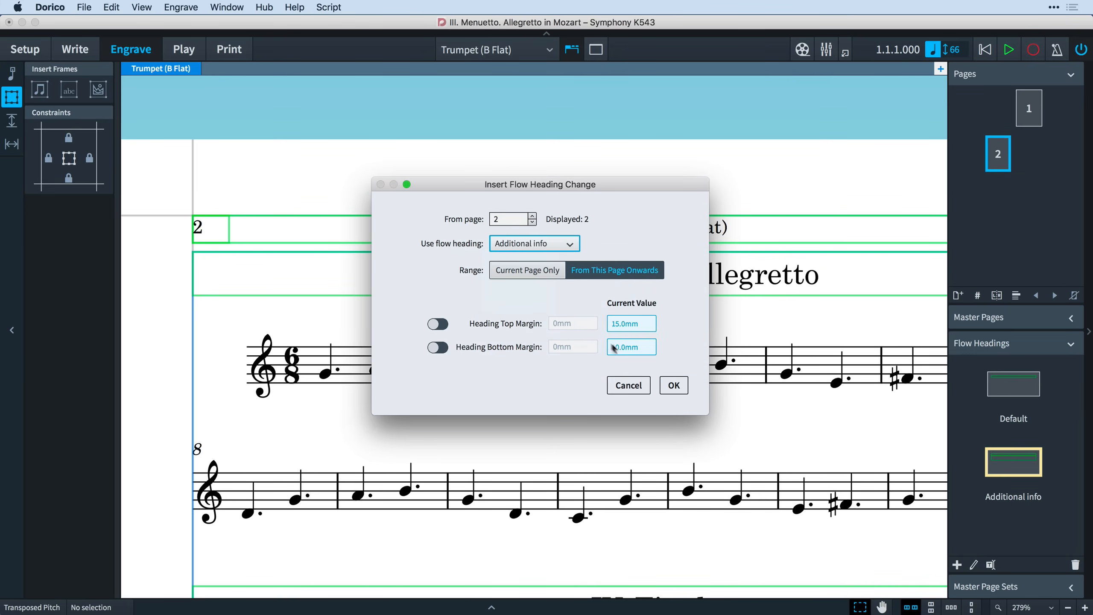
click(671, 384)
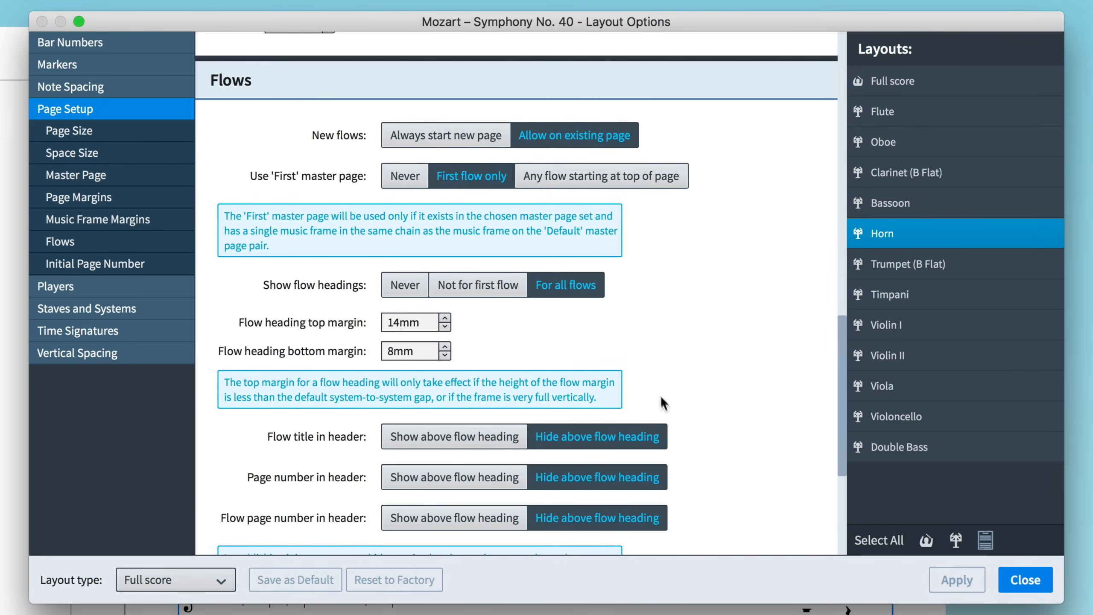
mouse_move(634, 229)
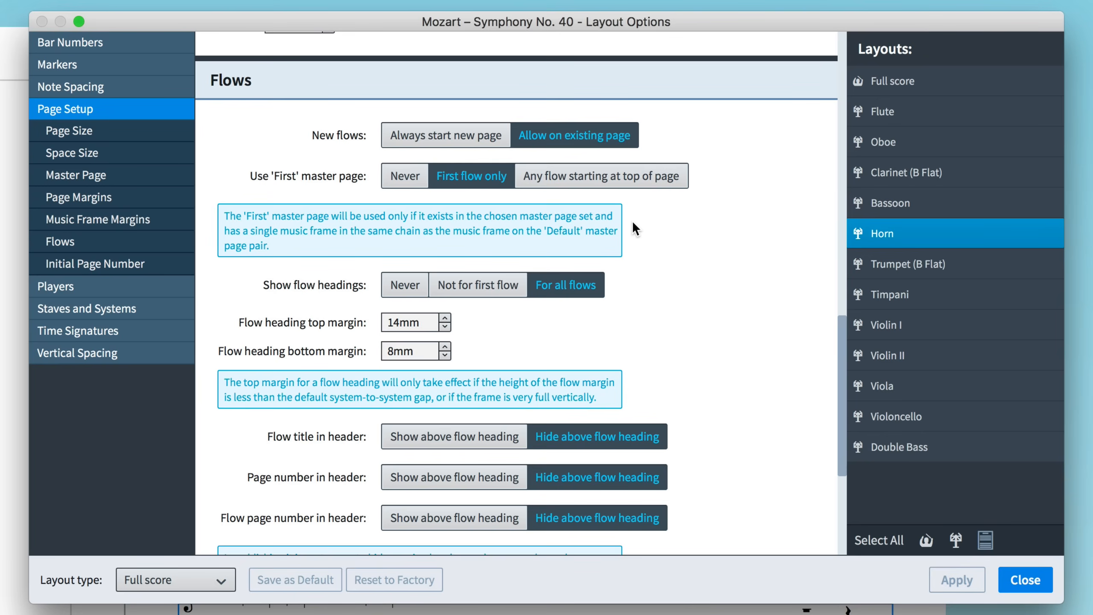
mouse_move(451, 145)
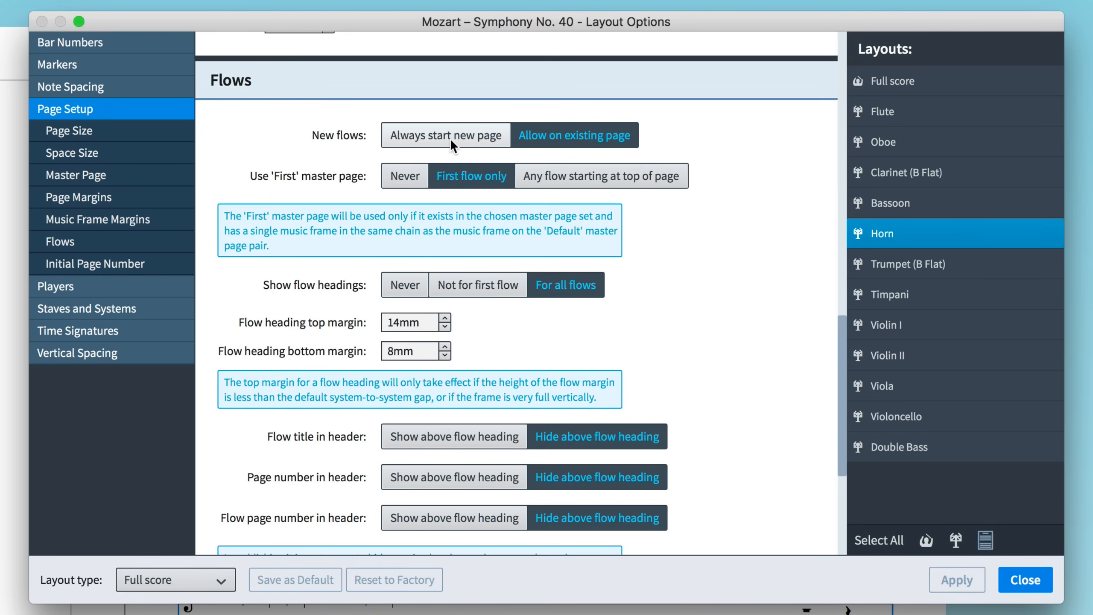
Set Horn flows to always start a new page, First master page at page top, headings never shown
click(446, 136)
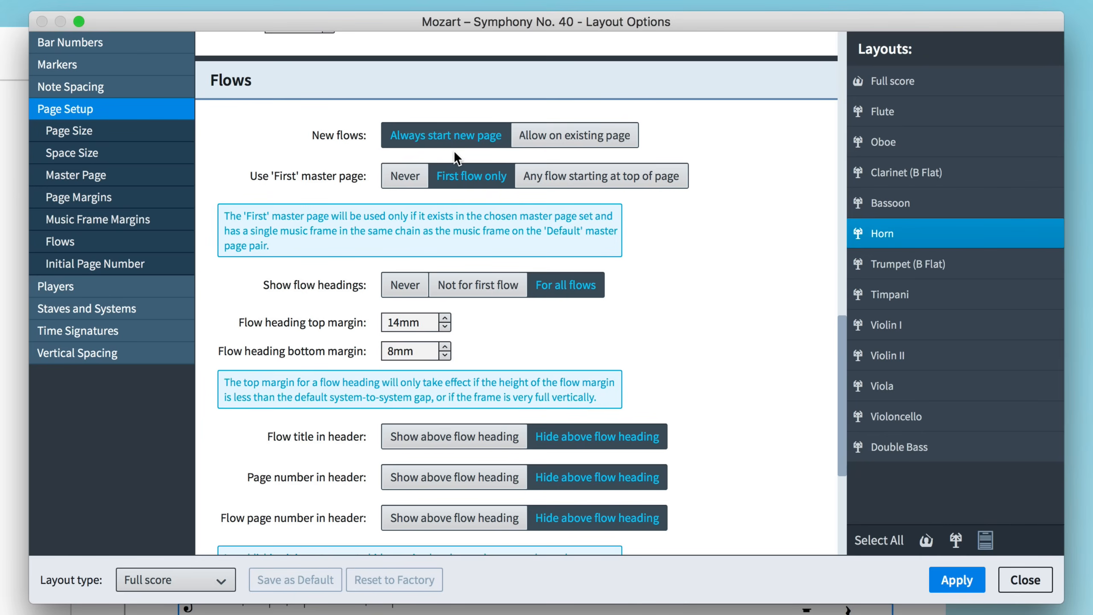
mouse_move(494, 166)
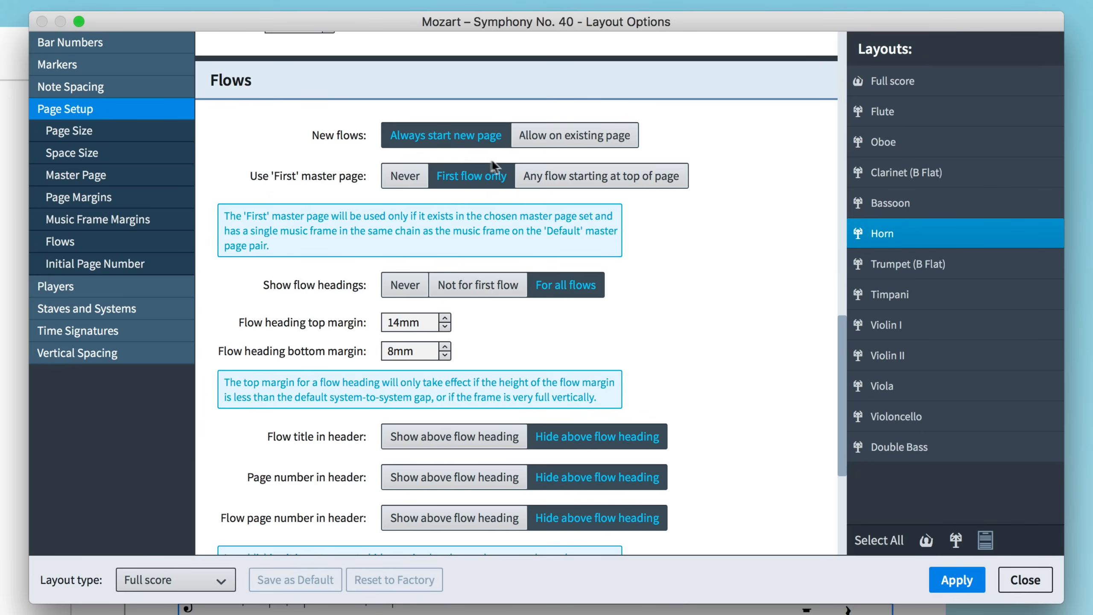
click(601, 176)
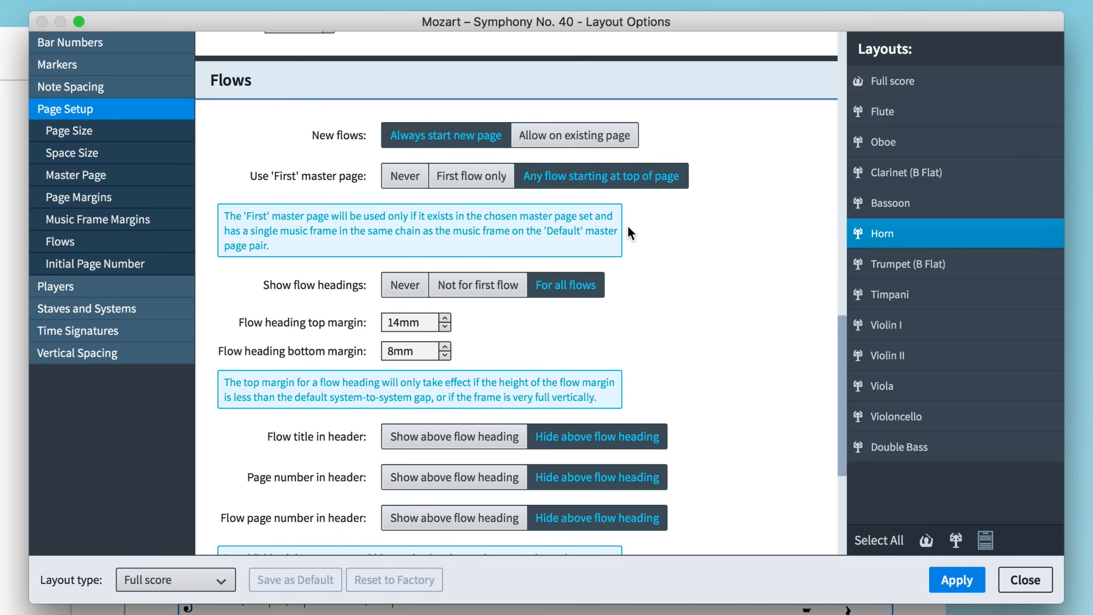
click(403, 284)
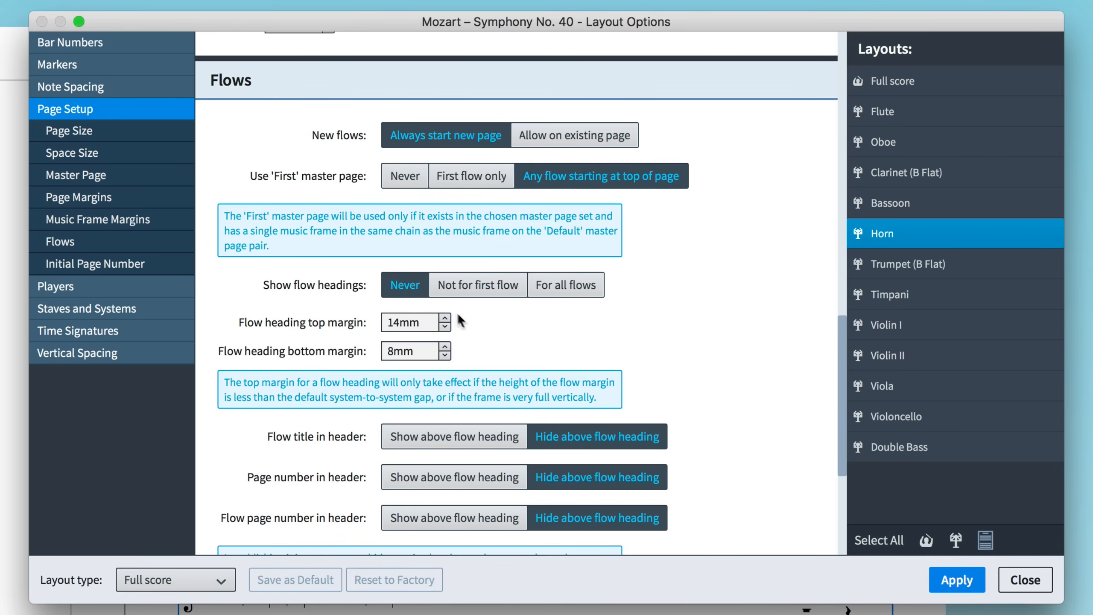
mouse_move(481, 338)
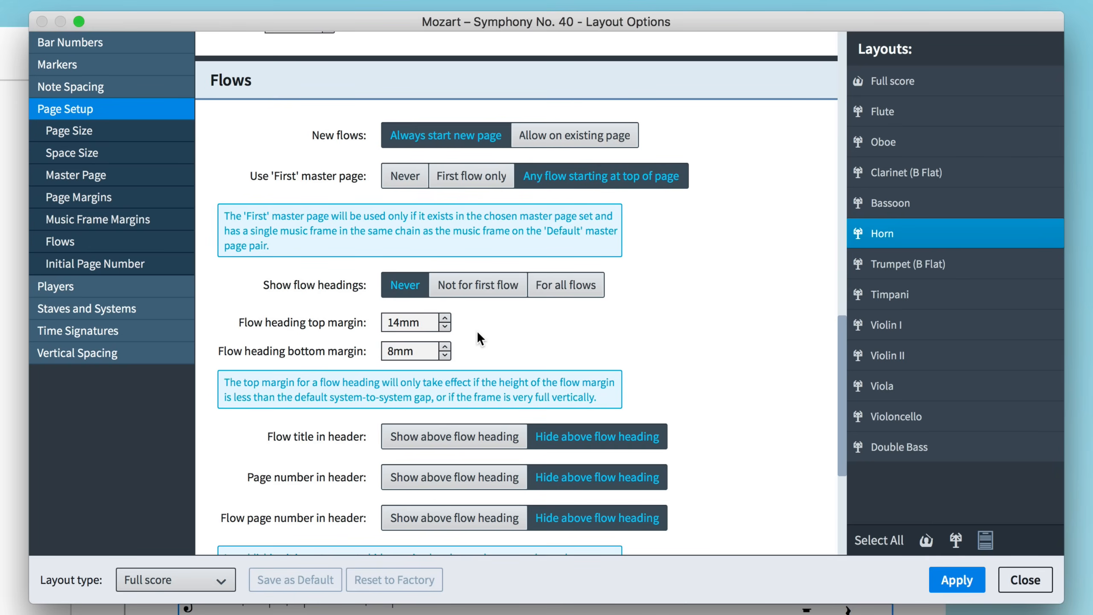
click(1025, 580)
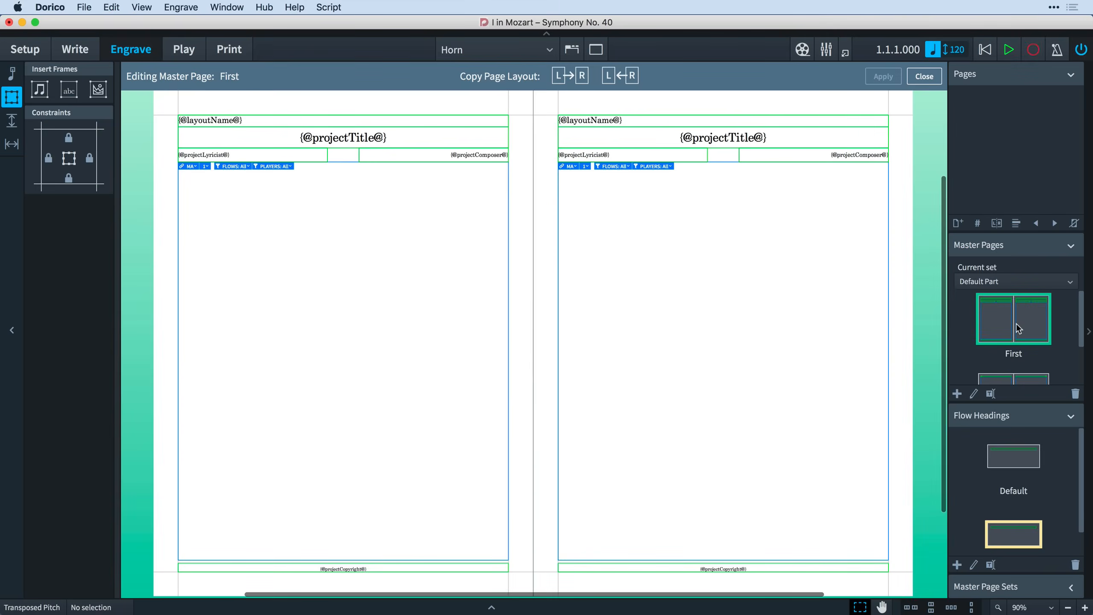
scroll(up, 3)
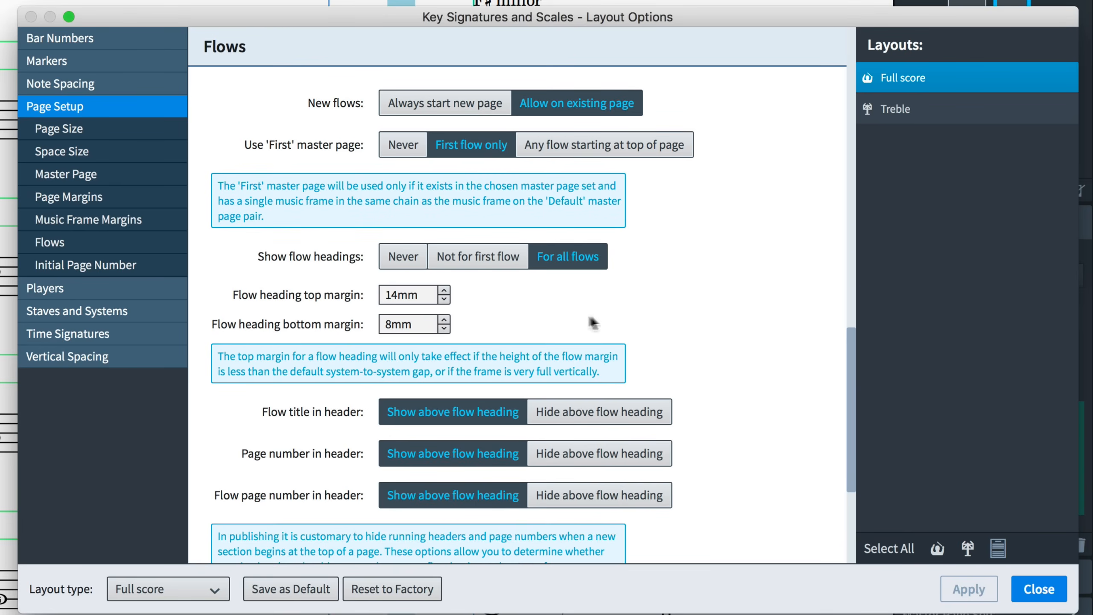
mouse_move(458, 325)
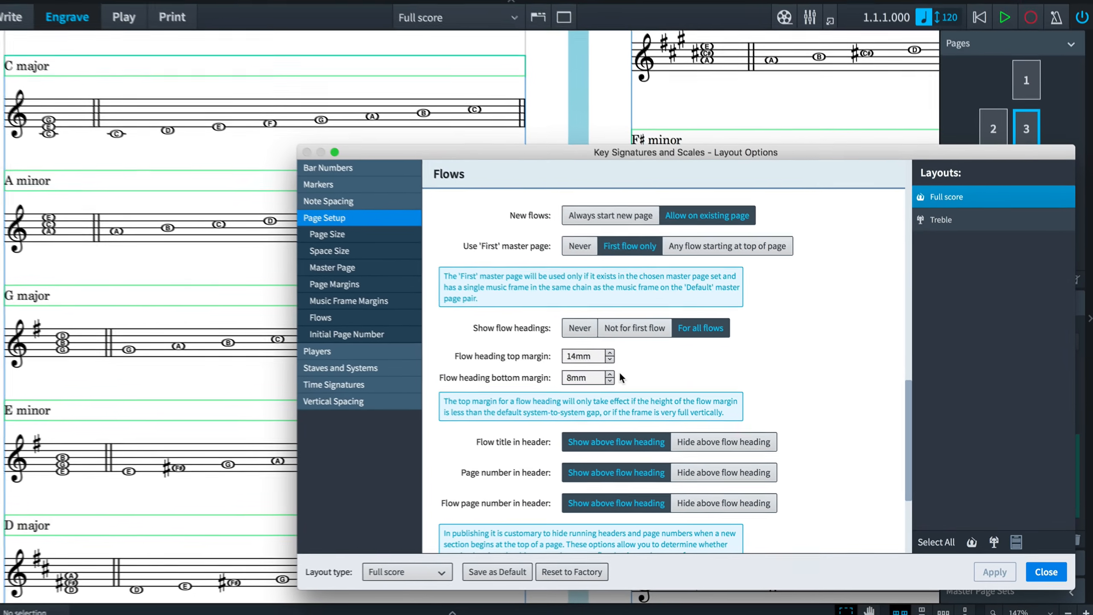
Lower the flow heading bottom margin in Layout Options to 5mm
click(610, 360)
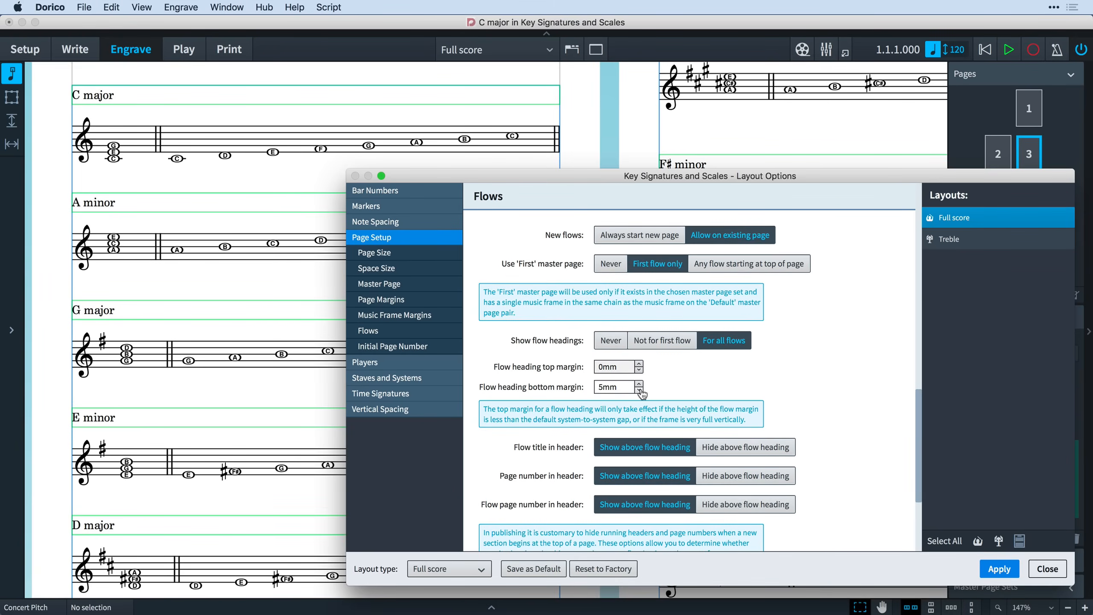
click(639, 390)
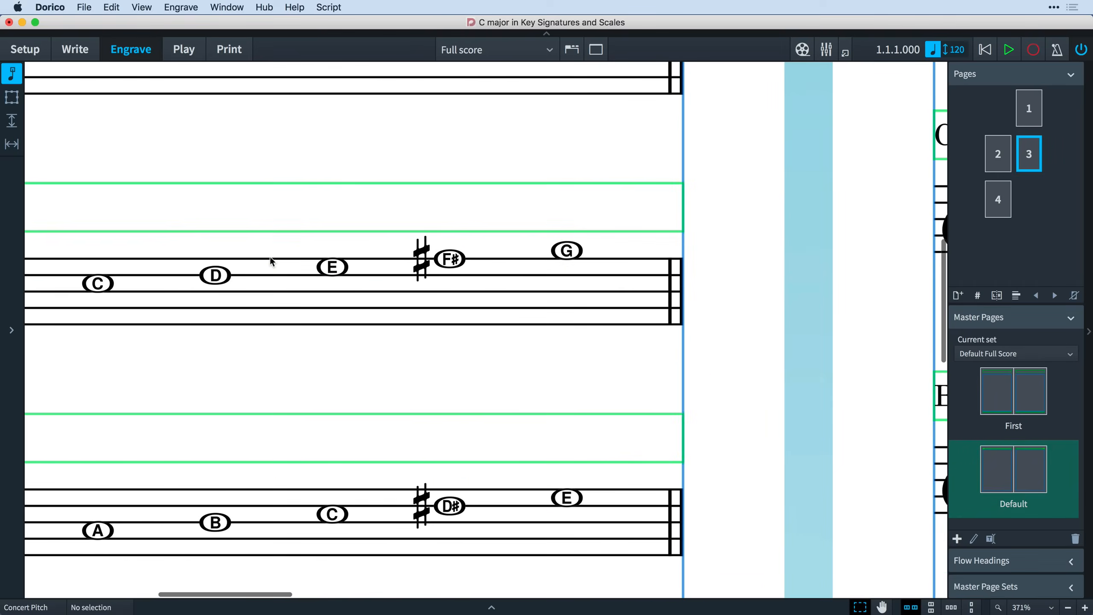
Add a flow heading change from page 3 overriding margins to 0mm top, 3mm bottom
scroll(right, 3)
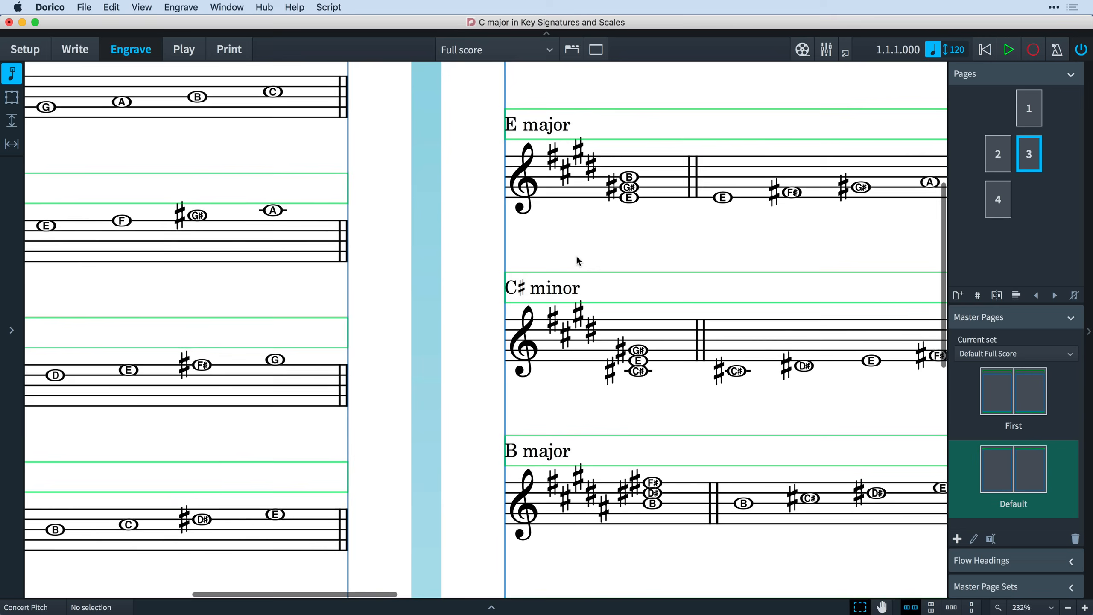
click(1016, 295)
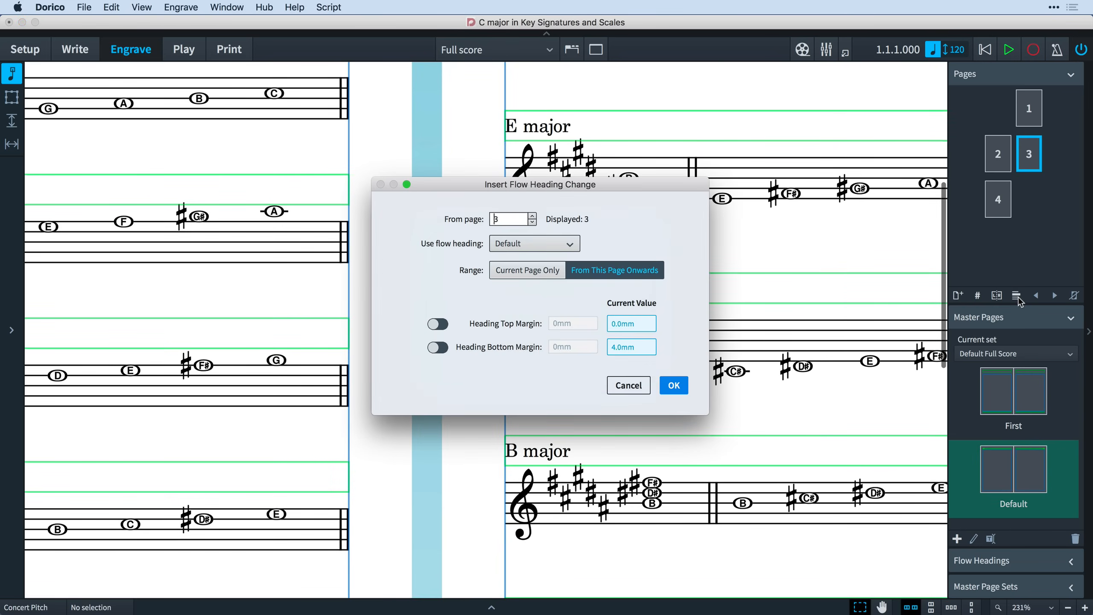
click(437, 347)
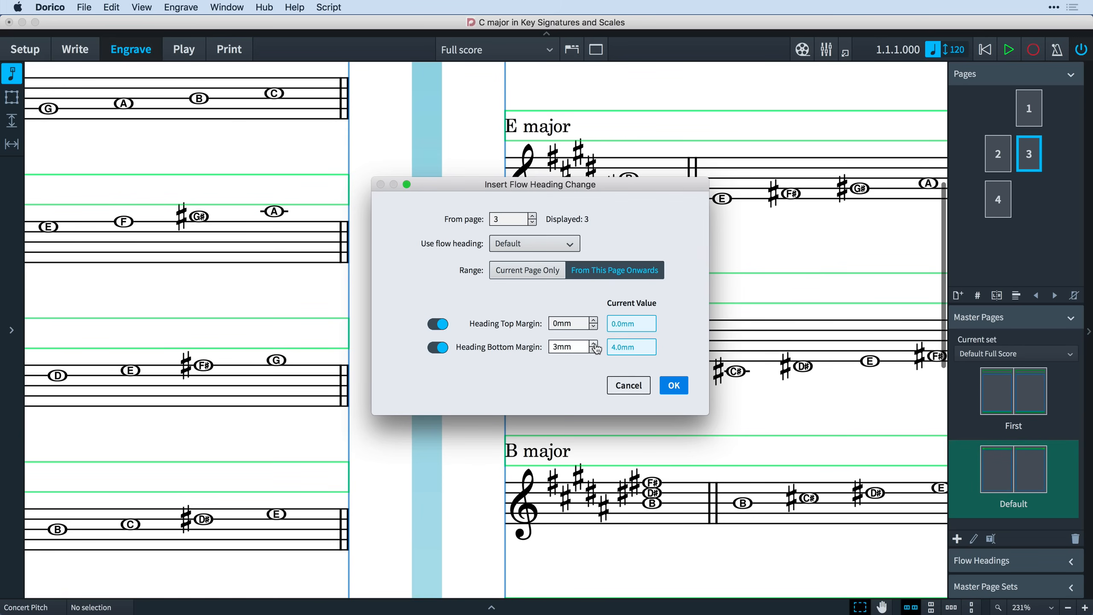
click(672, 385)
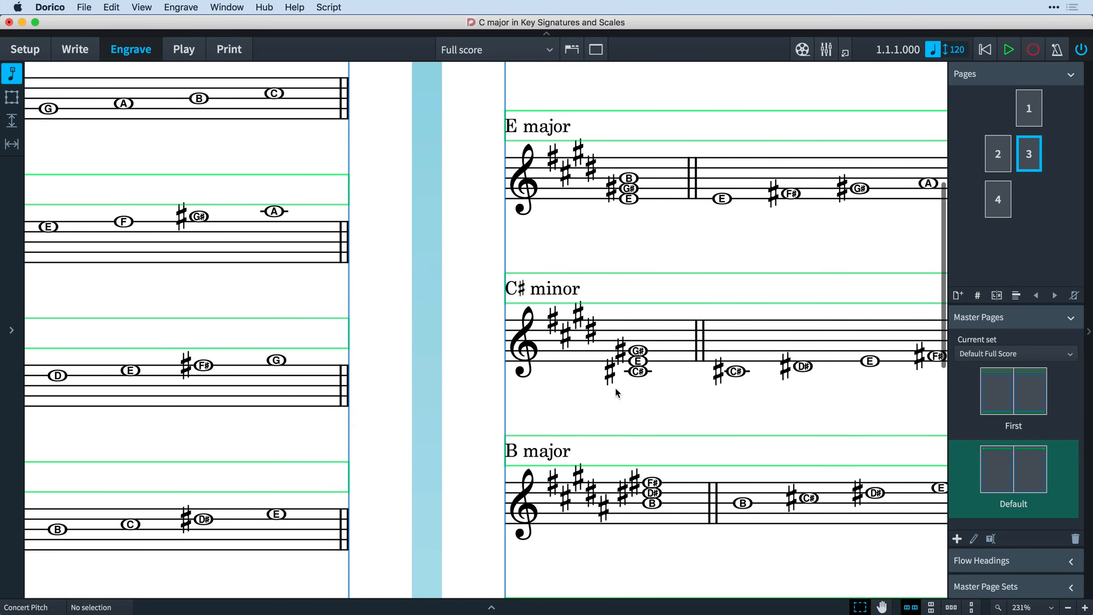
scroll(up, 3)
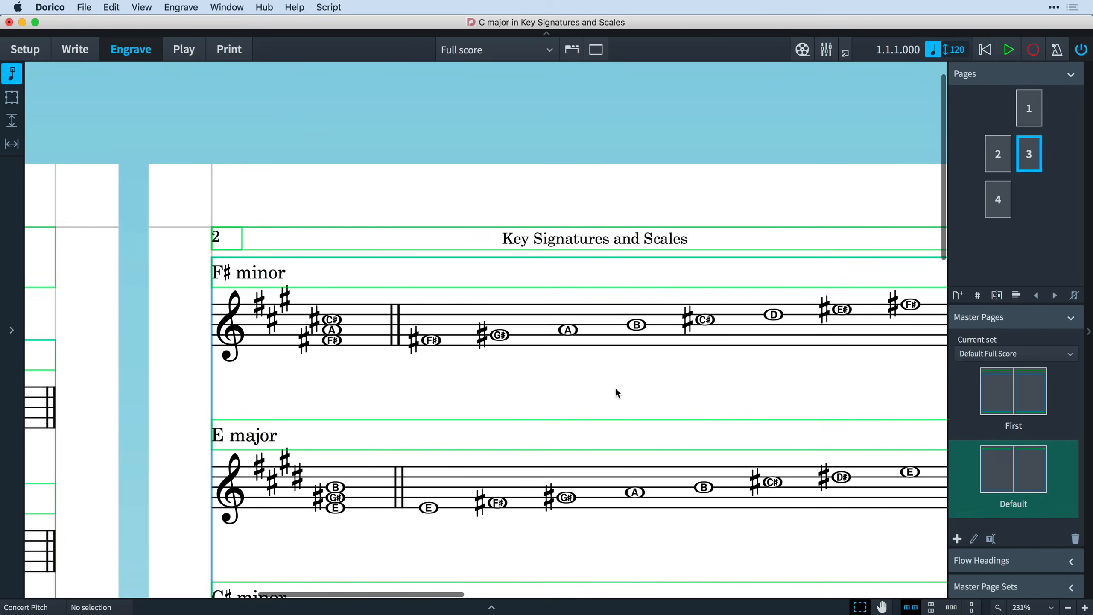
mouse_move(387, 242)
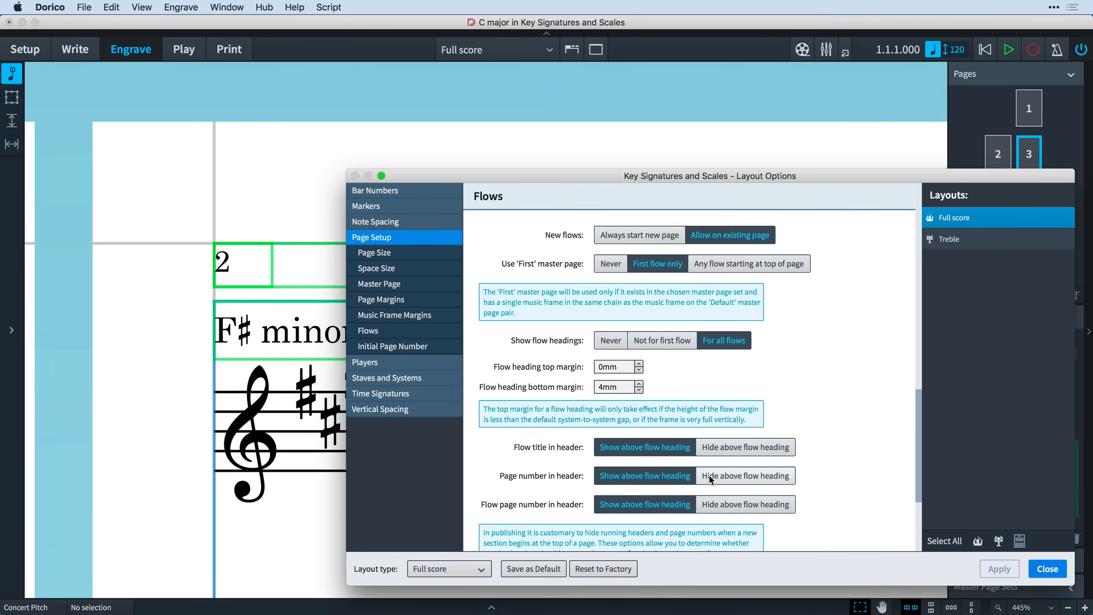
Set Page number in header to Hide above flow heading and close Layout Options
click(745, 476)
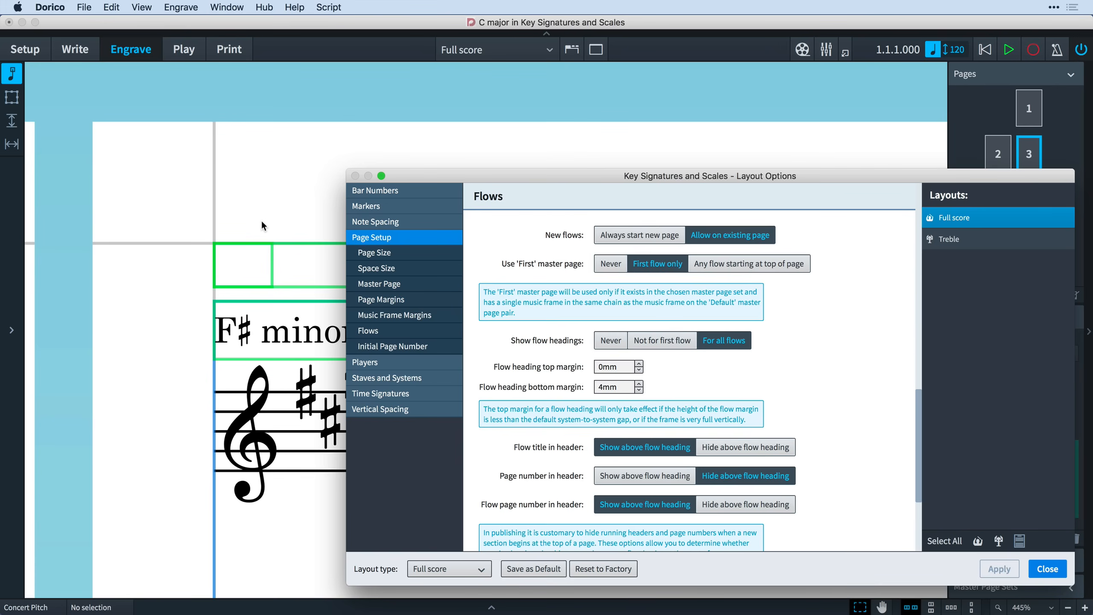
click(1047, 568)
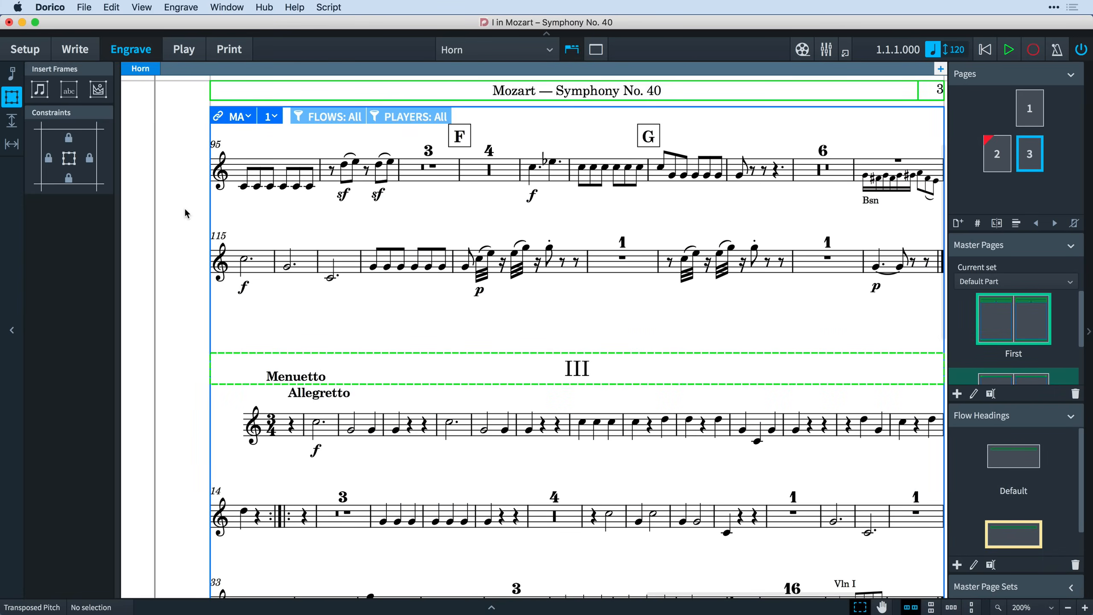
mouse_move(167, 206)
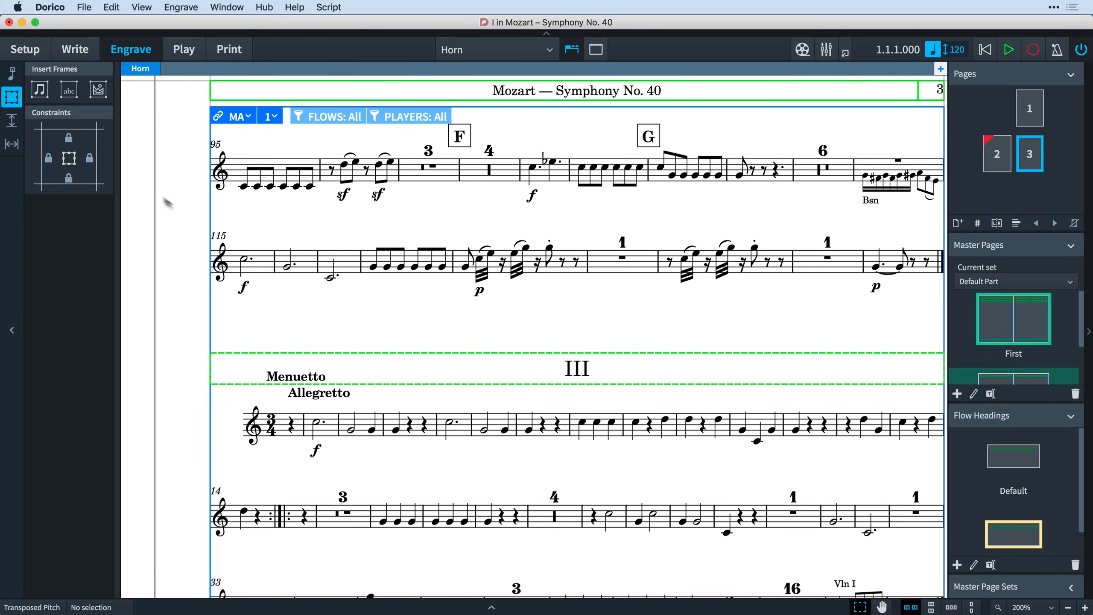
Widen the gap above the Menuetto system with Staff Spacing, then return to Frames
click(12, 120)
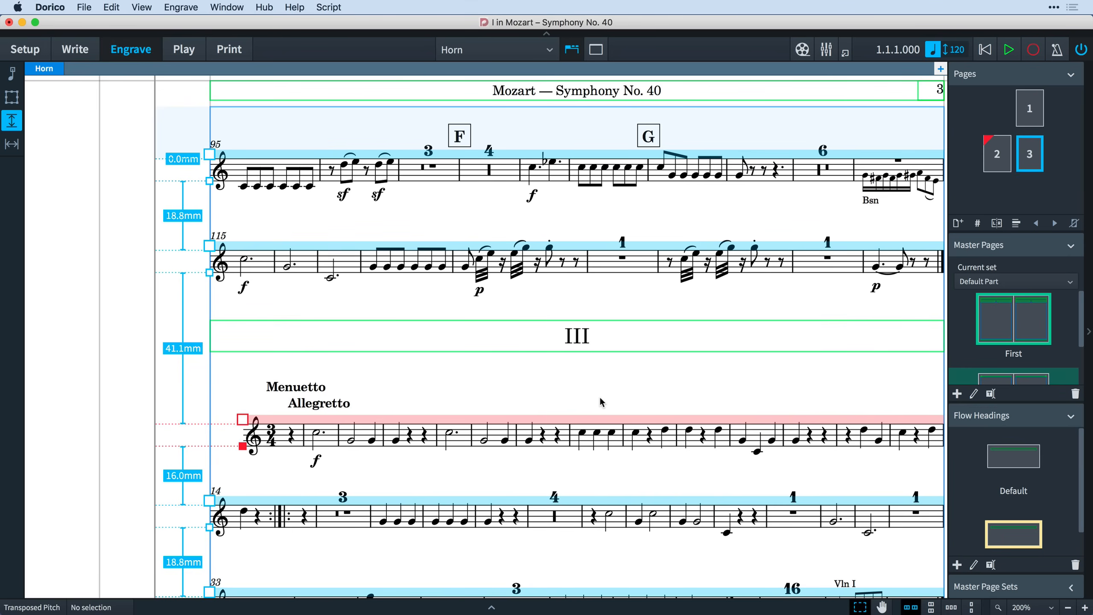
click(11, 98)
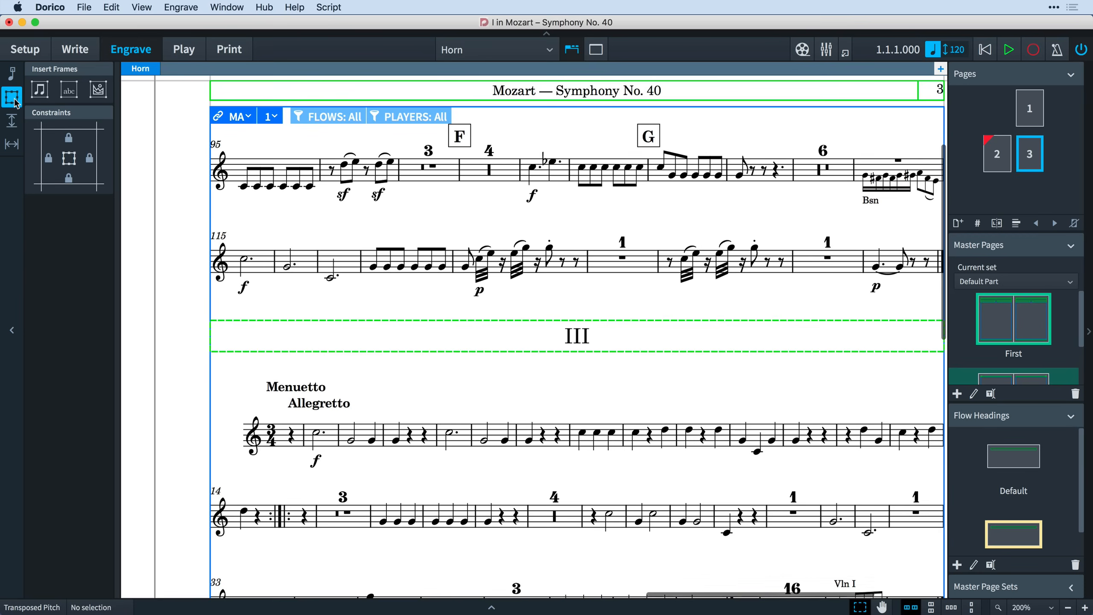
mouse_move(312, 357)
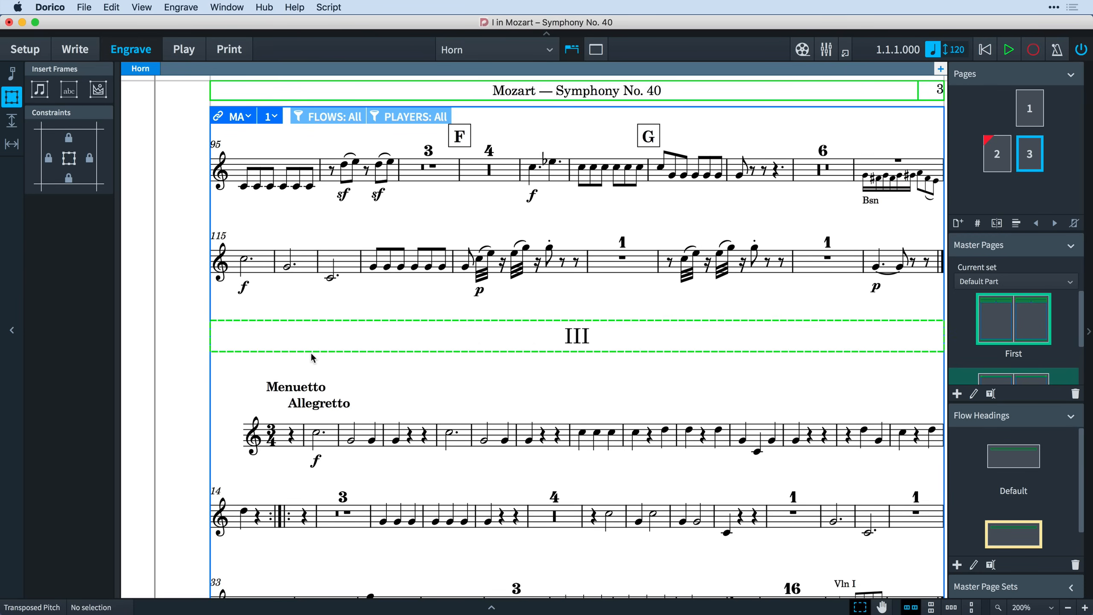
Shrink the III flow heading frame and move it lower above the Menuetto system
click(576, 335)
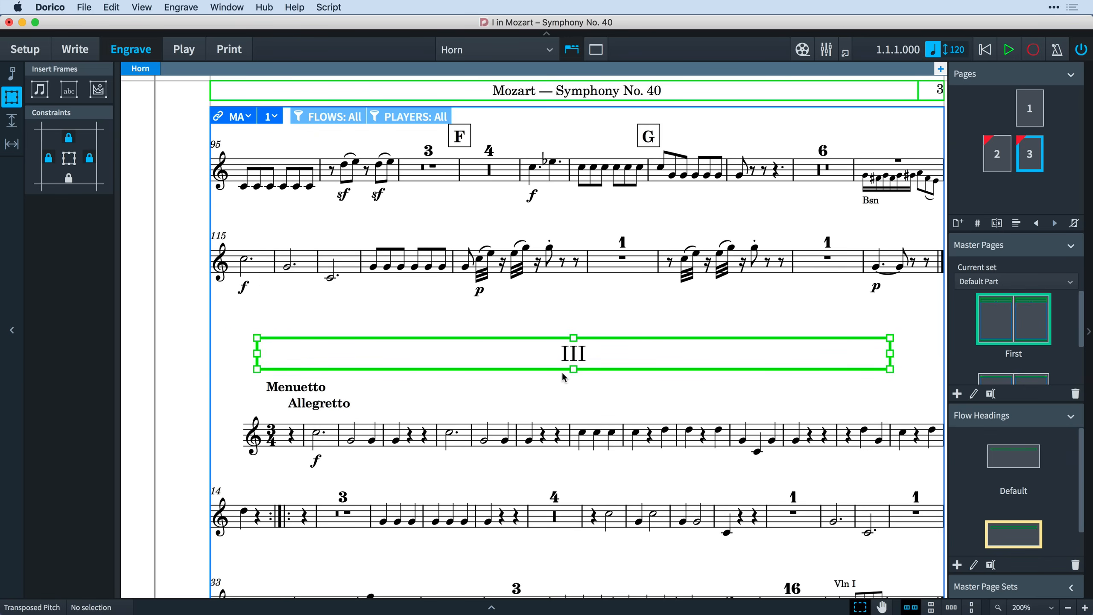
click(563, 392)
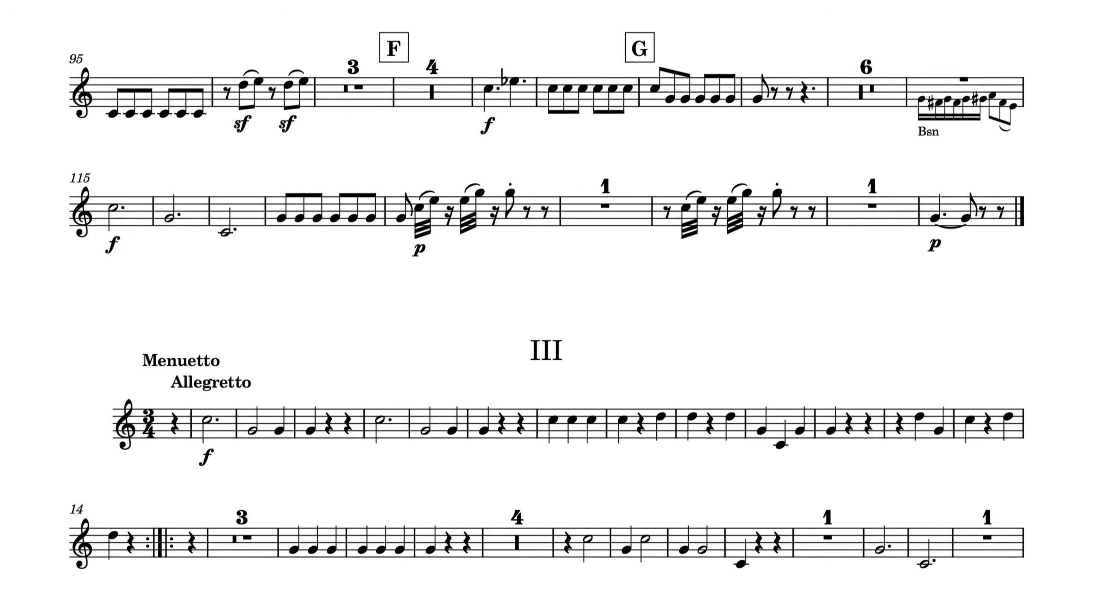
scroll(down, 3)
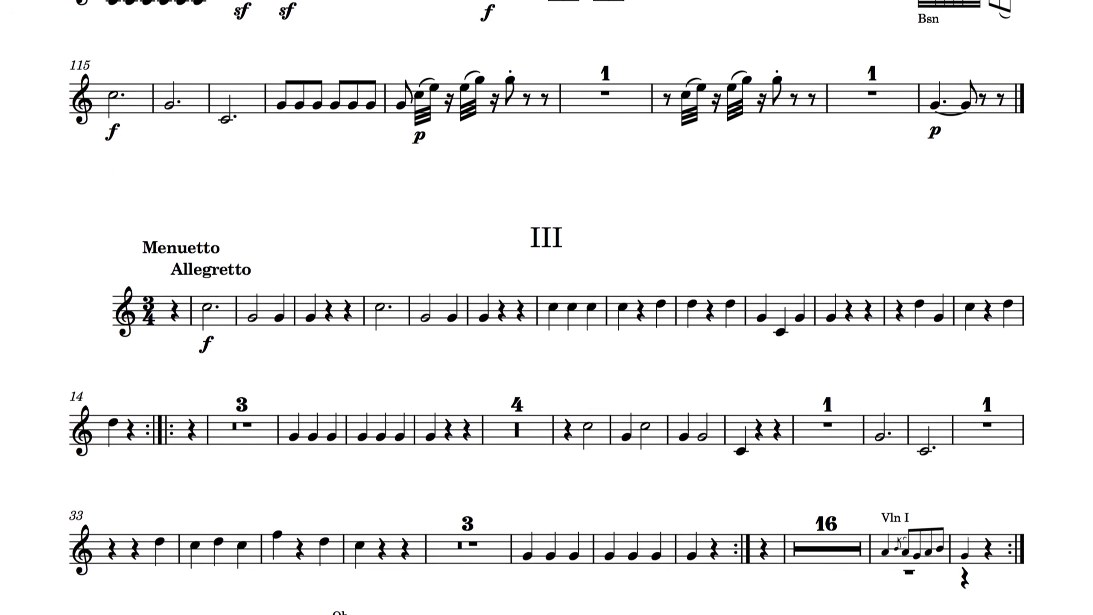
scroll(down, 3)
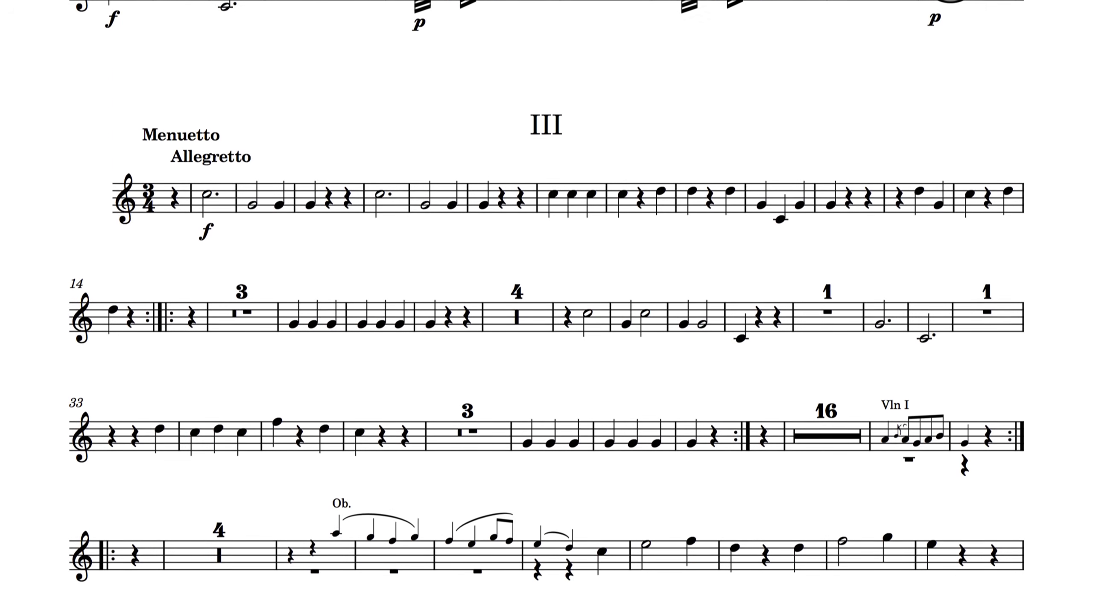